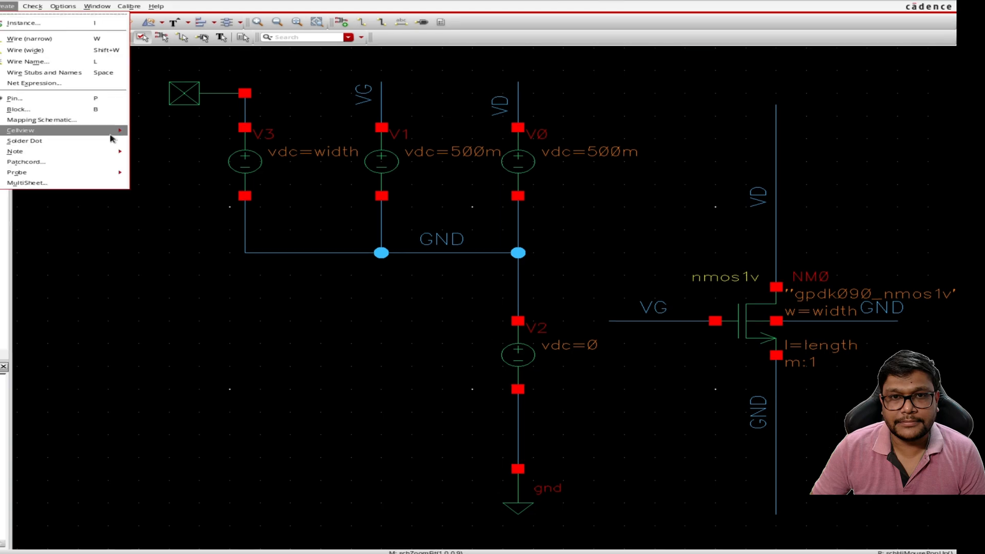
Launch the Add Note Text form from Create > Note > Note Text.
left_click(15, 151)
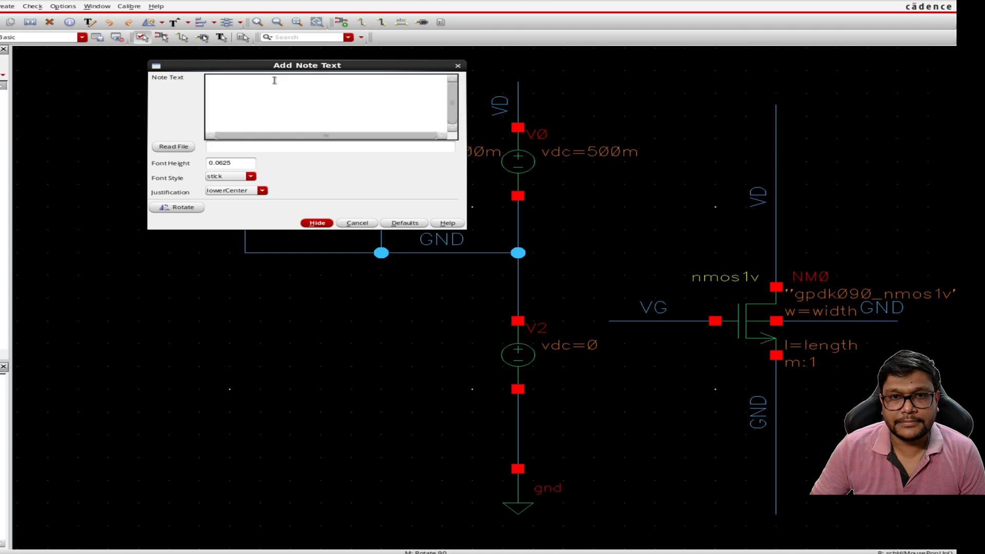
Enter note lines 1-3: gm/Id vs Vov, gm/gd vs gm/id, and fT vs gm/id.
type("1)g")
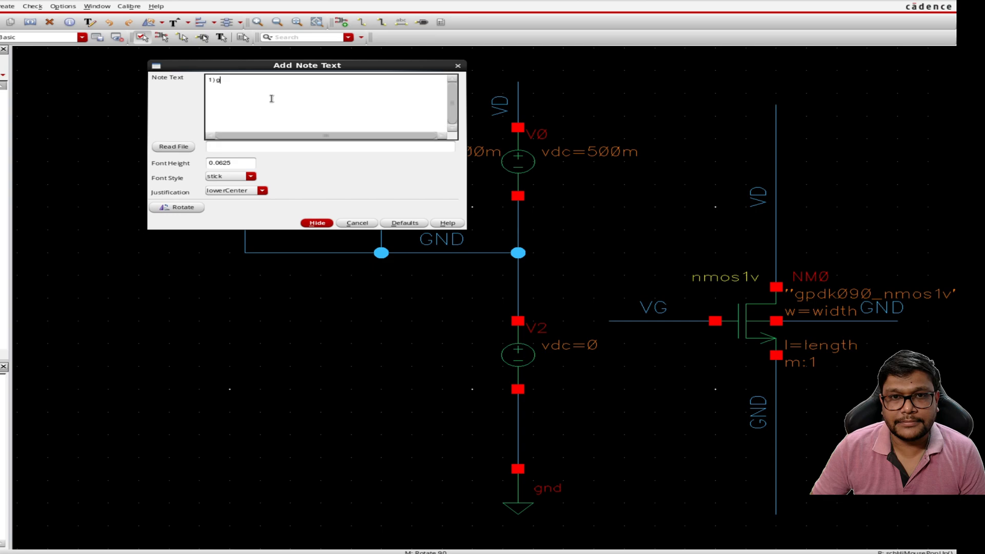
type("m")
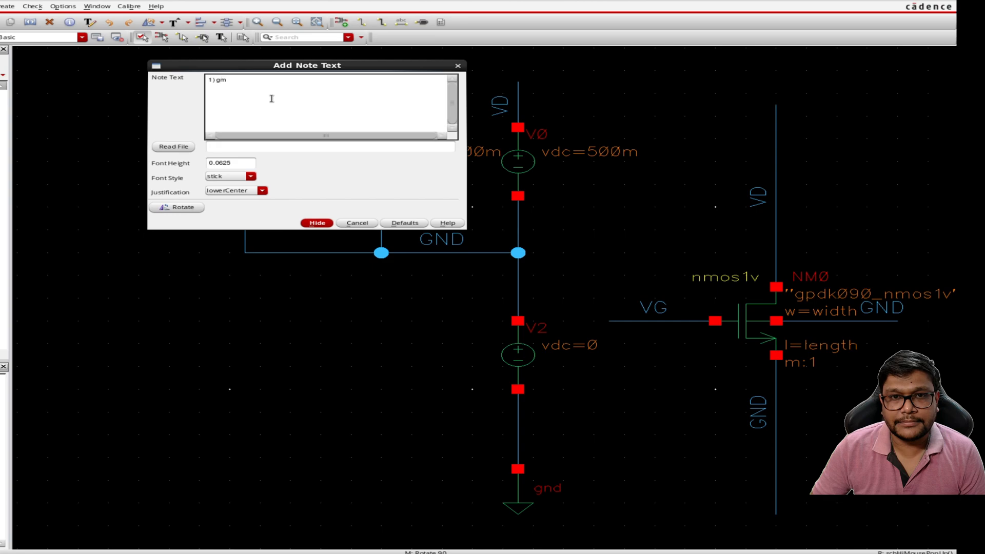
type("/Id")
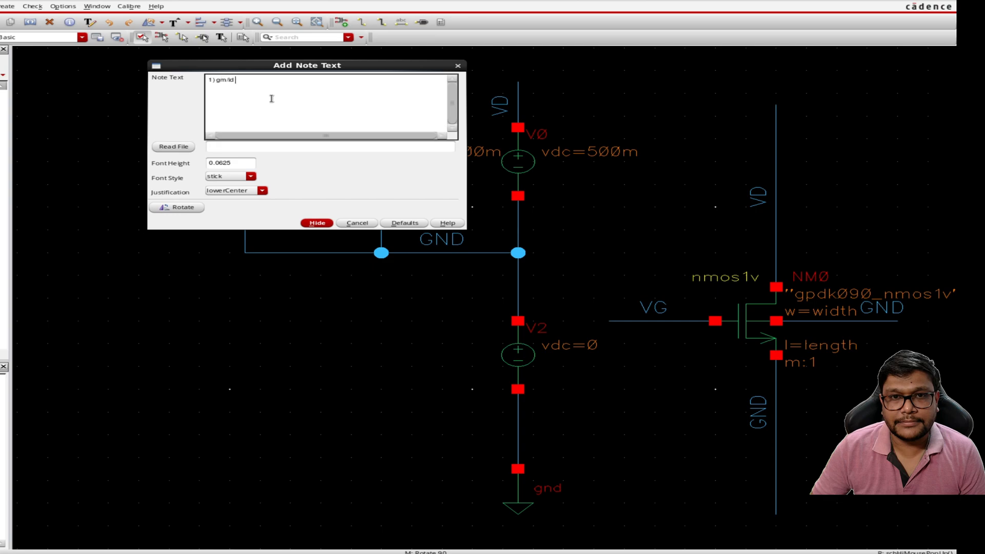
type("vs")
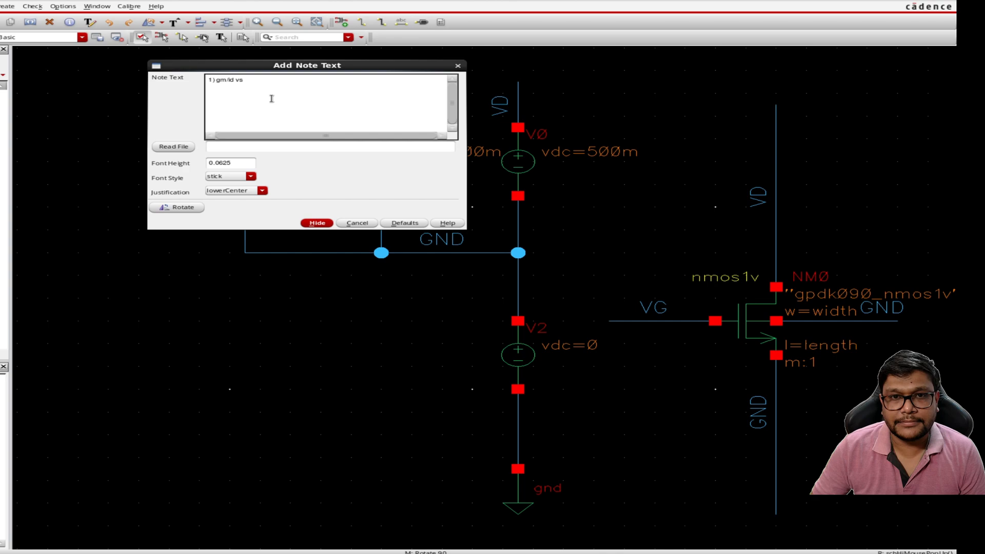
type("Vov")
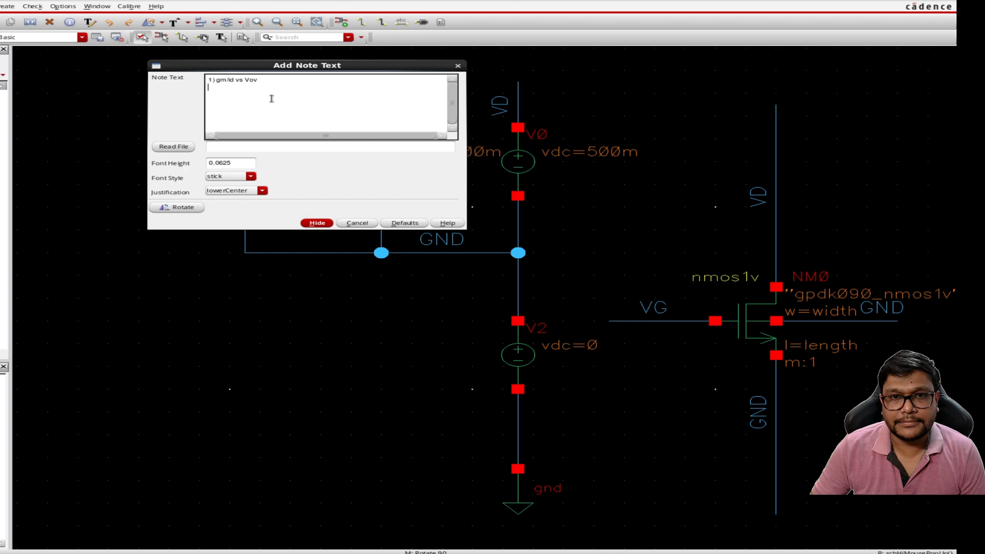
type("2")
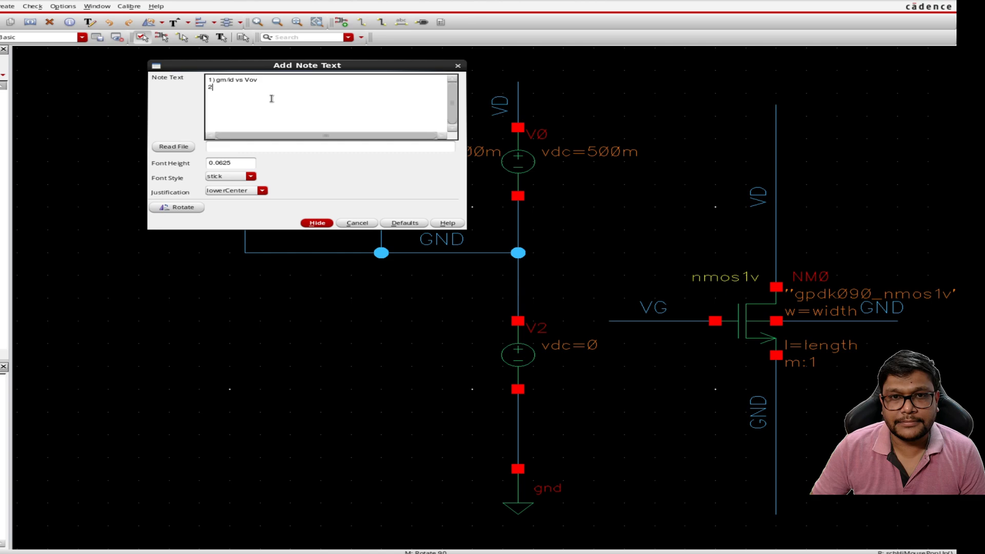
type(")")
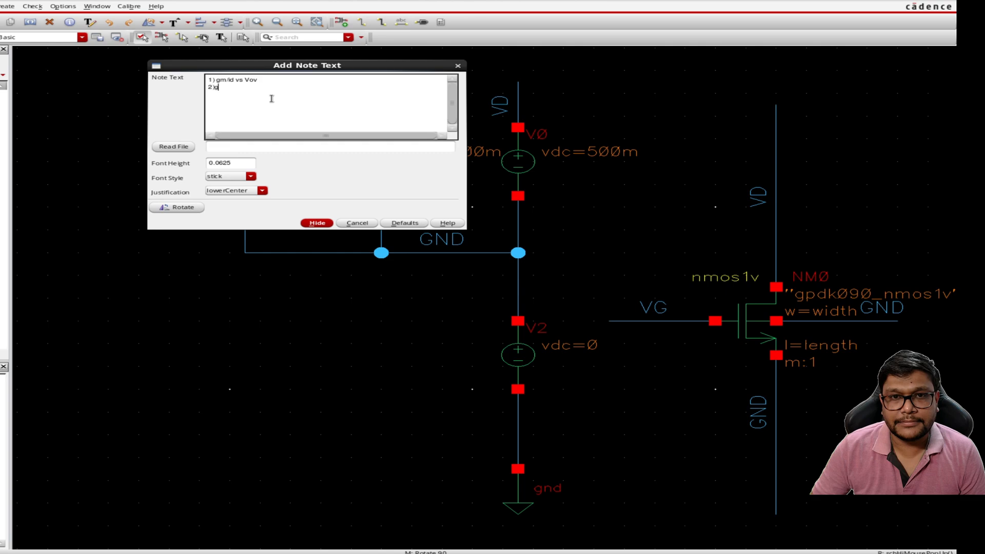
type("gm/gds vs")
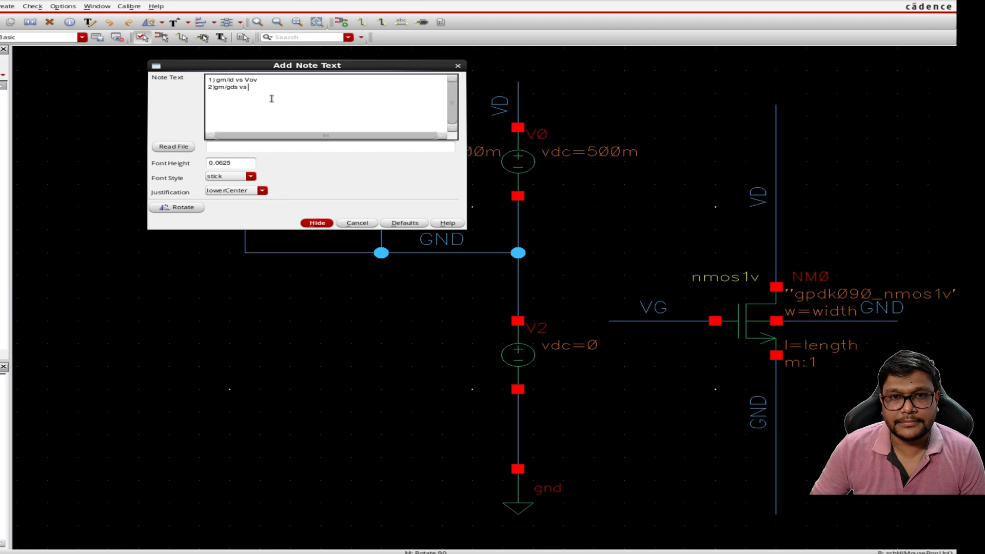
type("gm")
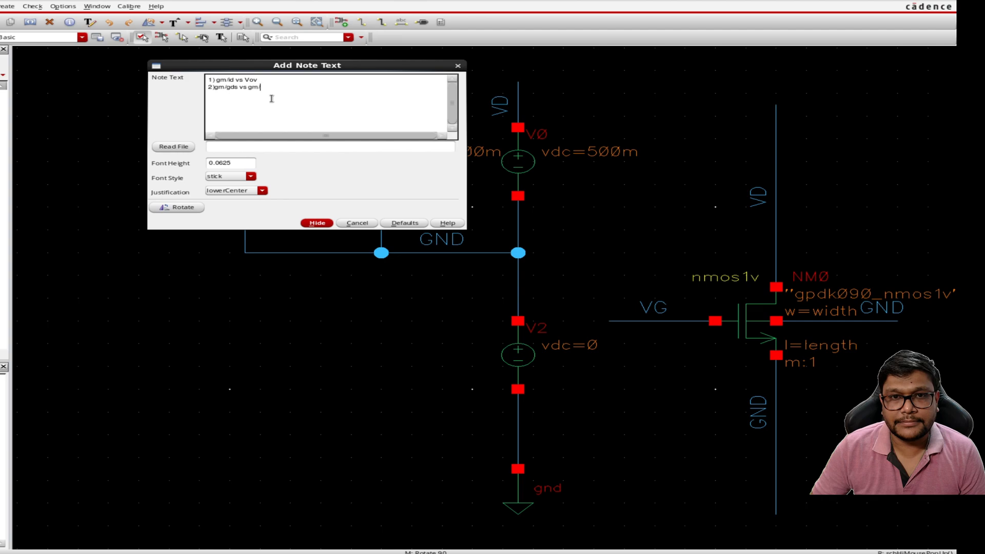
type("/id")
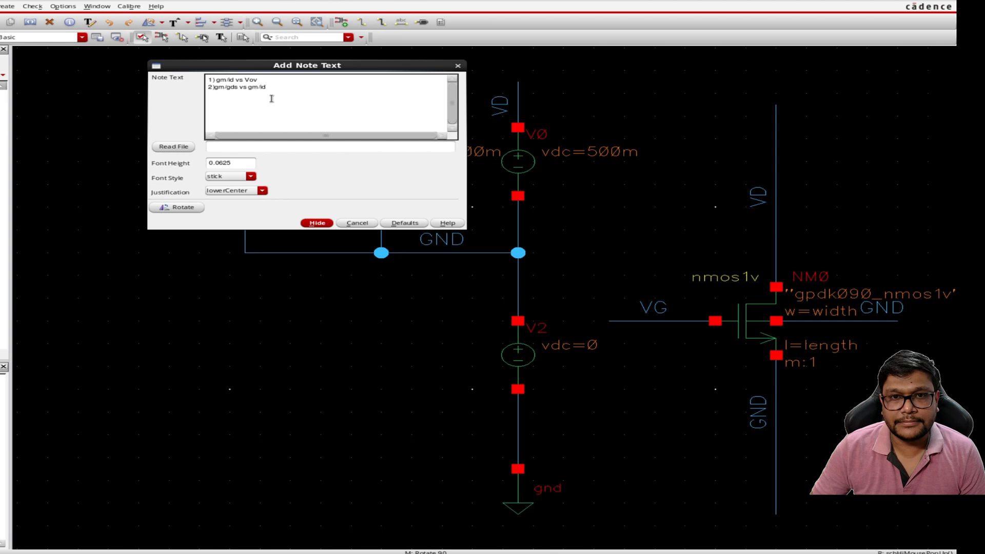
type("3")
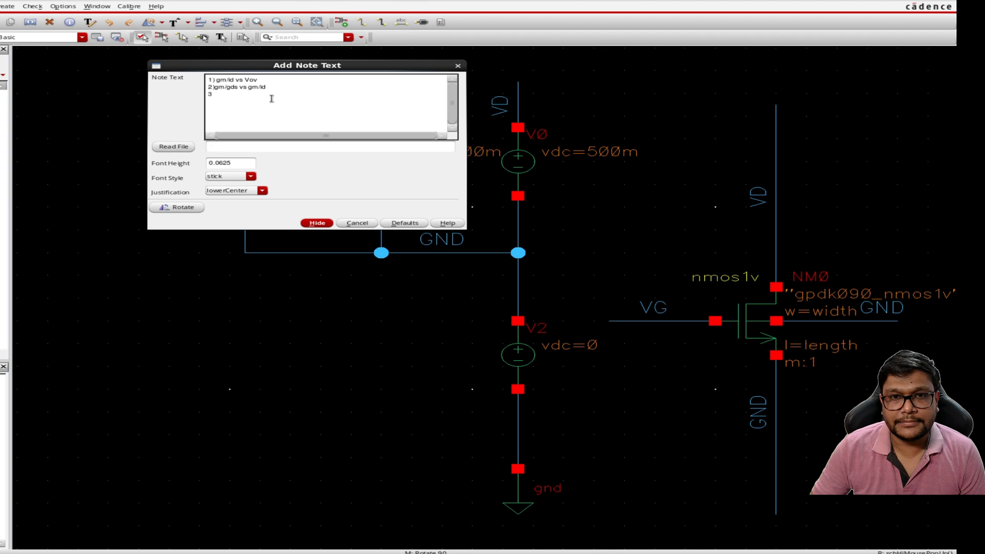
type("fT")
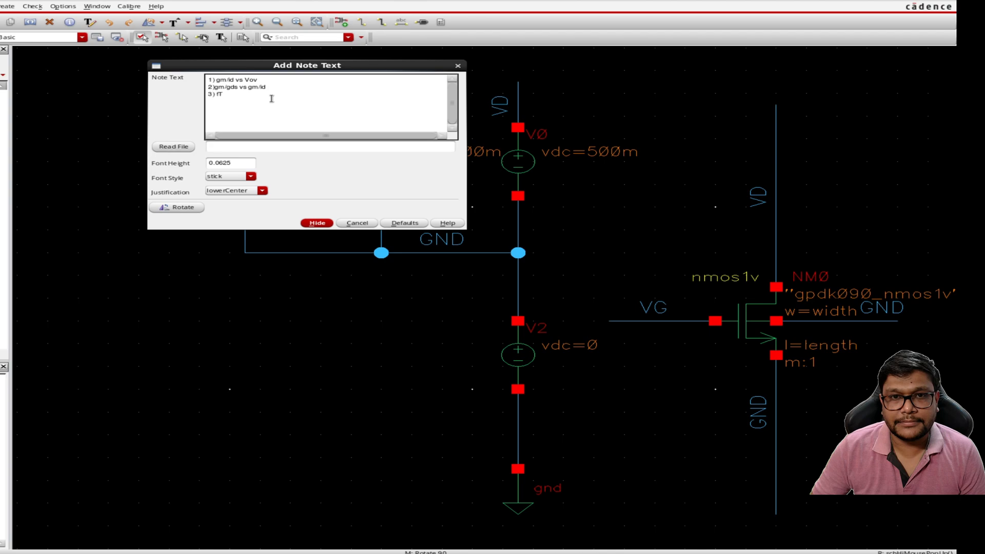
type("vs")
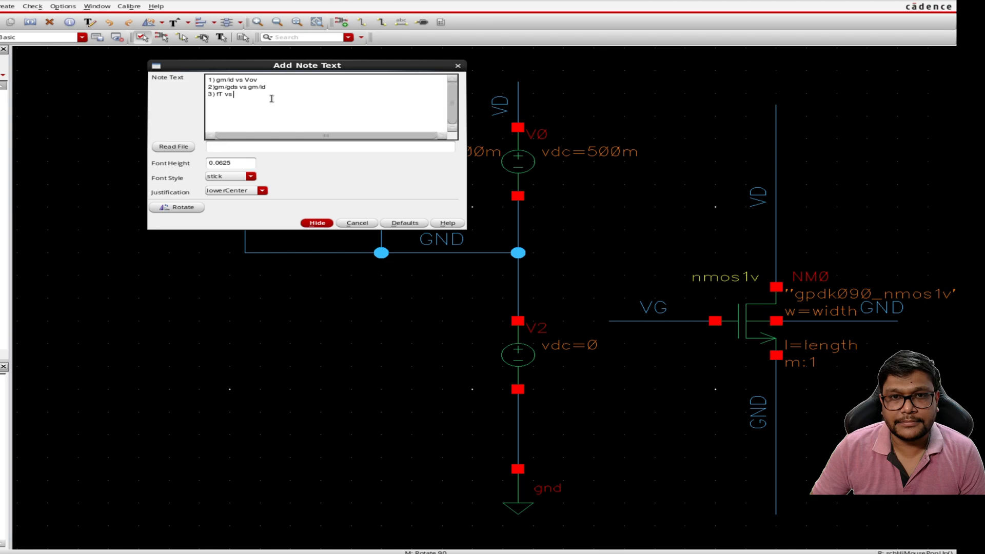
type("gm/id")
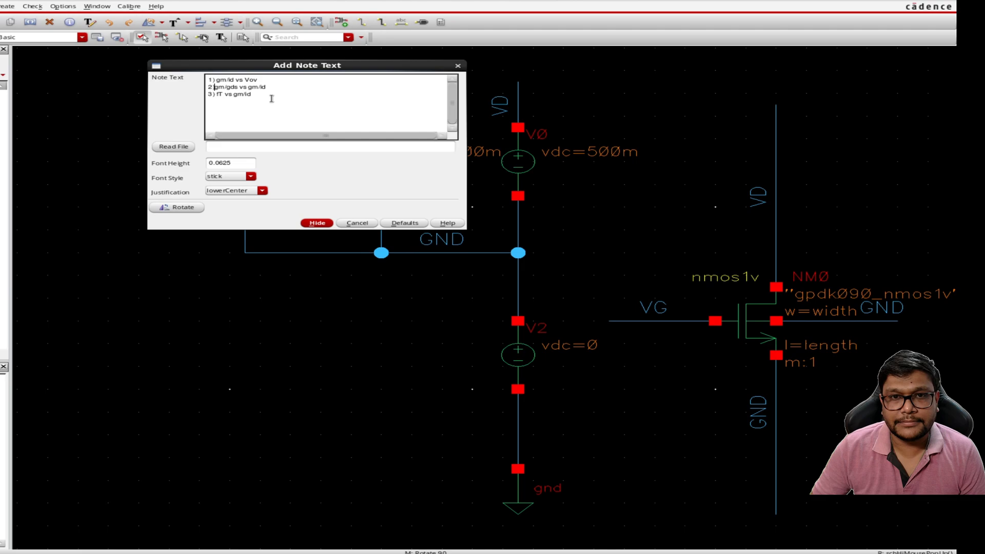
Enter note lines 4-6: fT*(gm/id) vs gm/id, id vs gm/id, and id/W vs gm/id.
type("4")
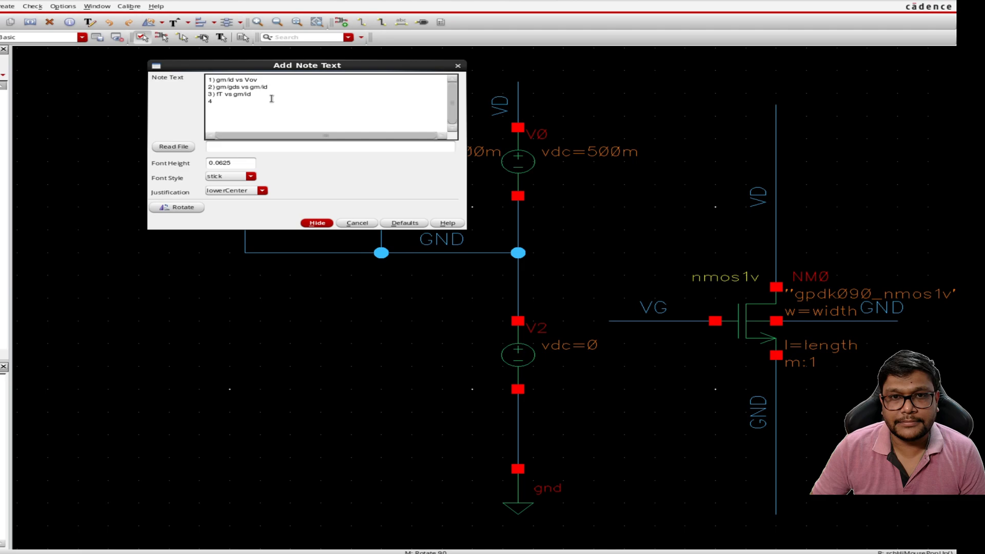
type("fT")
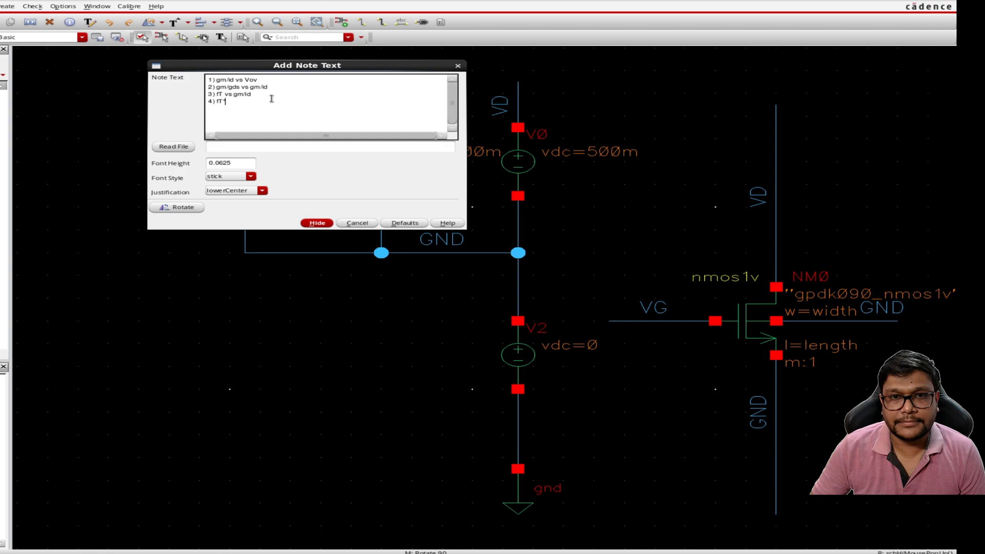
type("* (")
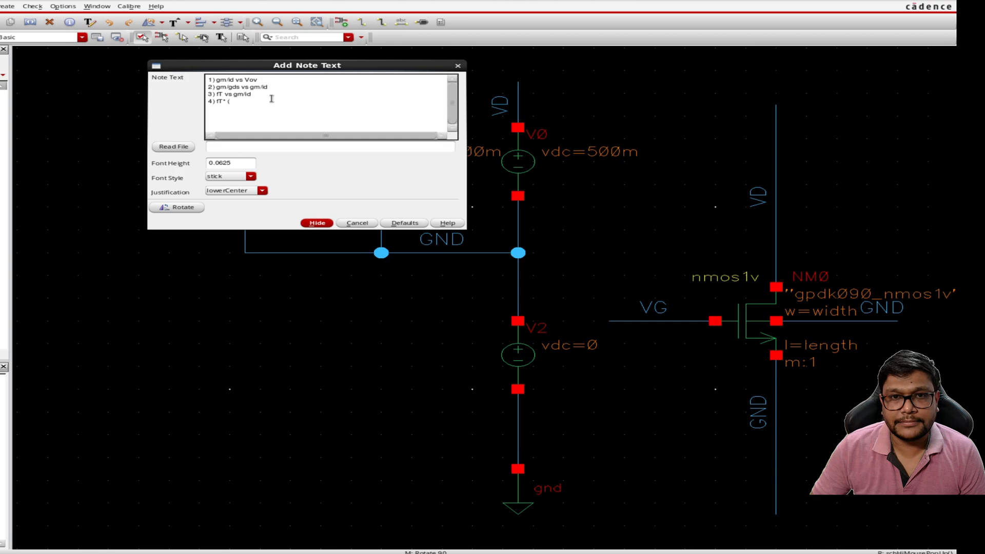
type("(dm/id")
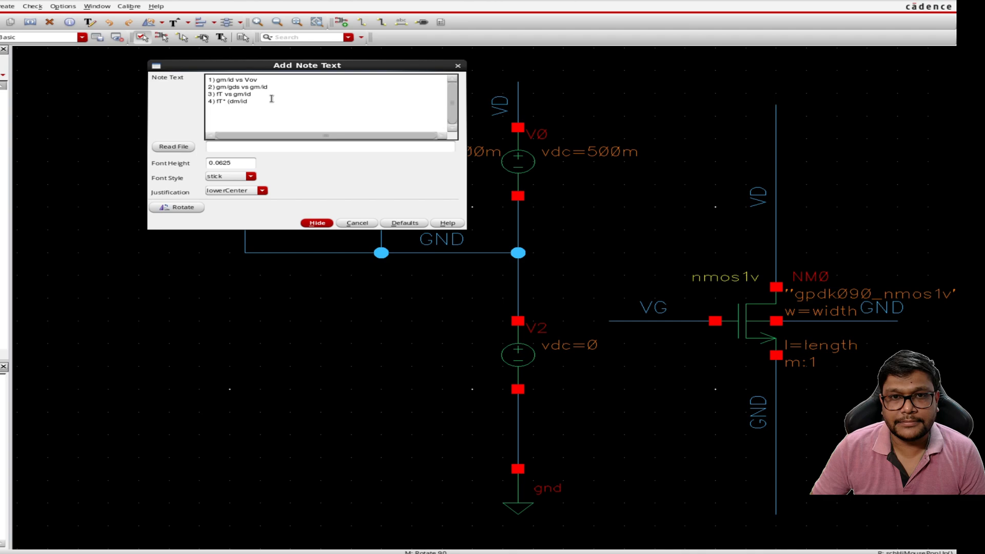
key("BackSpace")
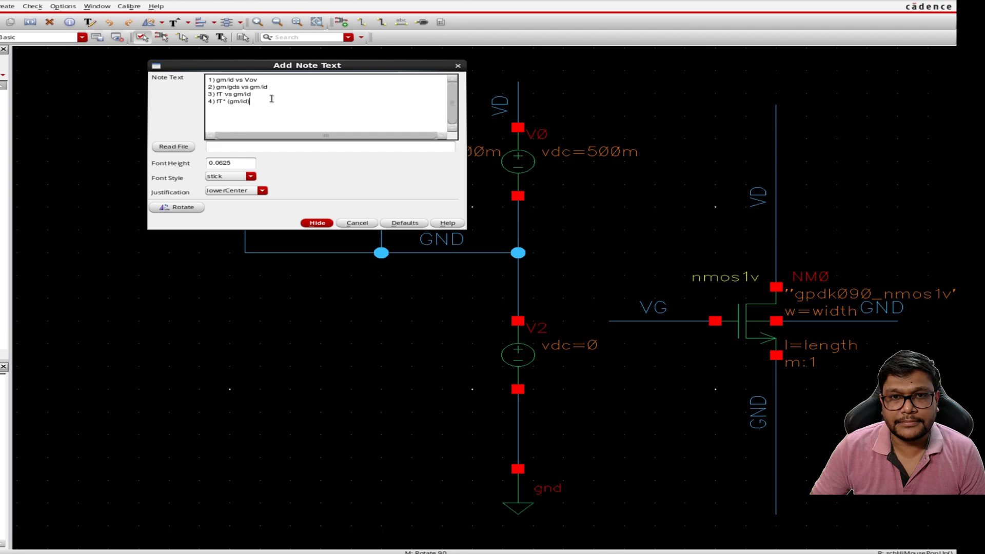
type("vs")
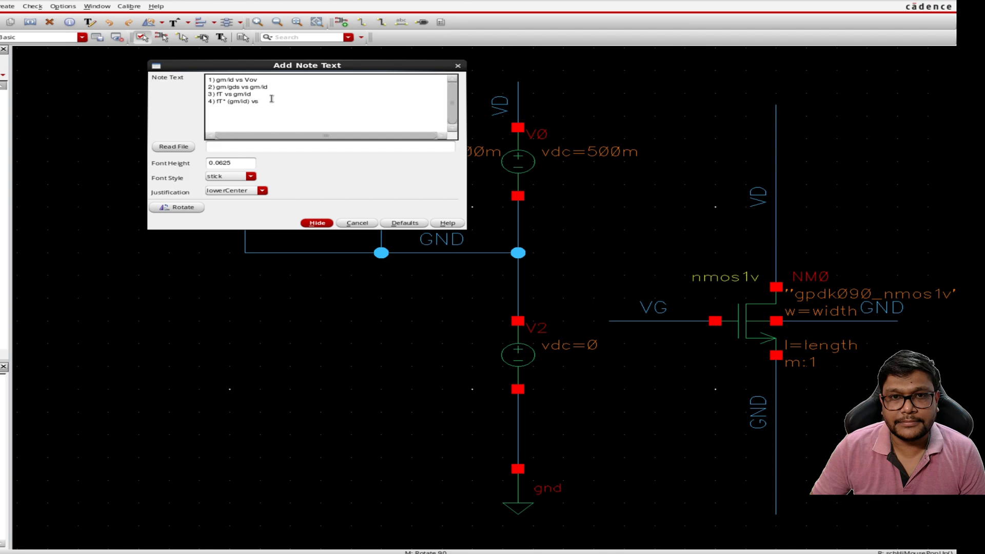
type("5)")
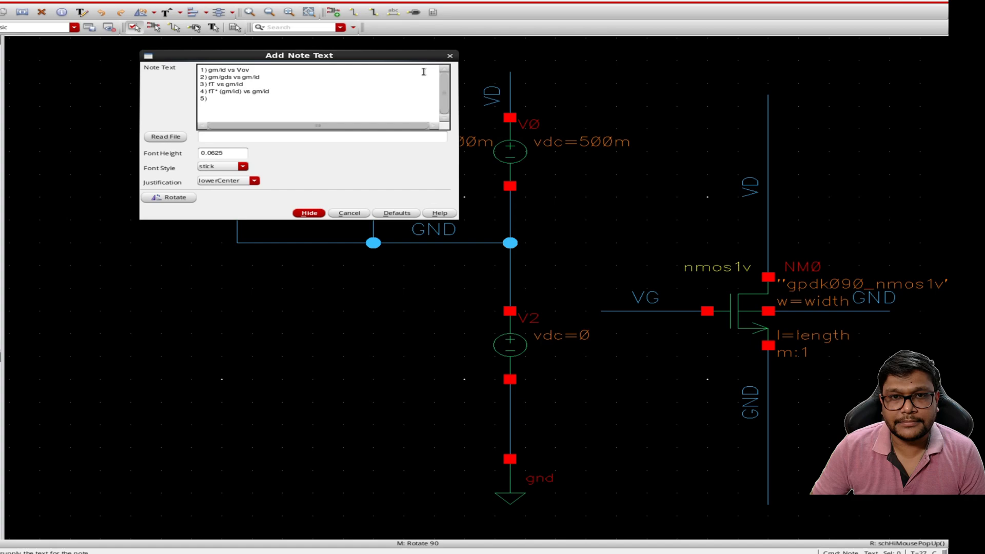
type("id")
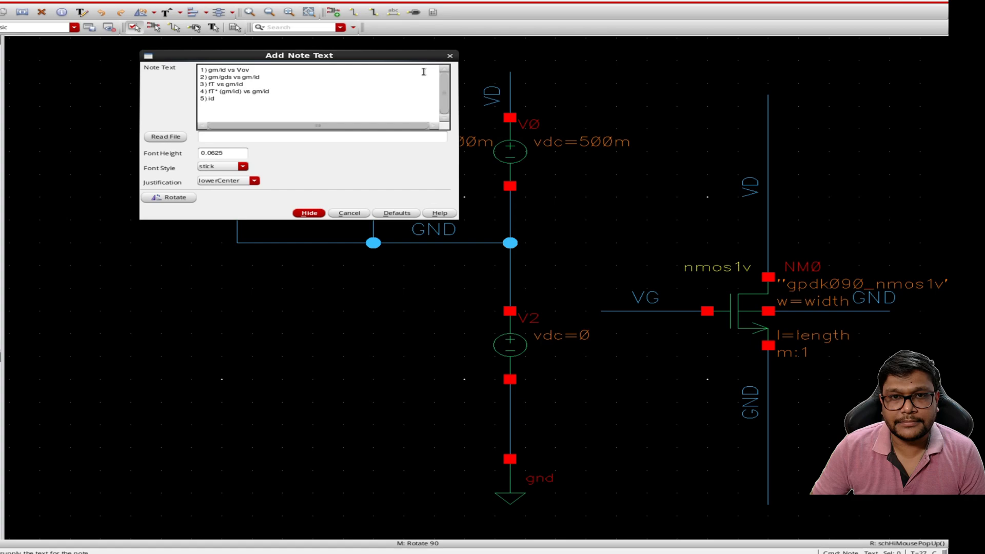
type("vs g")
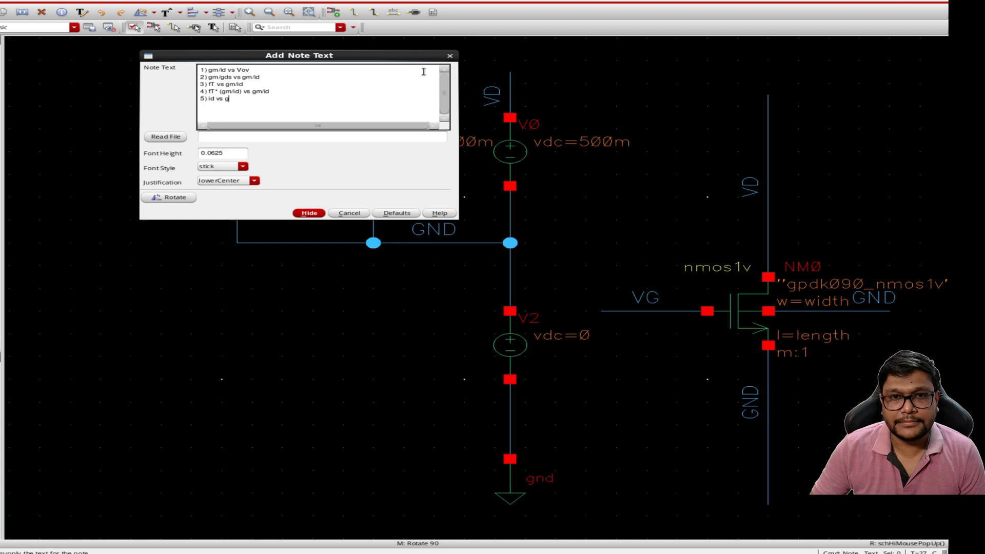
type("m/id")
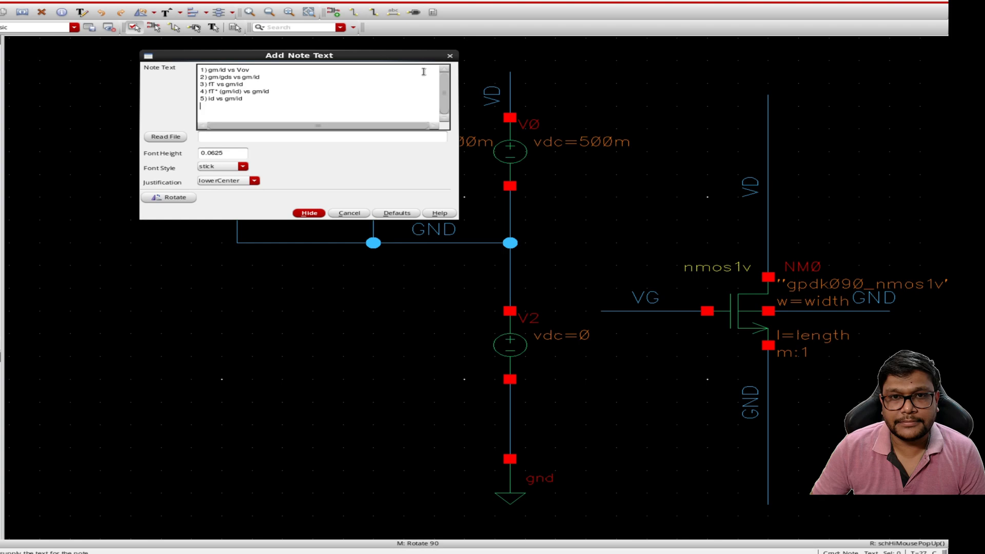
type("6")
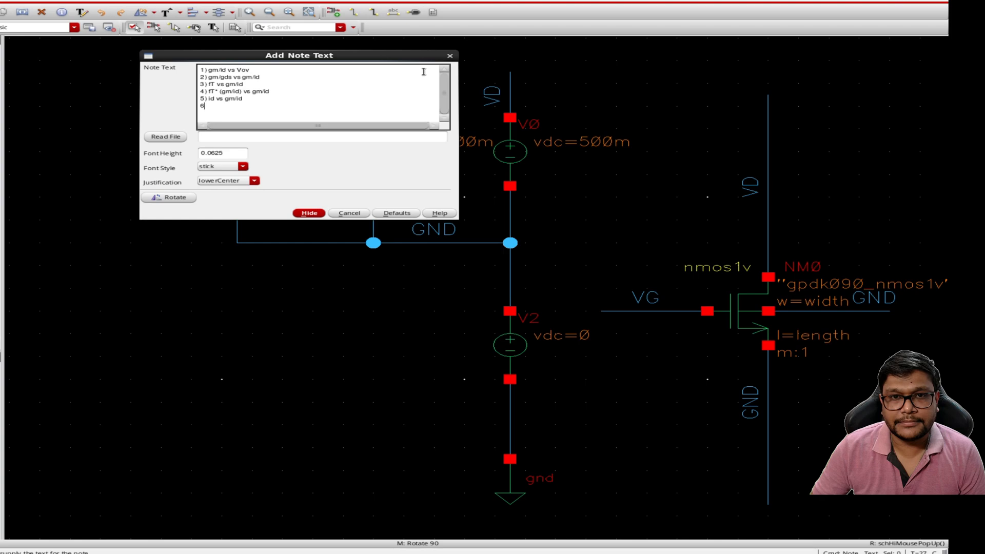
type("i")
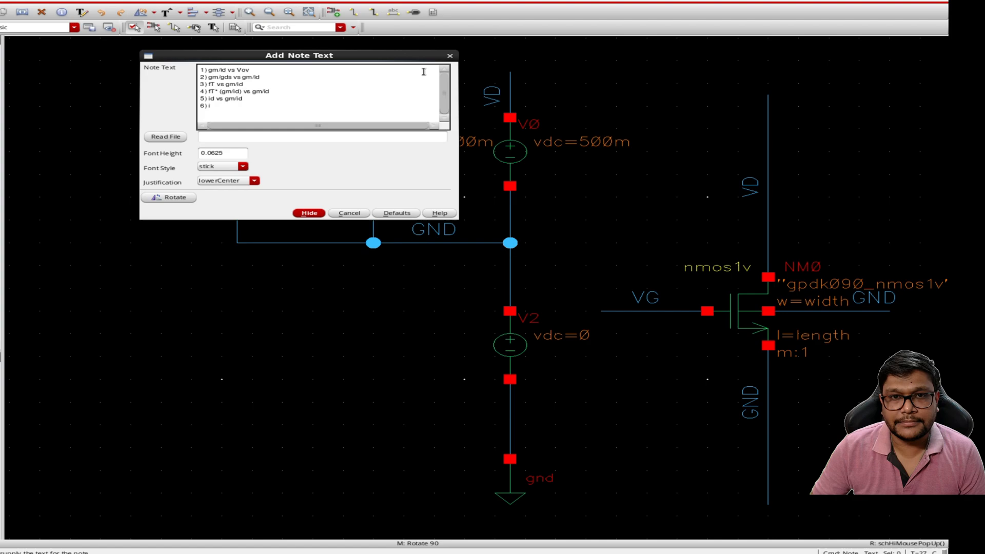
type("d/W")
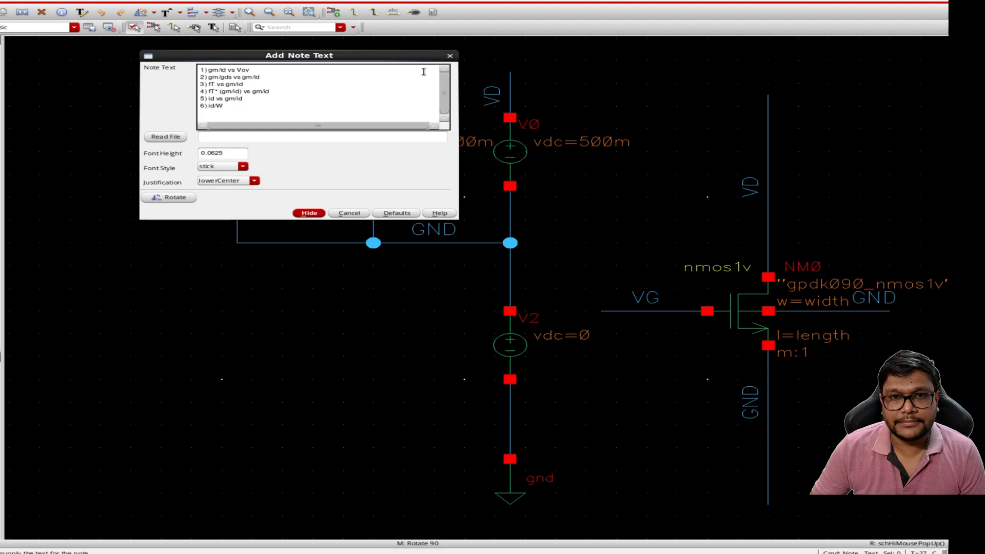
type("vs gm/id")
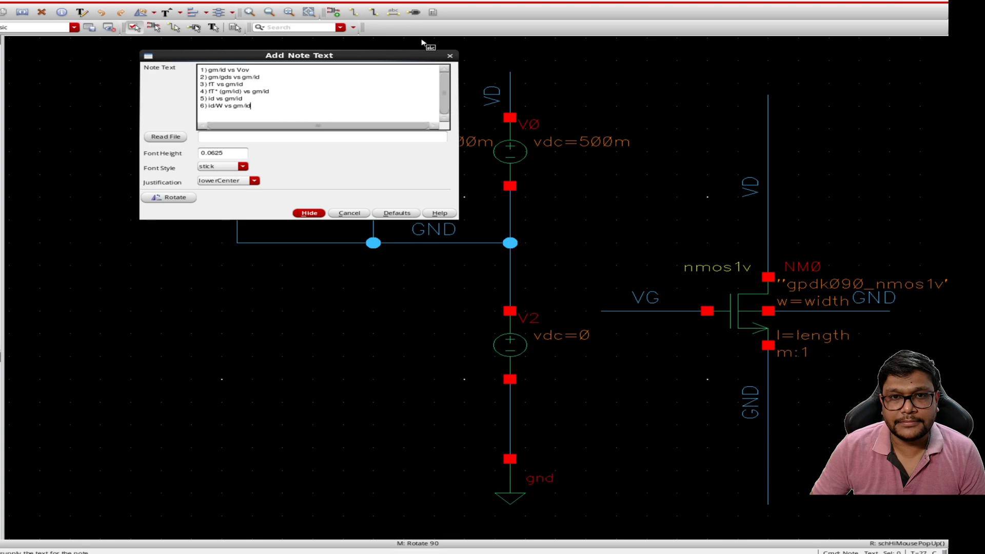
left_click(309, 213)
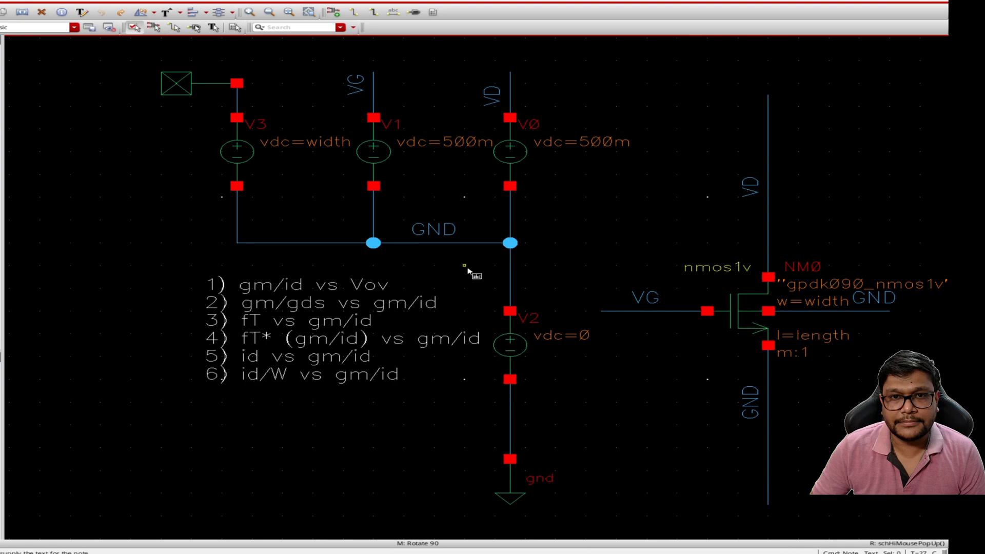
mouse_move(456, 271)
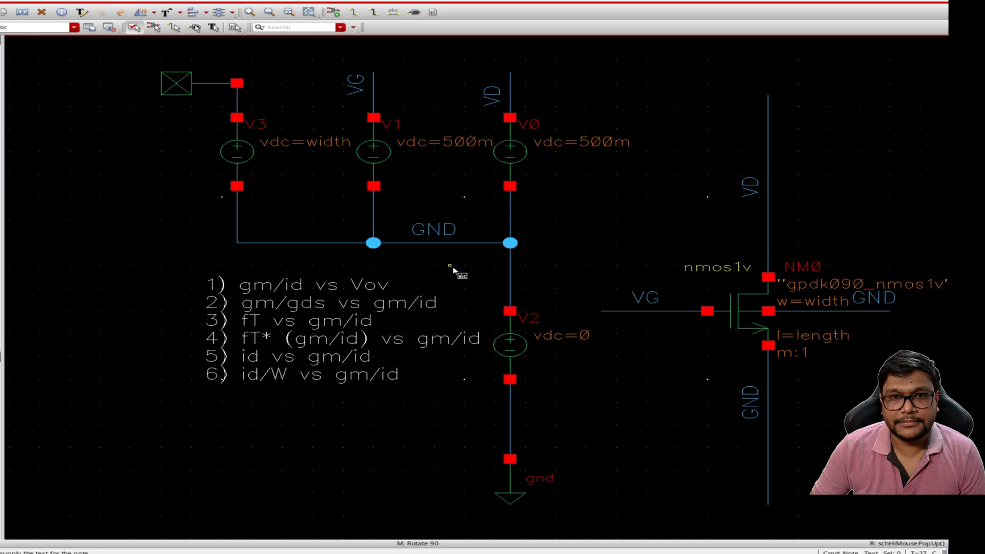
mouse_move(417, 321)
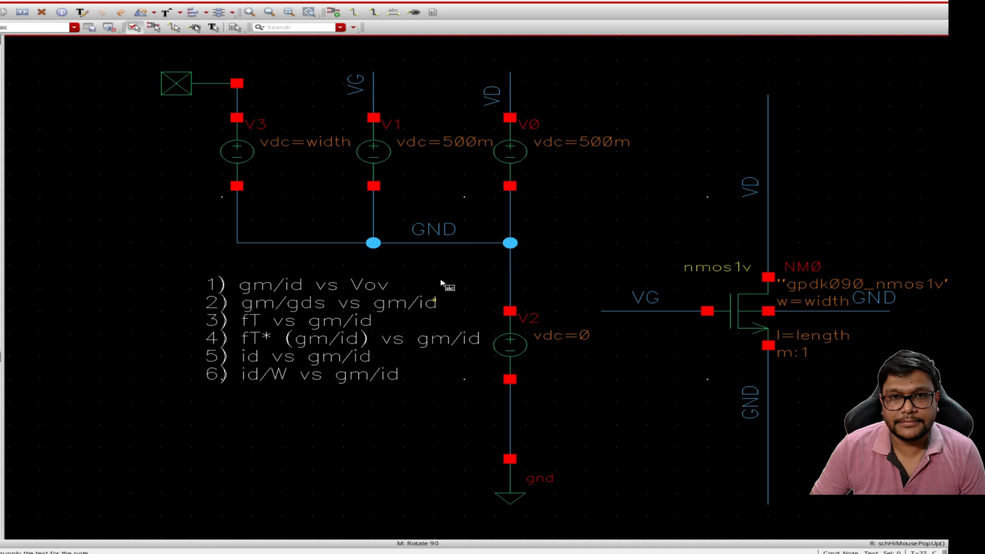
mouse_move(240, 381)
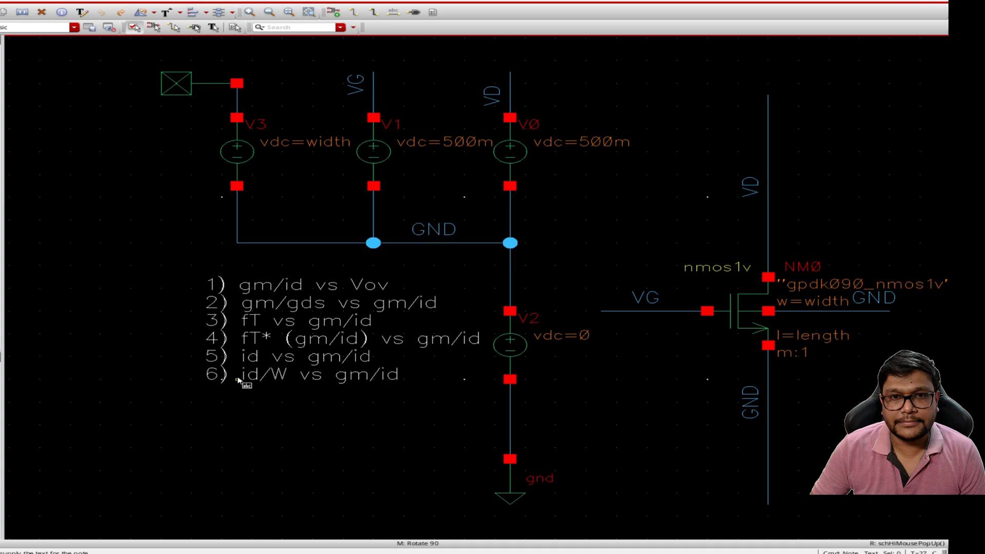
mouse_move(514, 257)
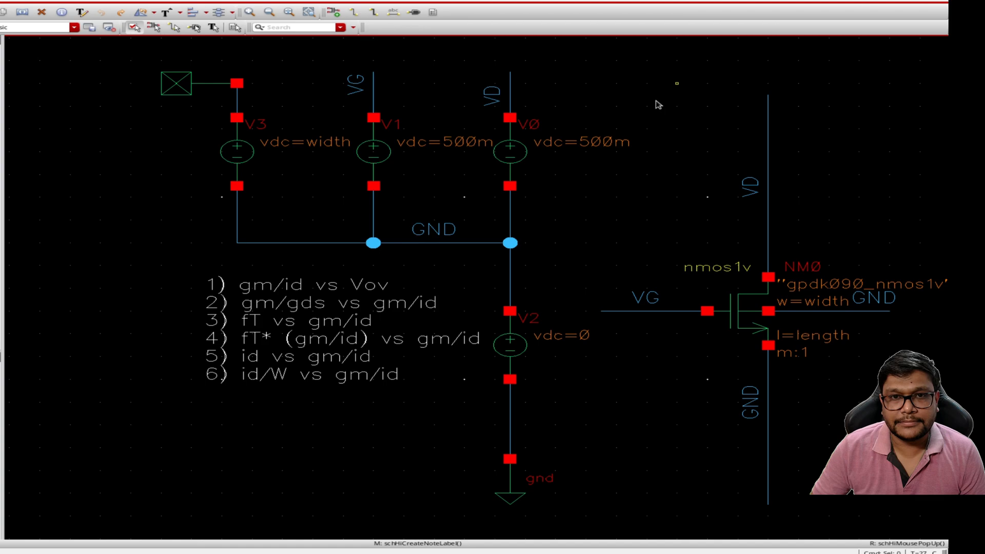
Select the nmos1v transistor NM0 and bring up its Edit Object Properties form.
left_click(738, 308)
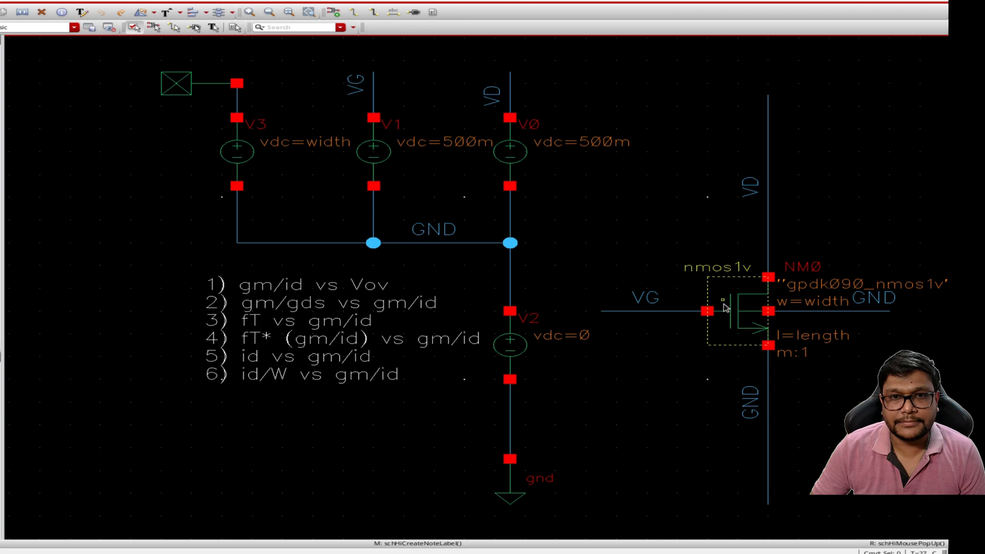
mouse_move(722, 307)
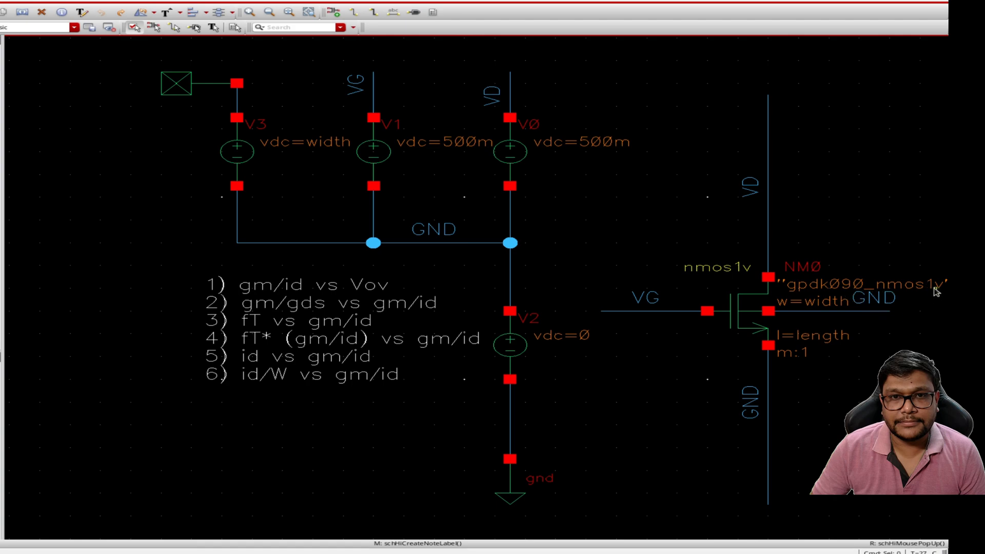
left_click(723, 314)
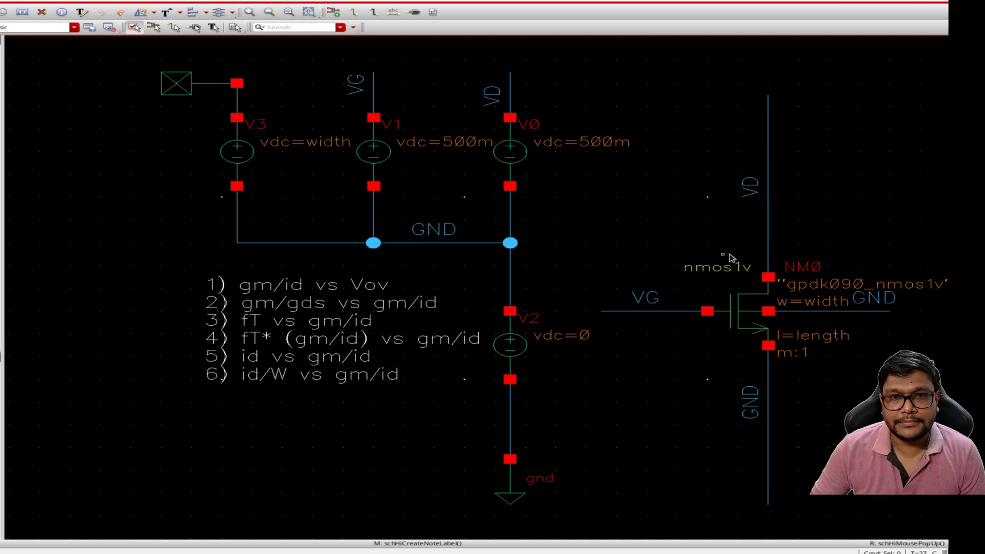
mouse_move(729, 254)
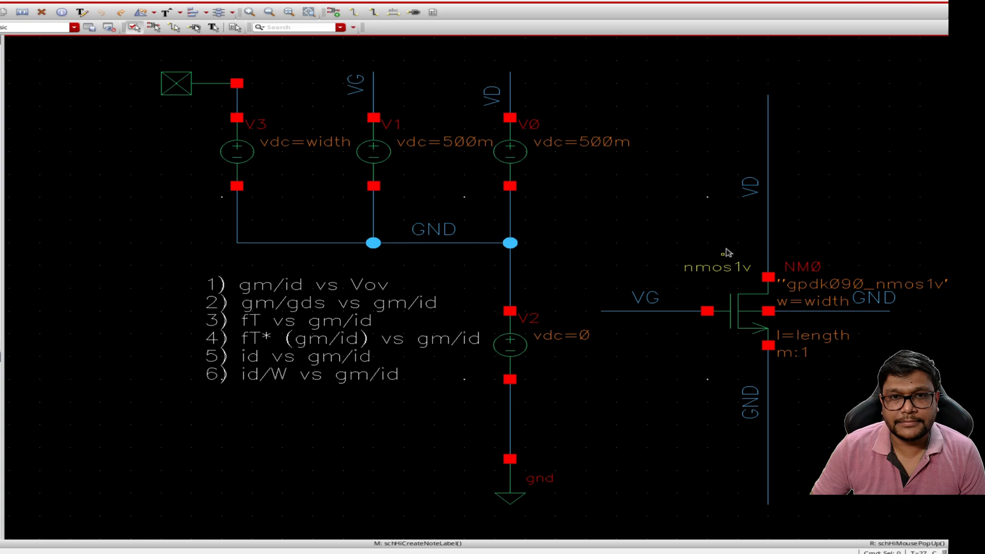
mouse_move(754, 277)
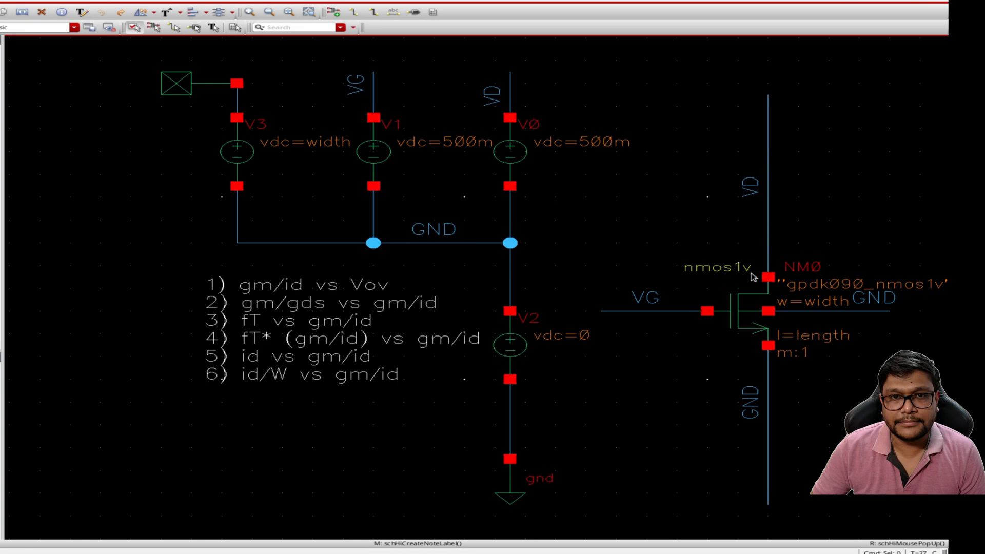
mouse_move(803, 244)
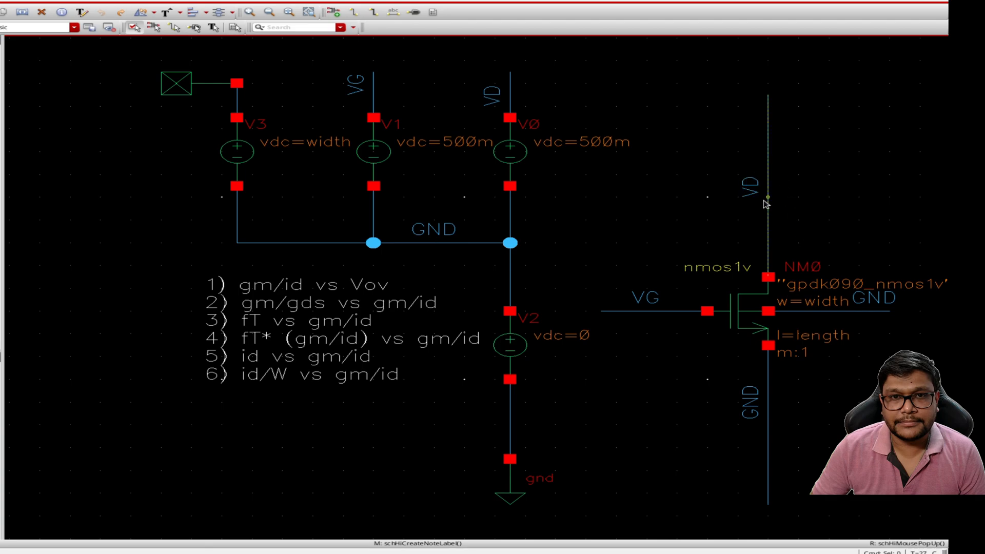
mouse_move(641, 330)
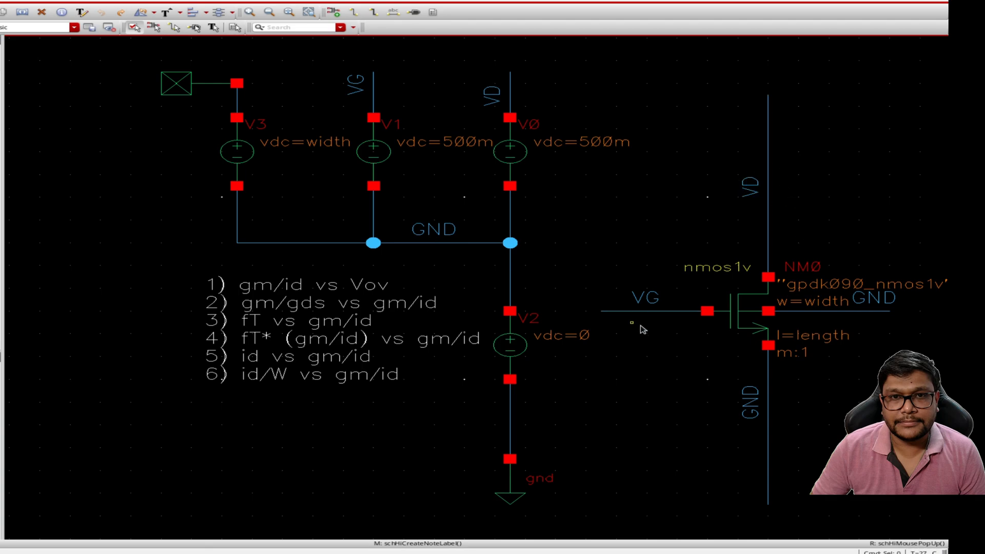
left_click(648, 312)
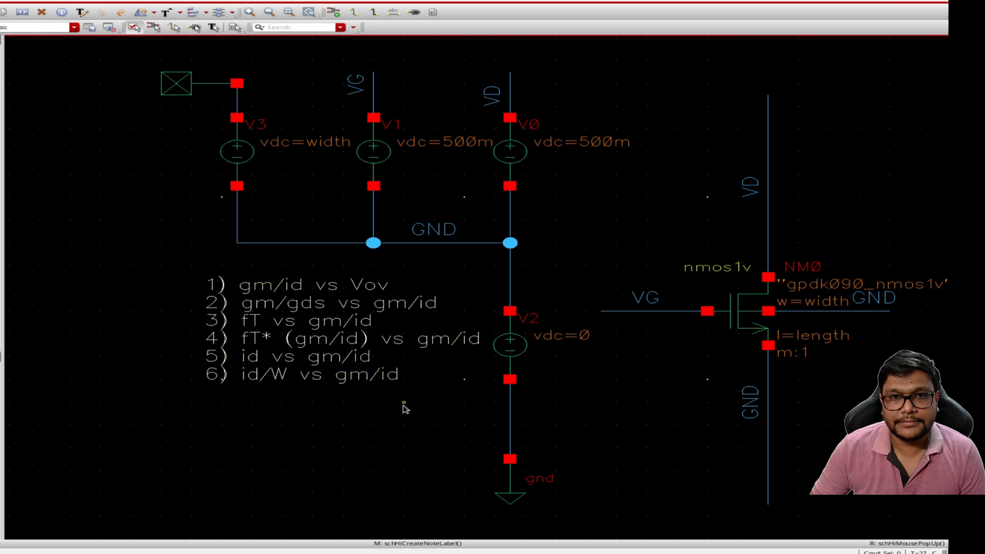
mouse_move(403, 405)
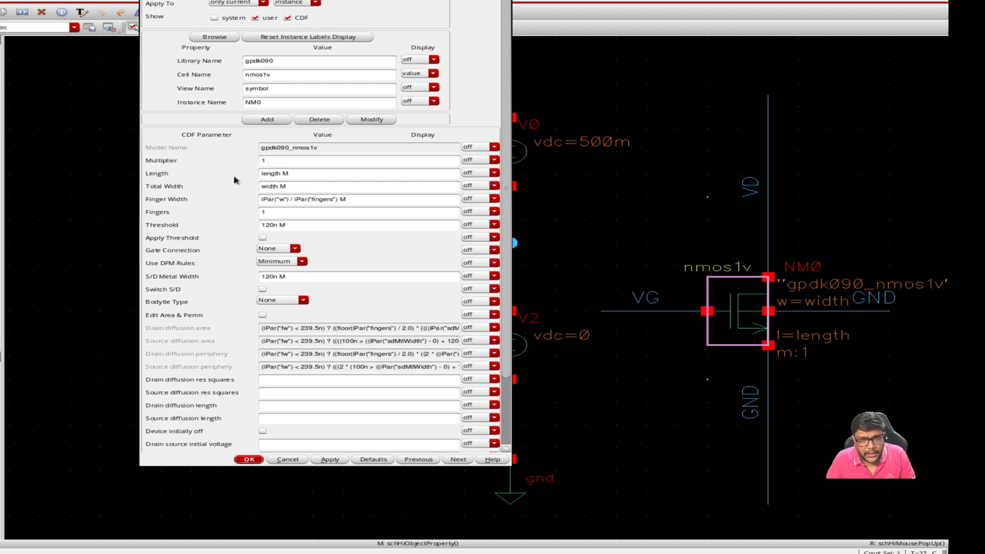
Dismiss NM0's property form, keeping length and width variables, and select source V3.
left_click(249, 460)
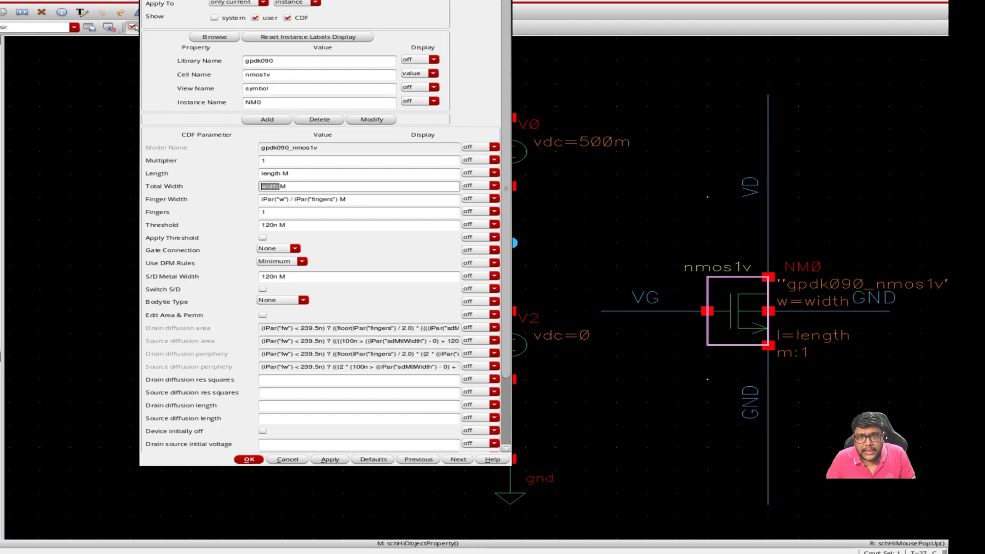
left_click(248, 460)
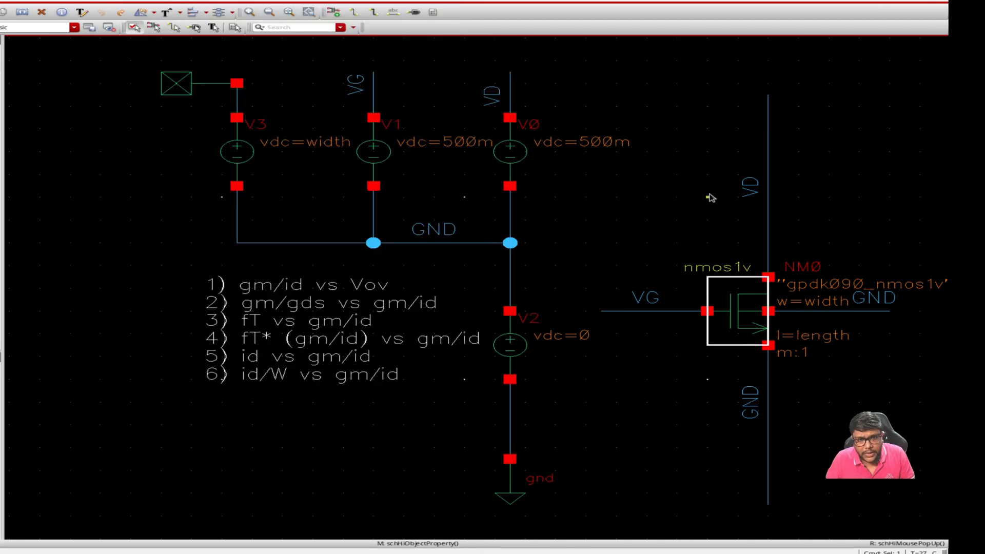
left_click(236, 150)
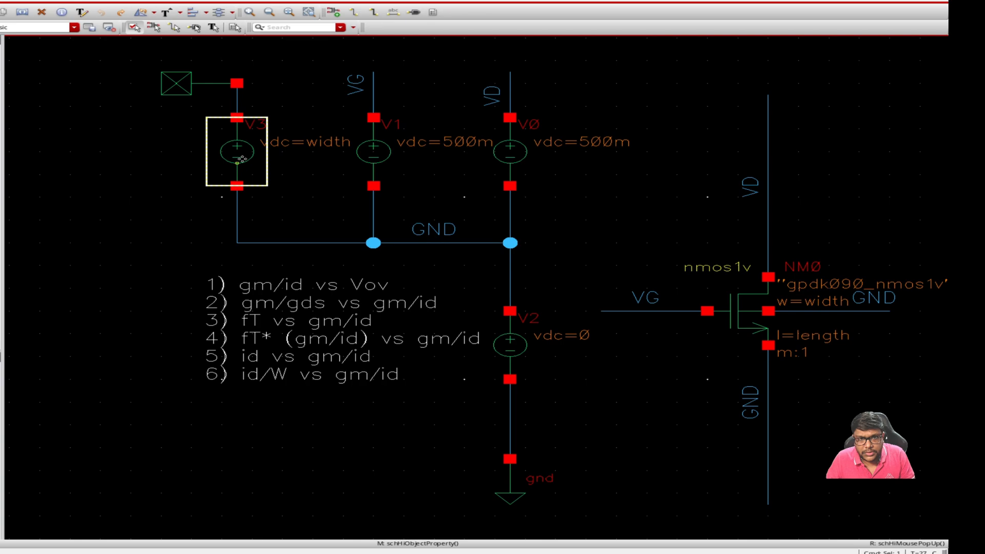
Review V3's properties, with DC voltage set to the width variable, and close them.
double_click(237, 150)
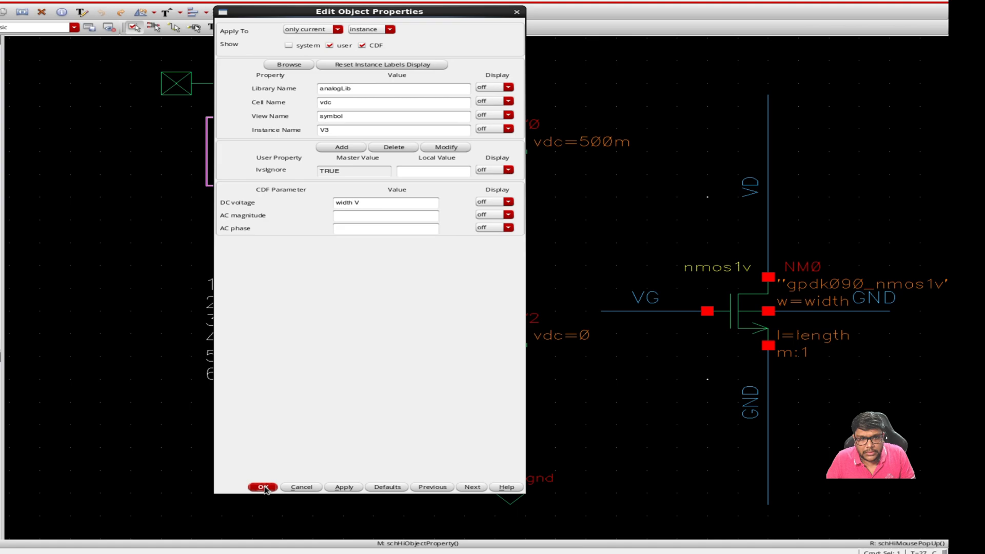
left_click(261, 486)
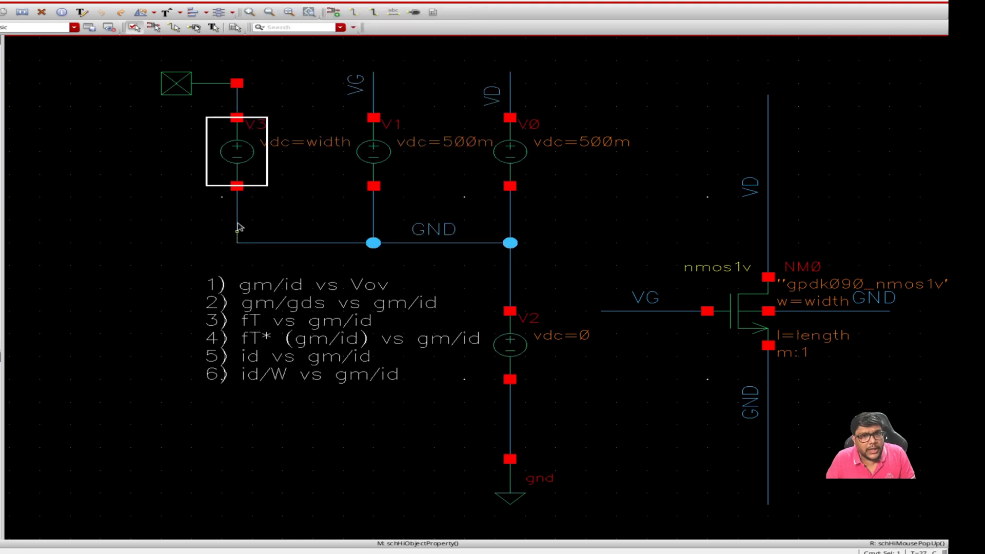
mouse_move(314, 142)
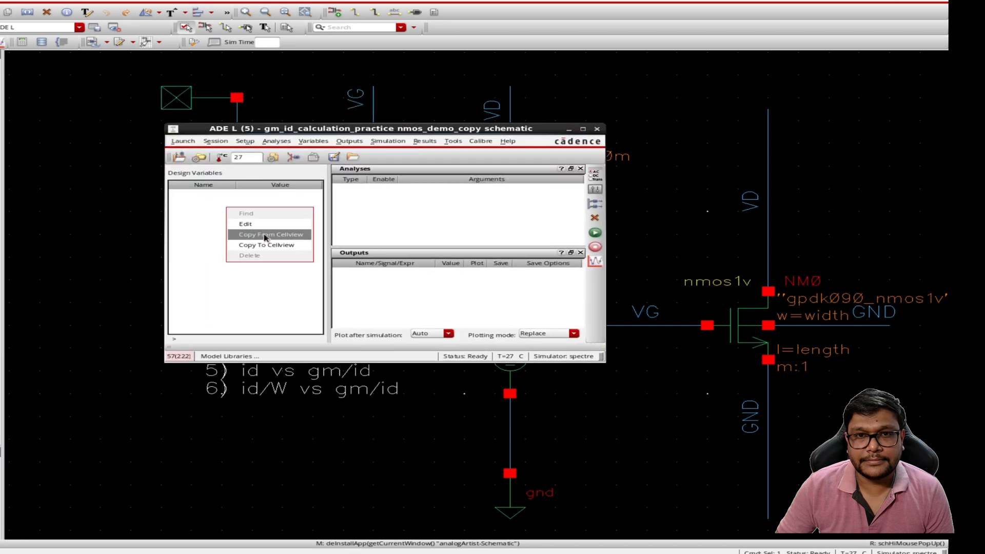
Copy design variables from the cellview and set length = 100n, width = 5u.
left_click(270, 234)
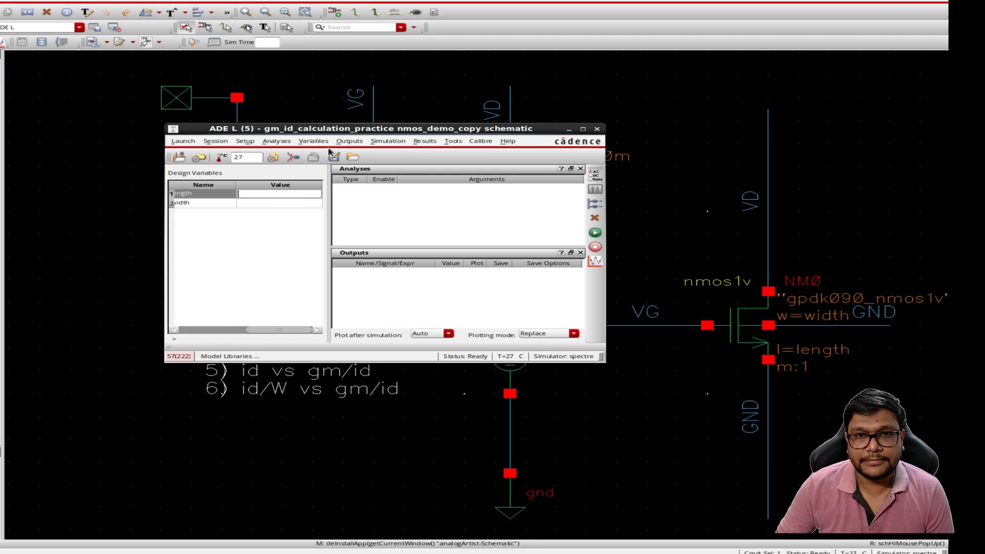
type("100n")
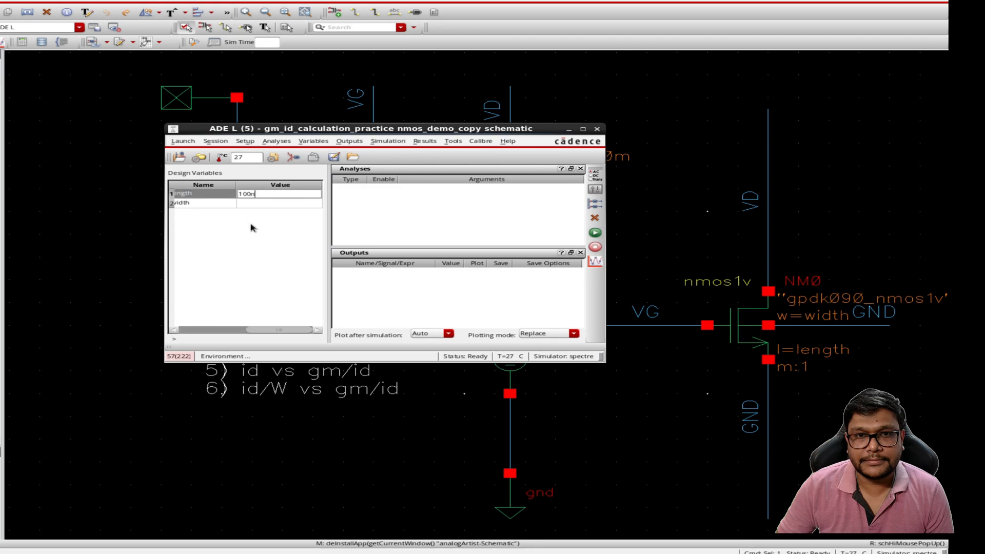
left_click(279, 202)
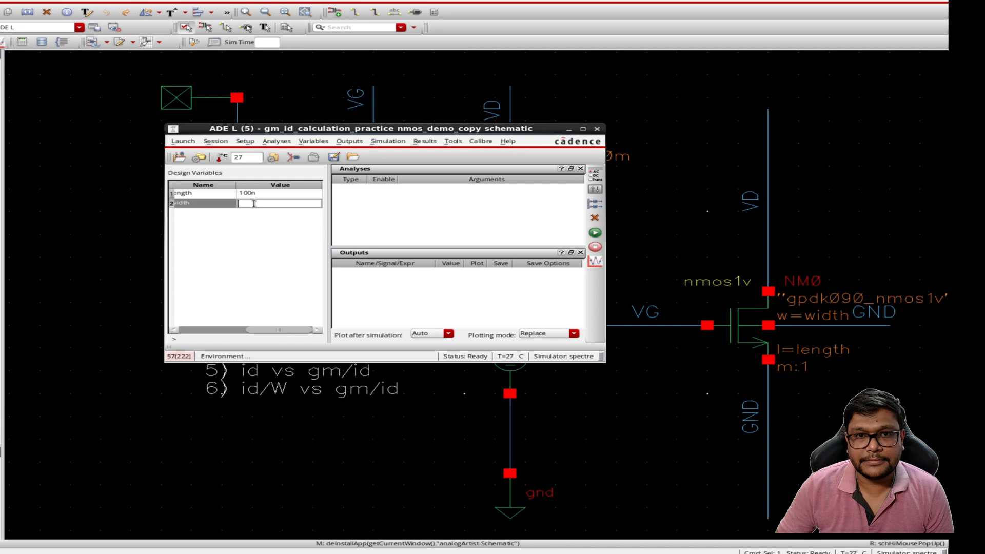
type("5u")
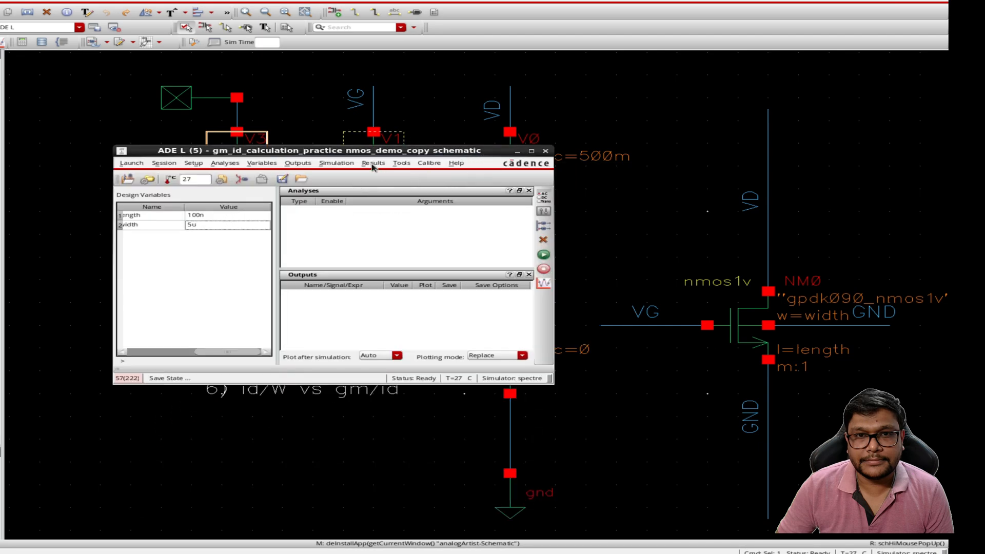
Add a DC analysis sweeping V1's dc component parameter from 0 to 1.
left_click(225, 163)
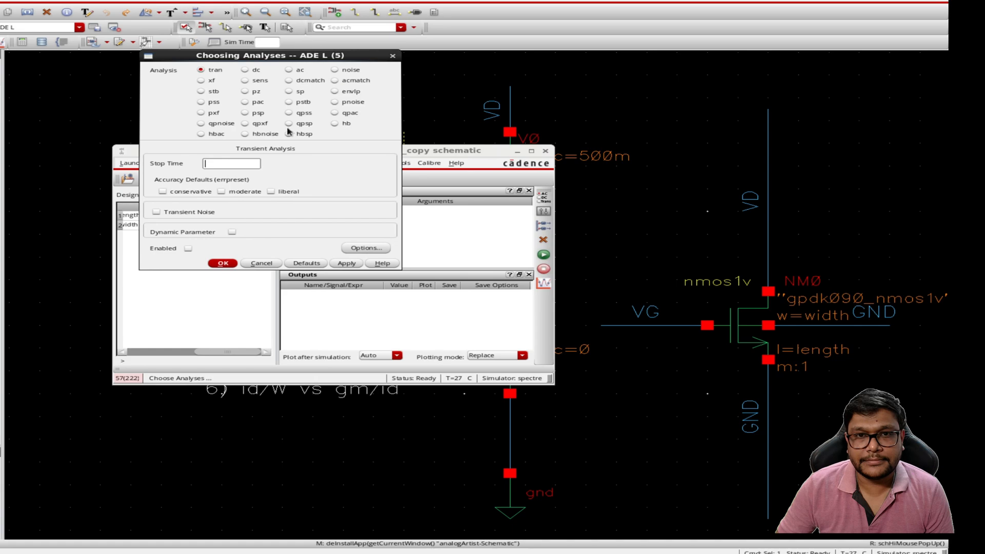
left_click(246, 70)
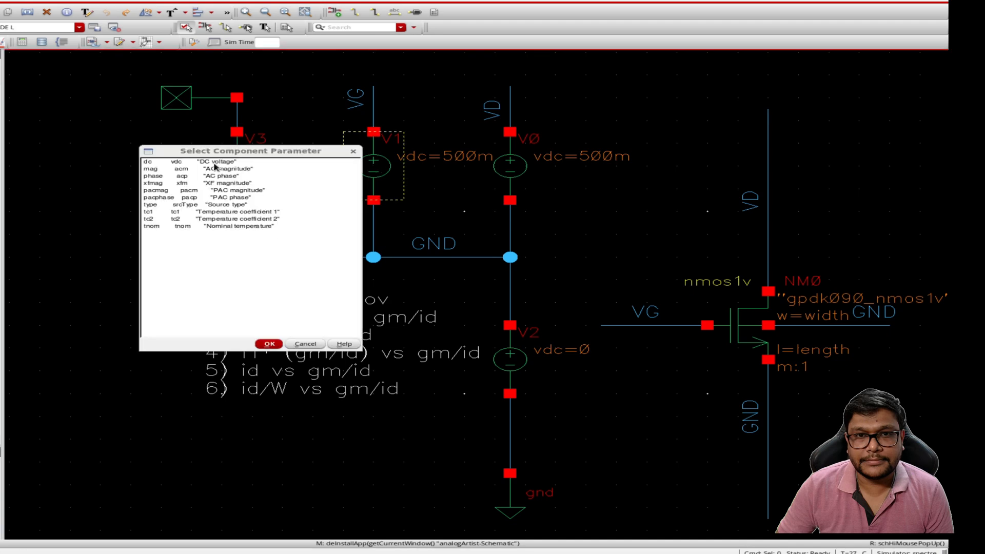
left_click(270, 344)
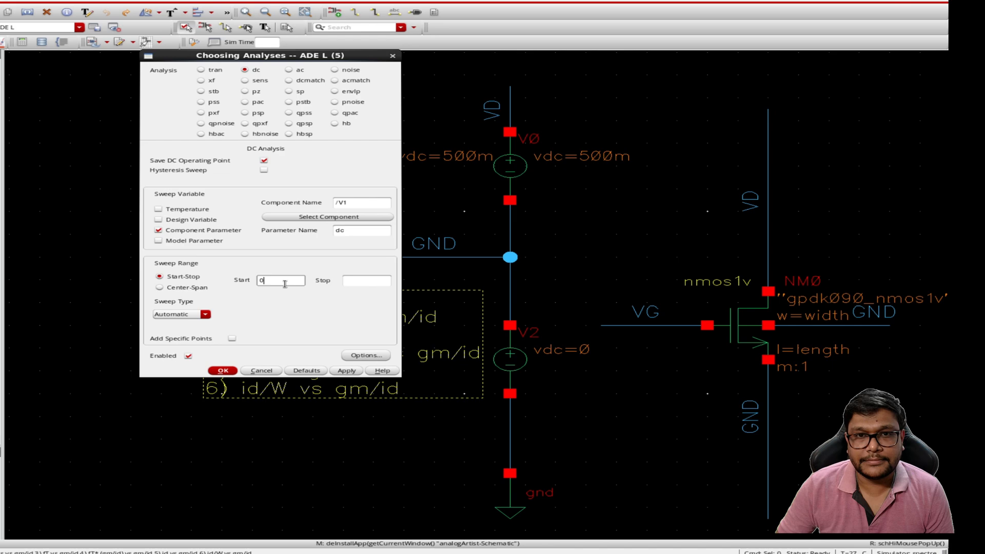
type("1")
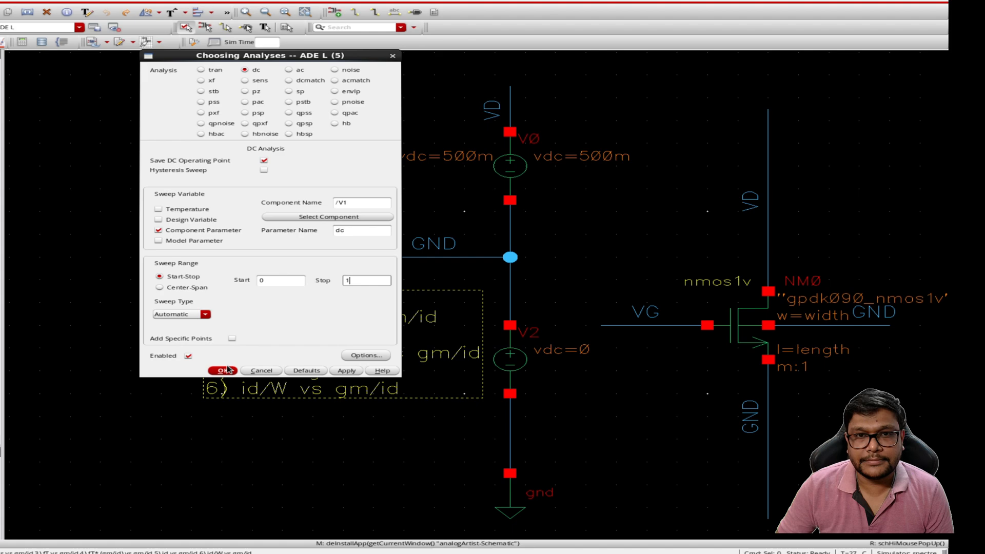
left_click(219, 371)
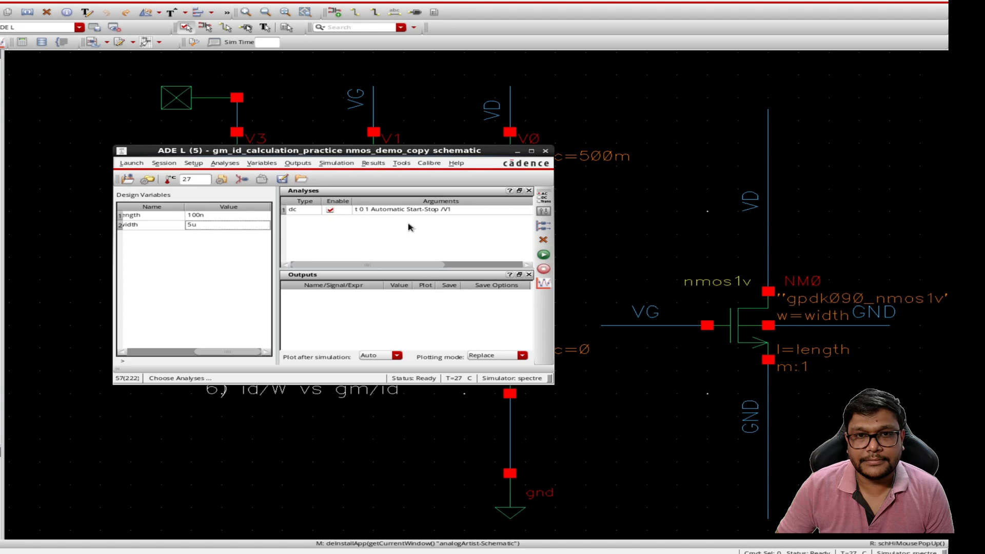
mouse_move(456, 220)
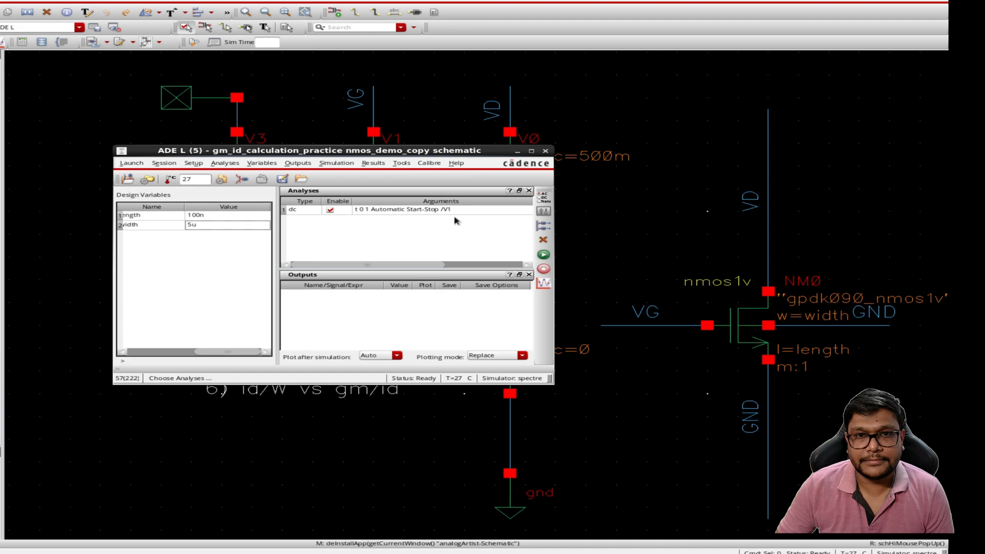
mouse_move(403, 312)
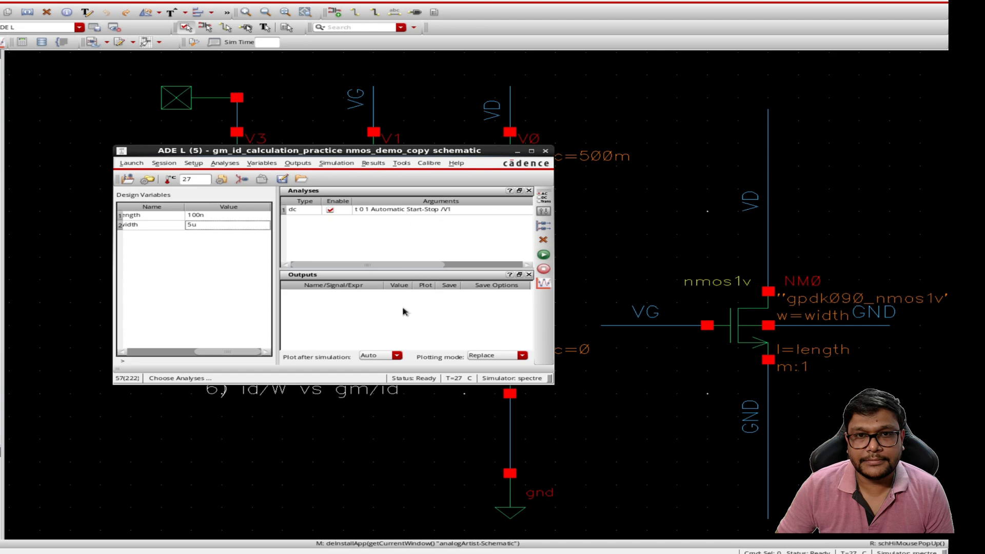
mouse_move(745, 275)
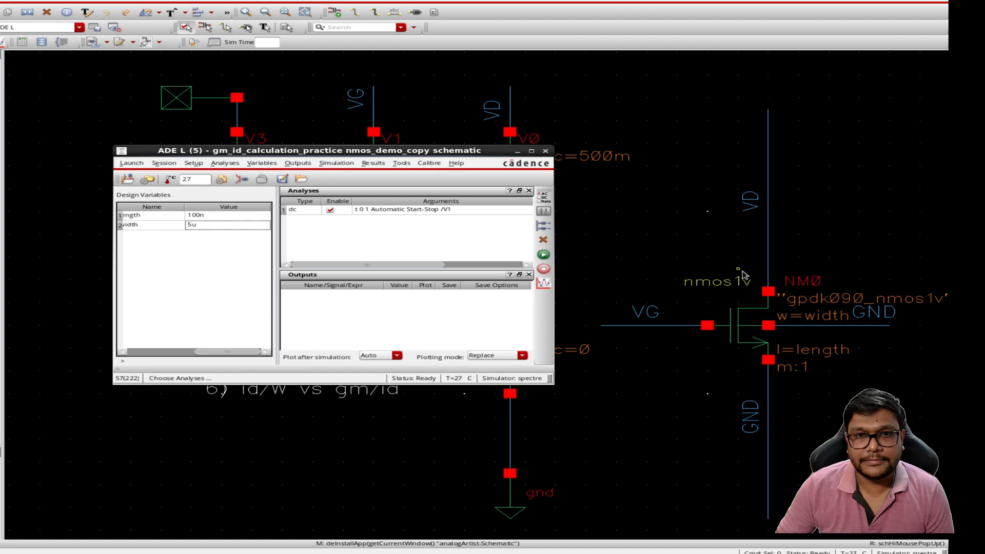
Close the spectre simulation log to return to the ADE L session window.
left_click(544, 254)
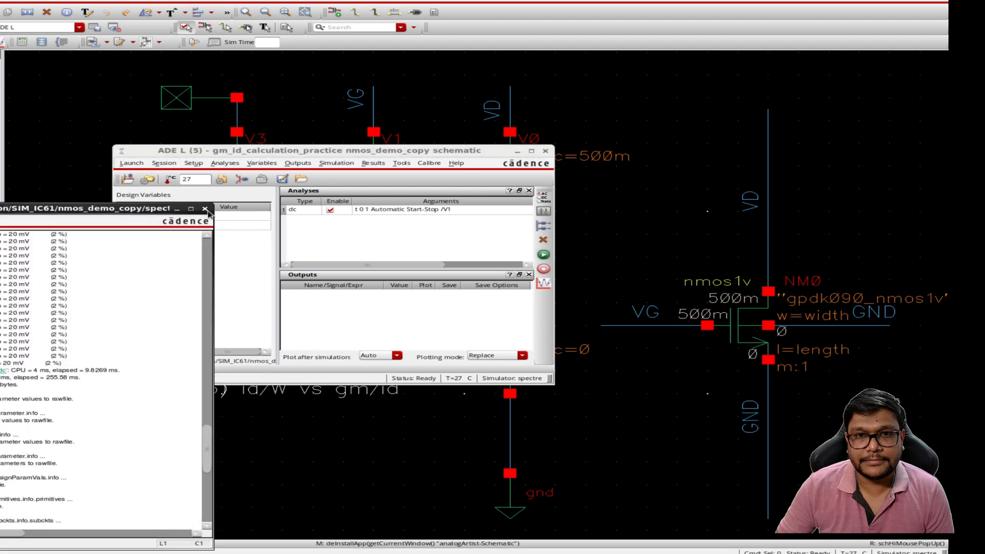
left_click(206, 212)
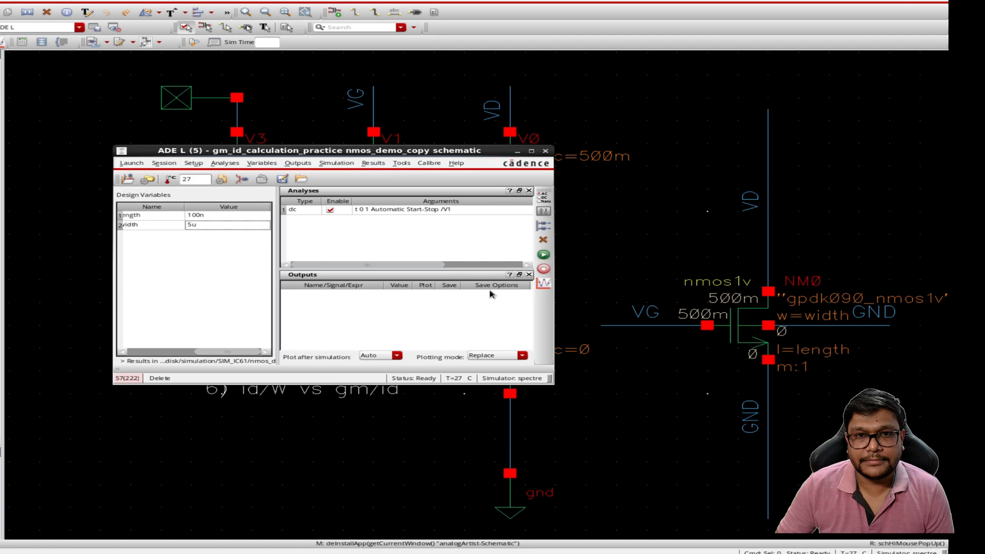
mouse_move(408, 172)
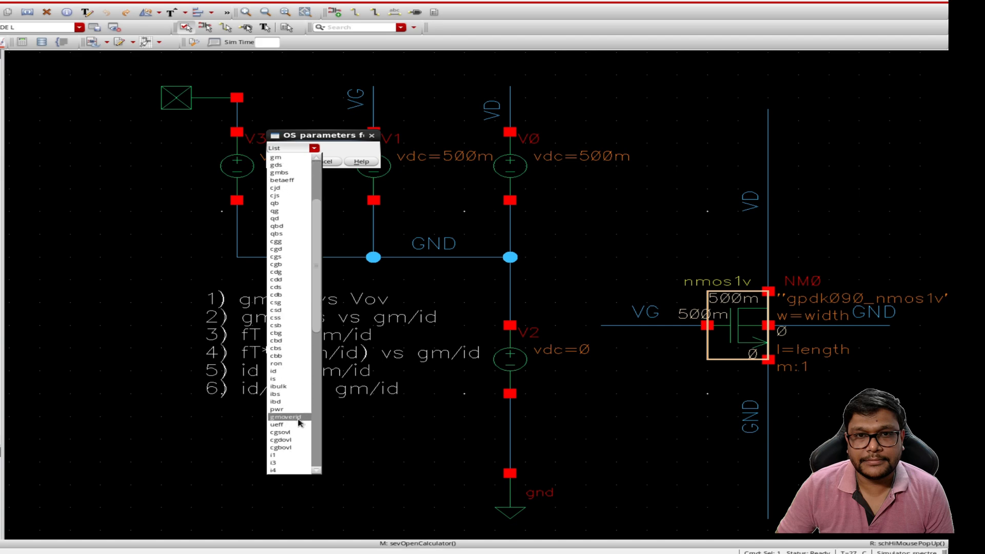
Push NM0's gmoverid onto the calculator stack and load NM0's vgs into the buffer.
left_click(287, 416)
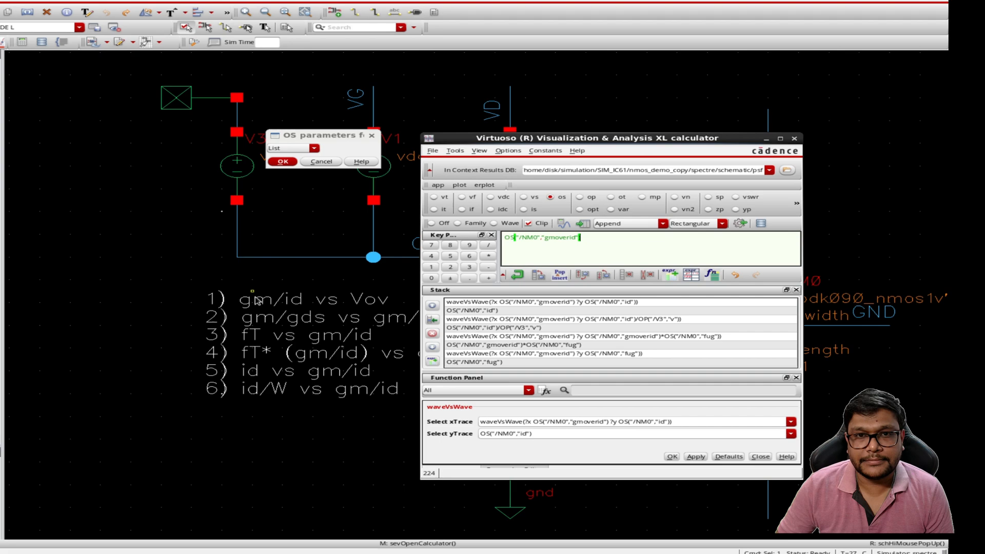
mouse_move(361, 307)
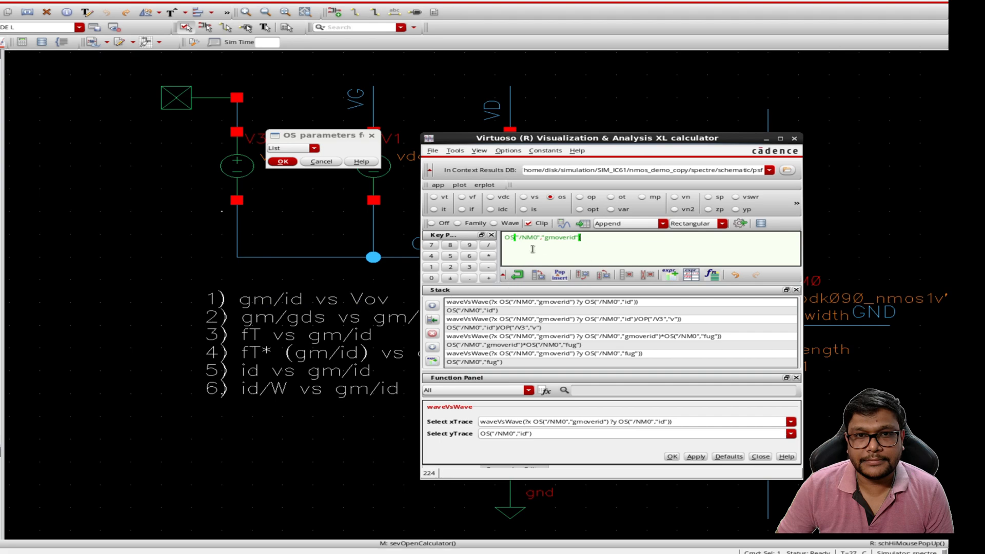
left_click(578, 275)
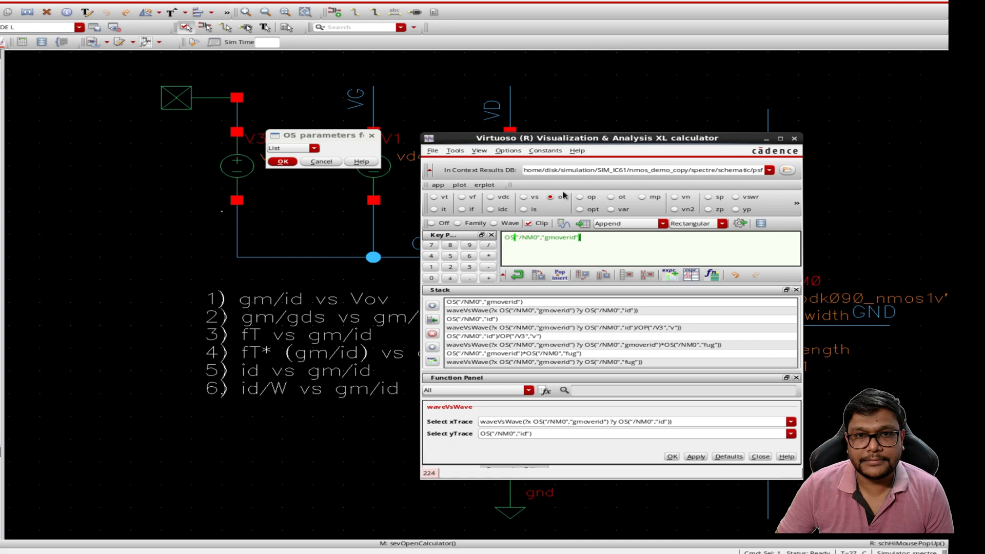
left_click(312, 148)
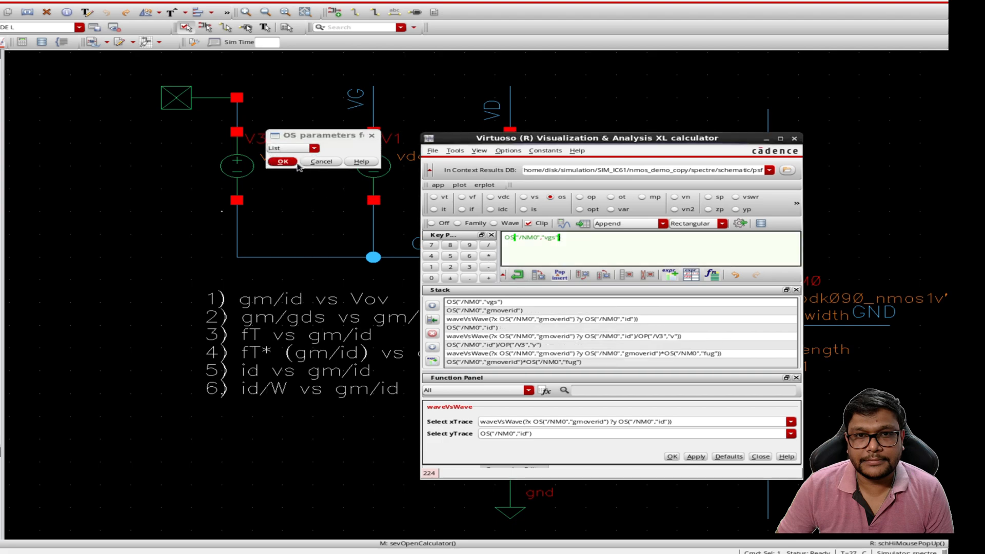
left_click(312, 148)
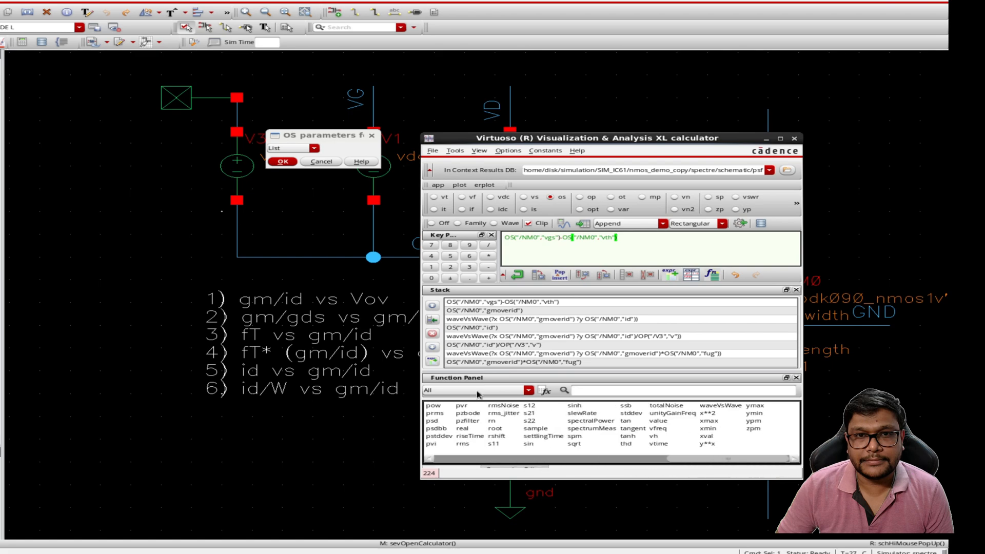
mouse_move(619, 429)
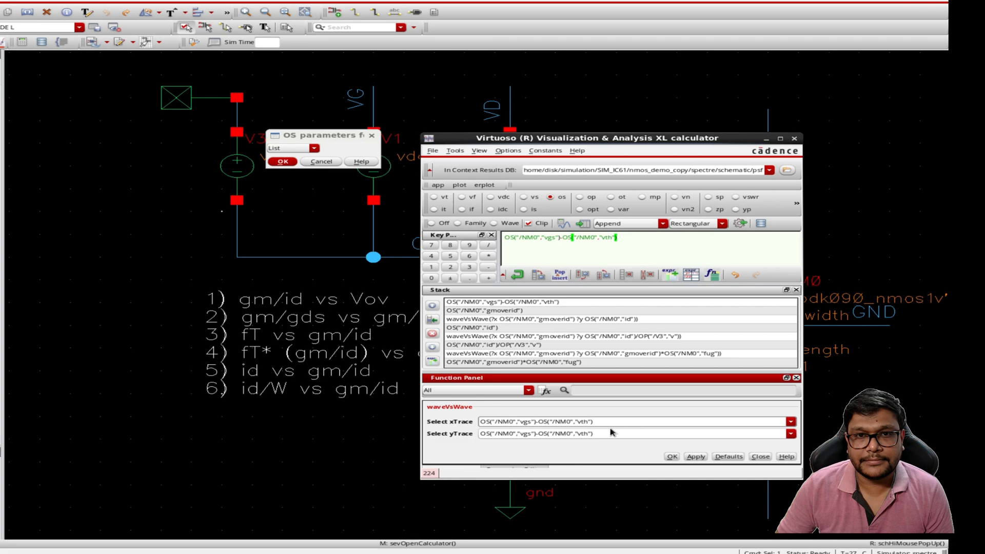
mouse_move(631, 422)
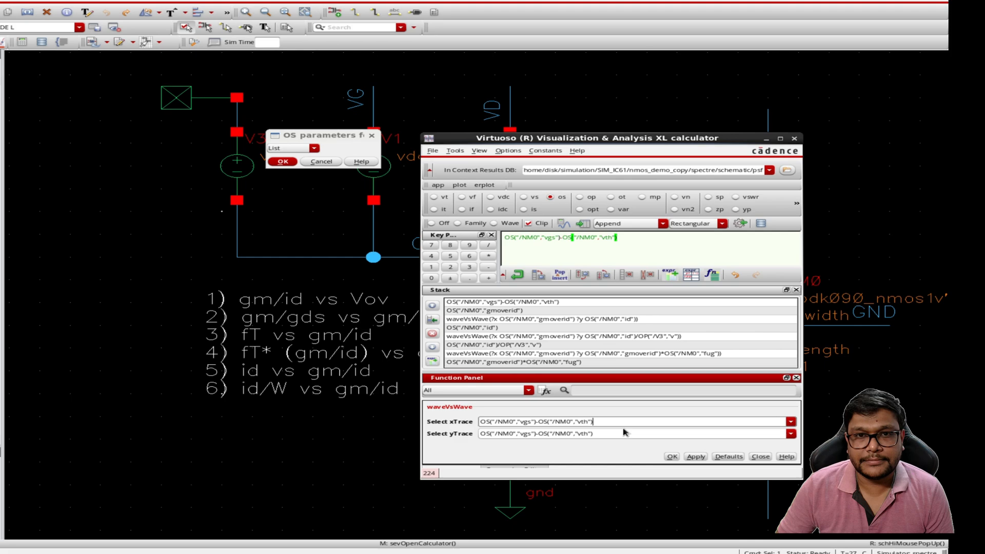
mouse_move(220, 308)
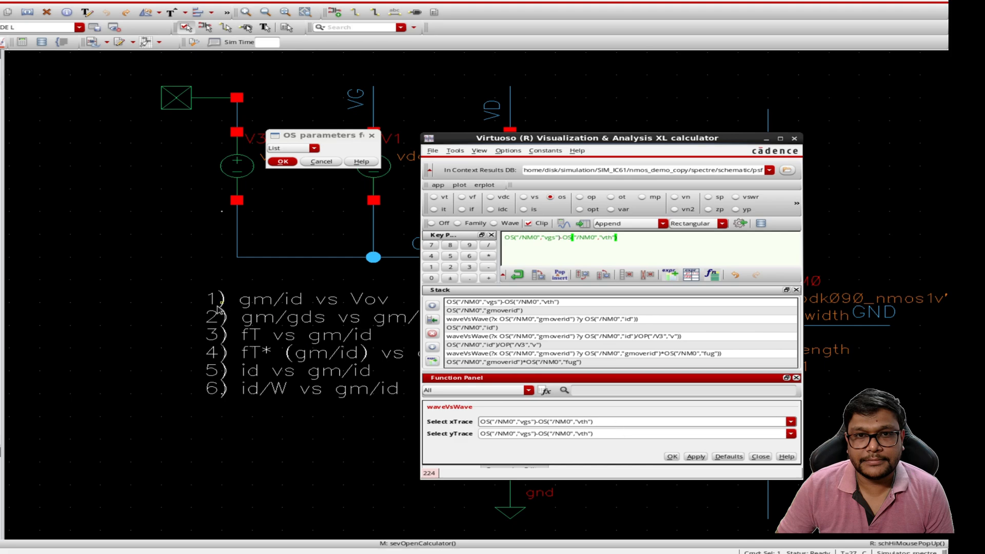
mouse_move(376, 314)
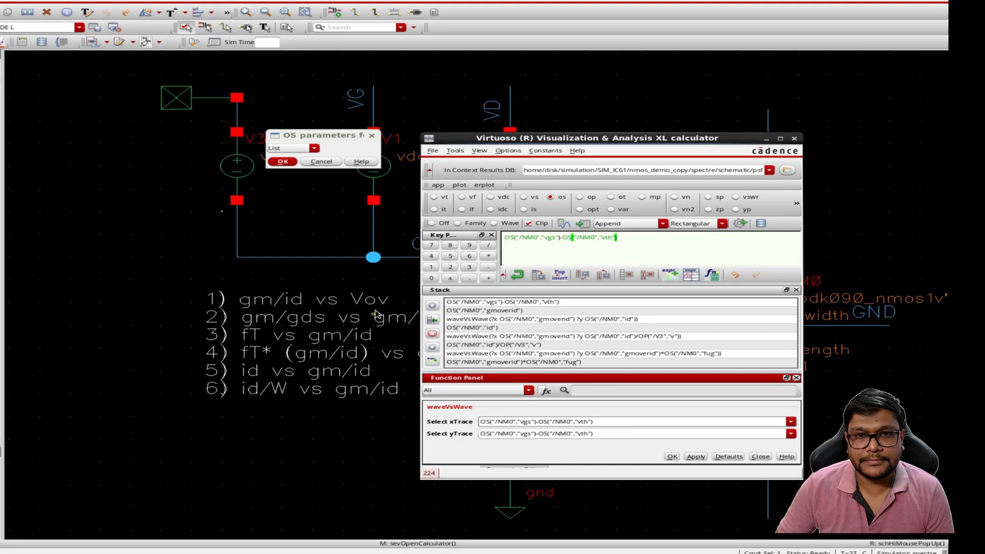
Set vgs minus vth for NM0 as the waveVsWave xTrace against gmoverid.
left_click(541, 422)
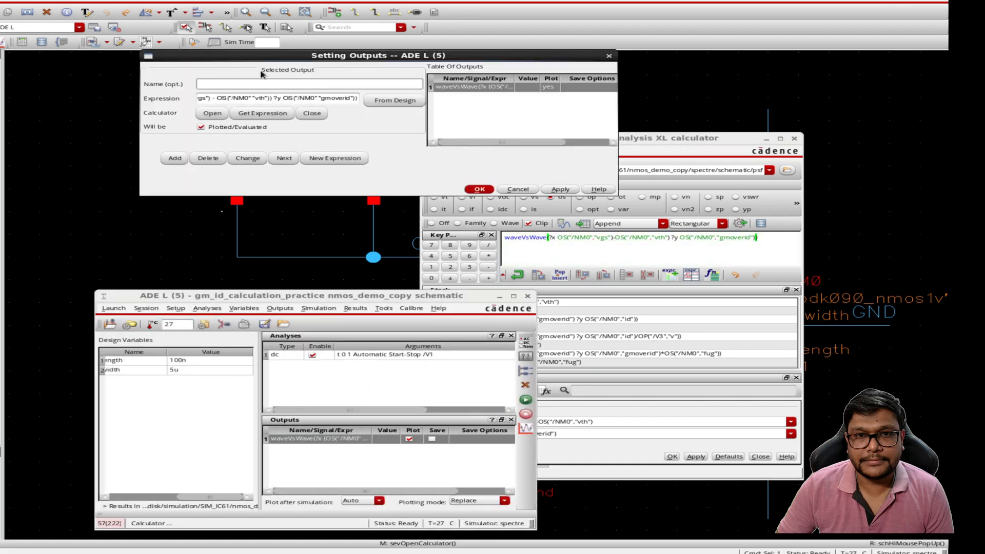
Name the gmoverid-versus-overdrive waveVsWave output 'gm/id vs Vov' and confirm it.
type("gm/id vs V")
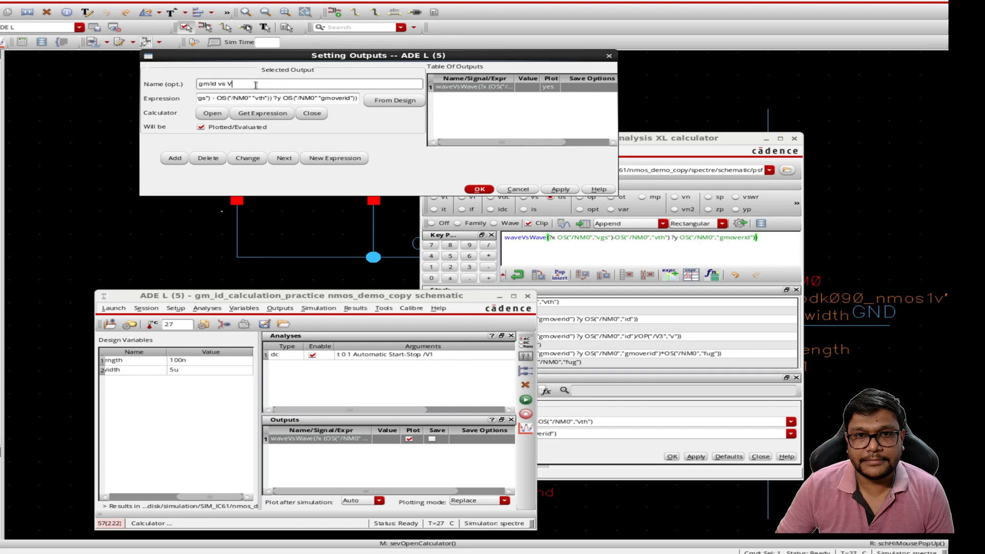
type("ov")
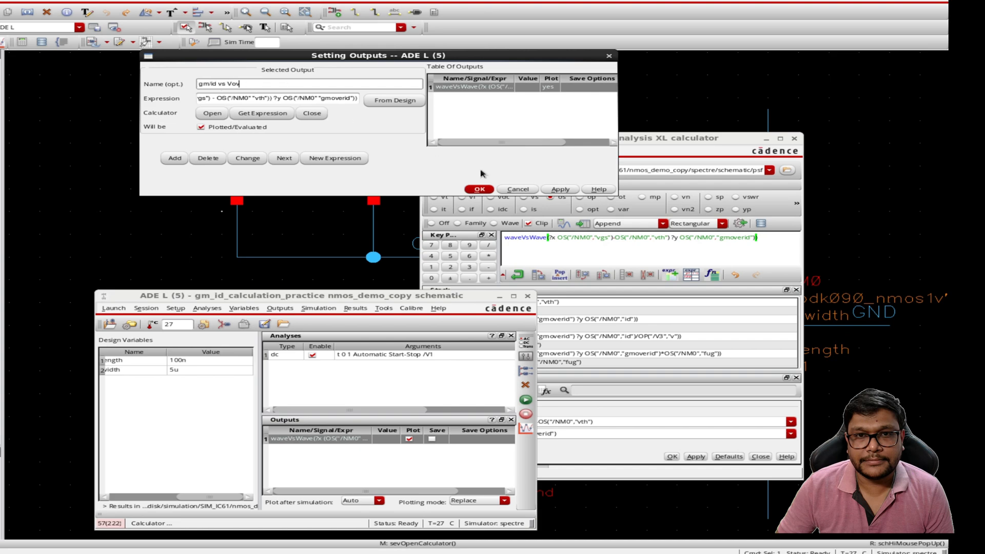
left_click(480, 188)
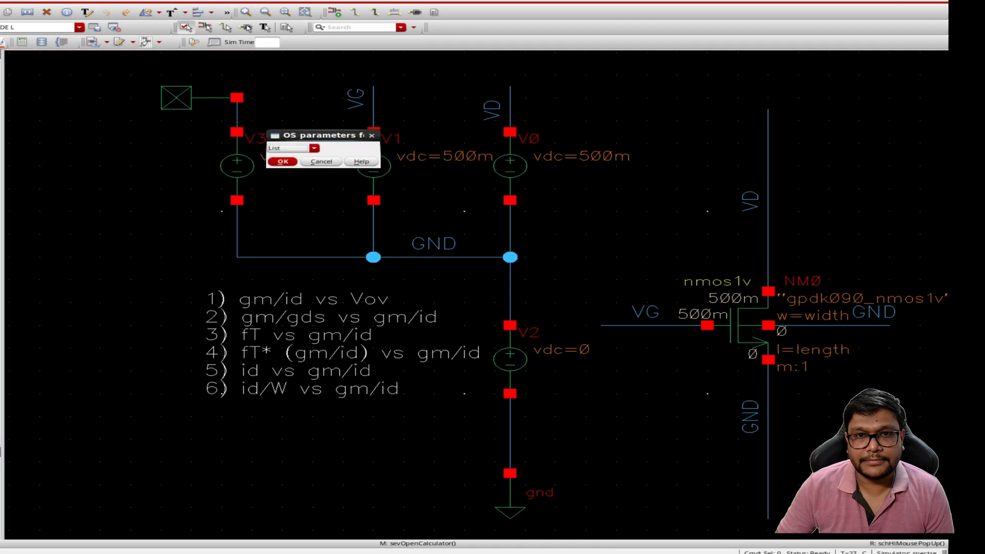
Build waveVsWave with gmoverid as xTrace and OS gm/OS gds as yTrace in the calculator.
left_click(312, 147)
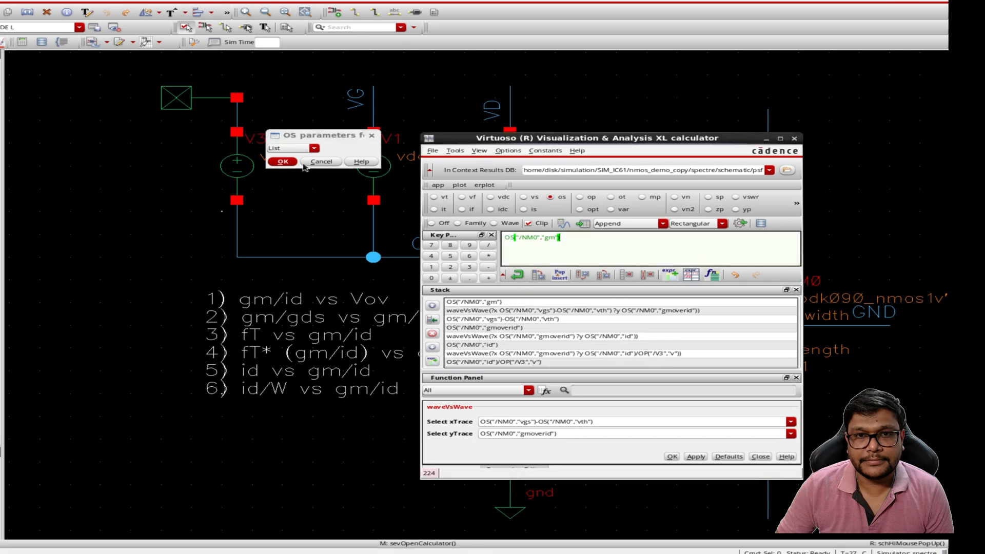
left_click(312, 148)
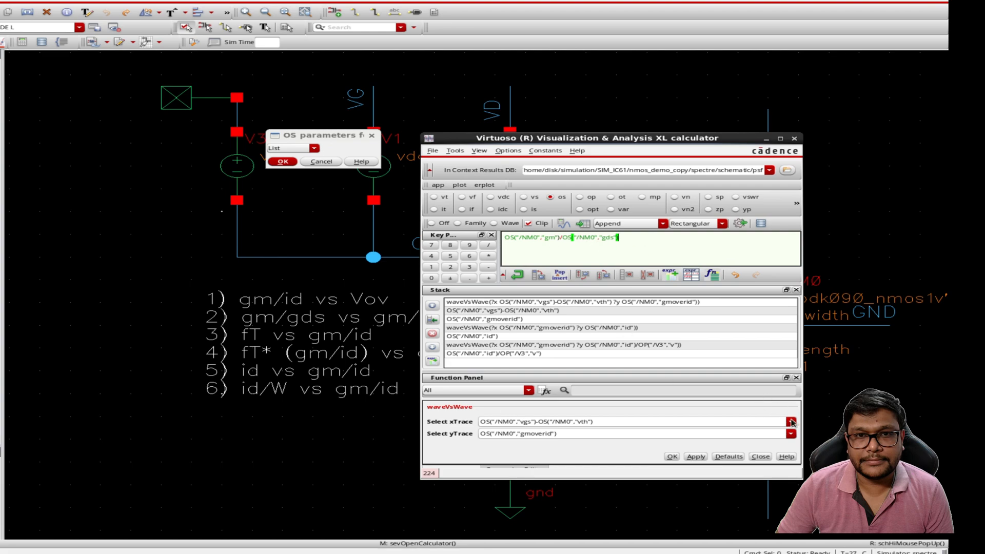
left_click(790, 422)
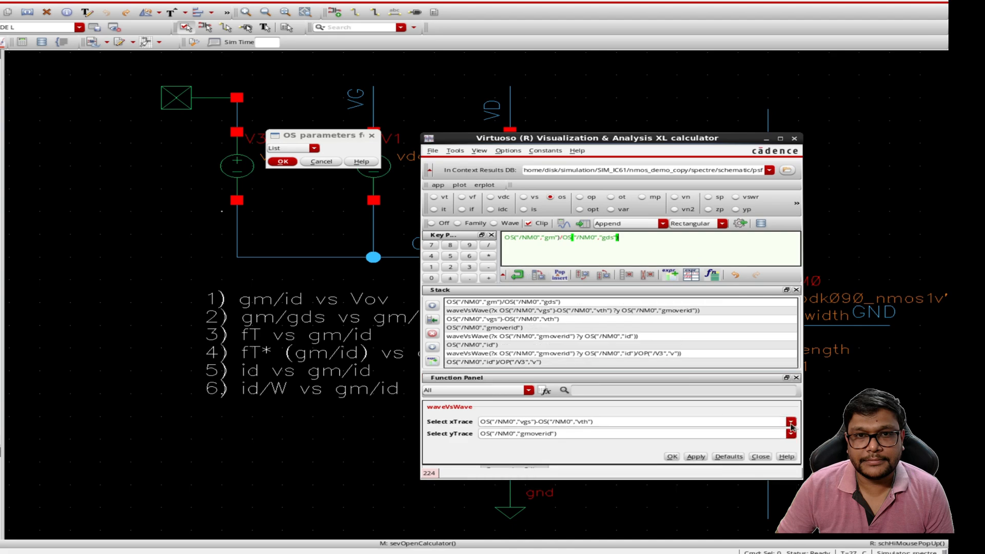
left_click(790, 421)
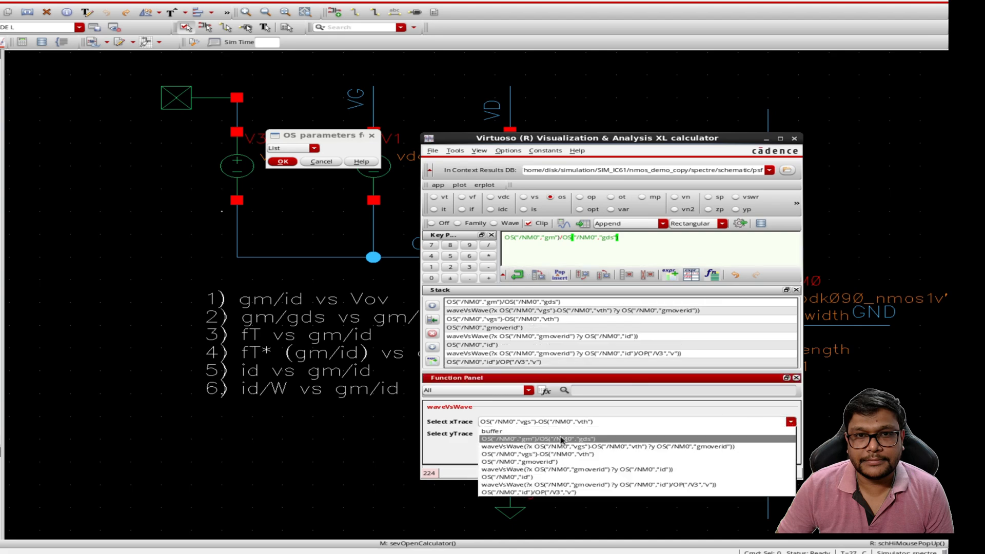
left_click(523, 462)
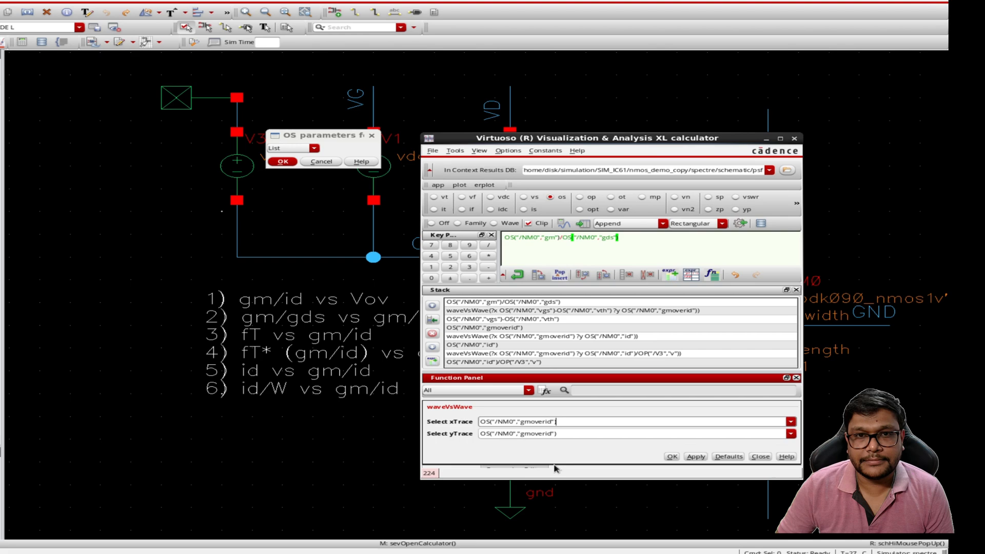
mouse_move(529, 404)
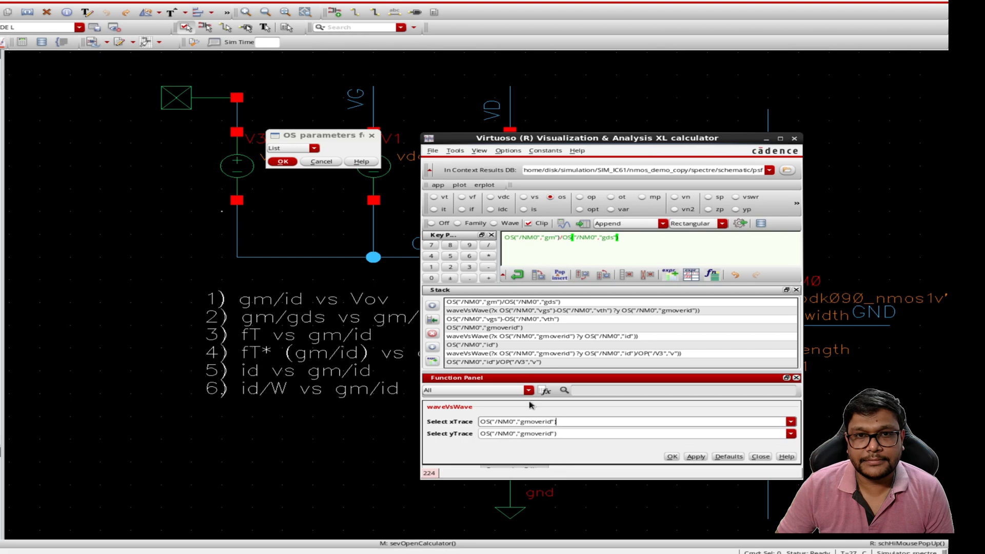
left_click(790, 433)
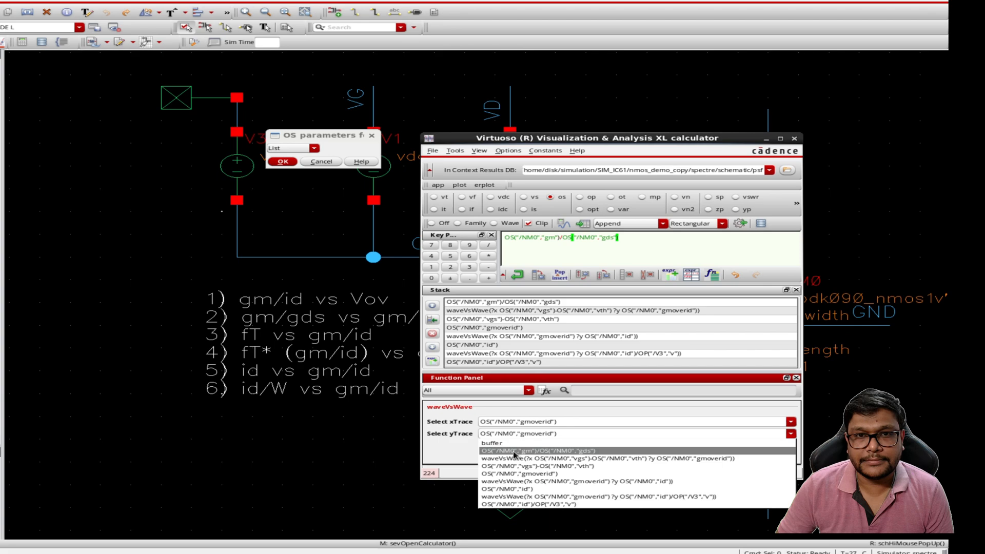
left_click(604, 451)
type("g")
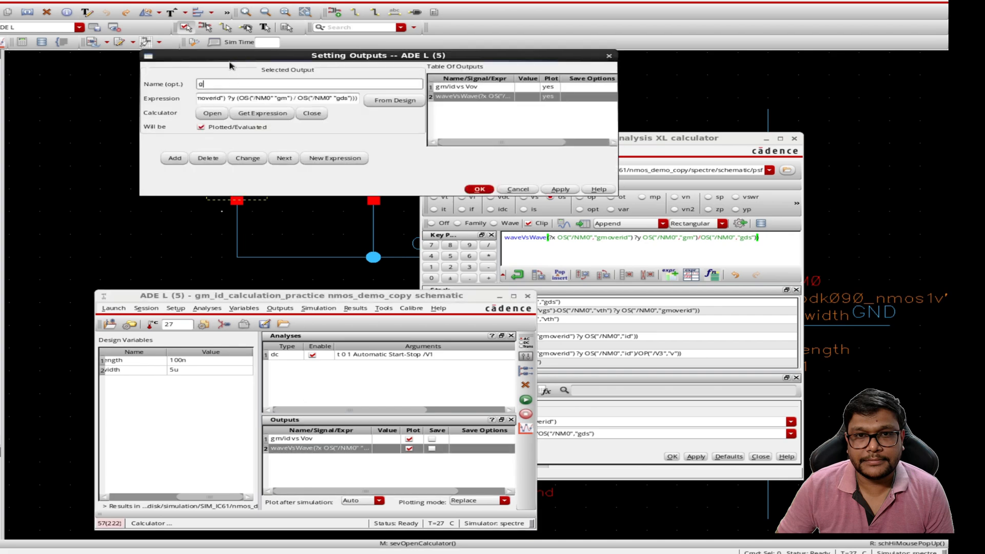
Name the new output 'gm/gds vs gm/id' and apply it to the ADE L outputs.
type("m/gds vs")
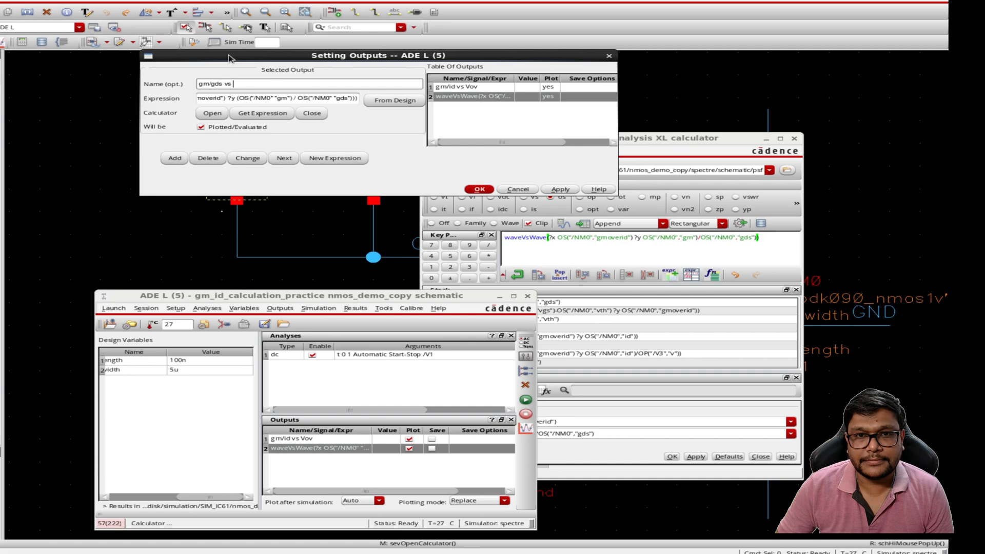
type("gm/id")
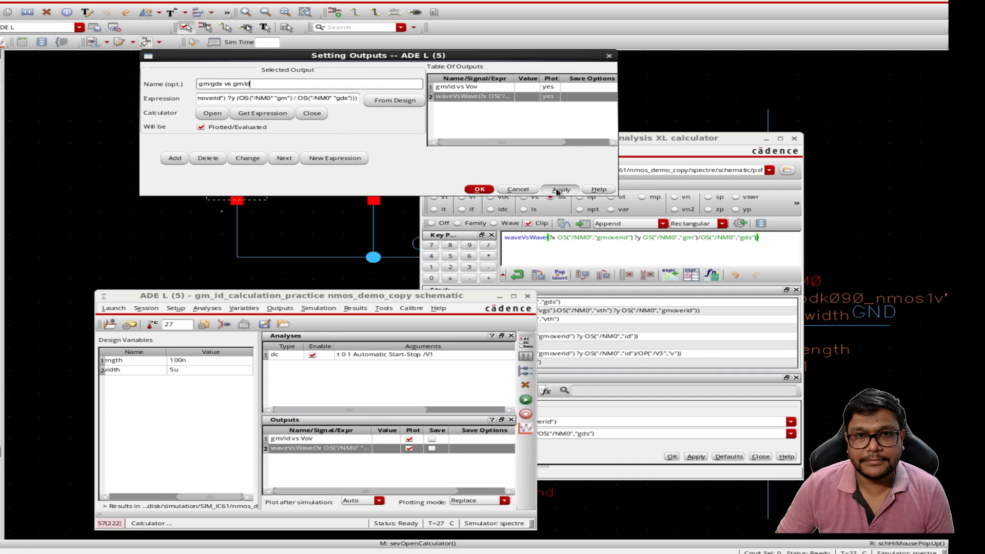
left_click(480, 189)
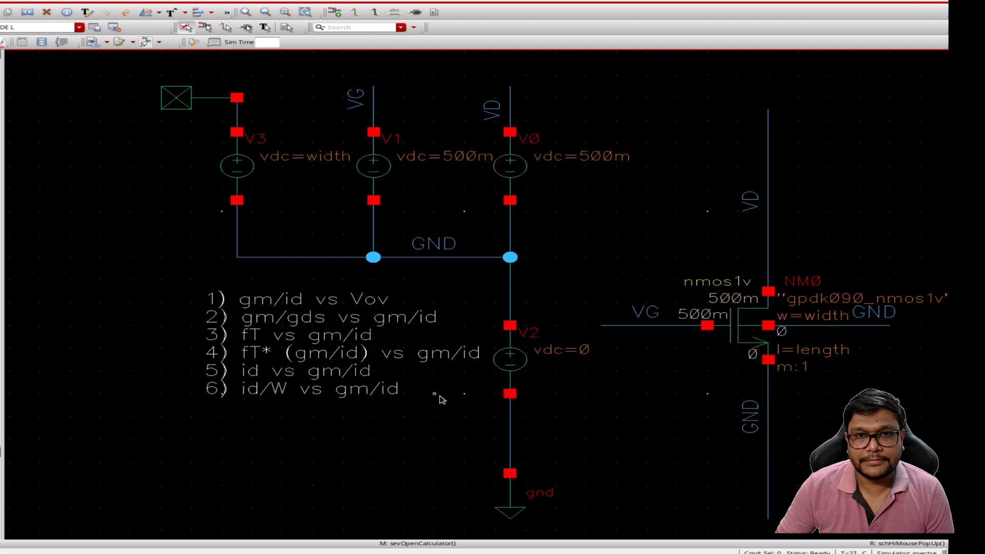
Name the third waveVsWave output 'fT vs gm/id' in Setting Outputs.
left_click(313, 147)
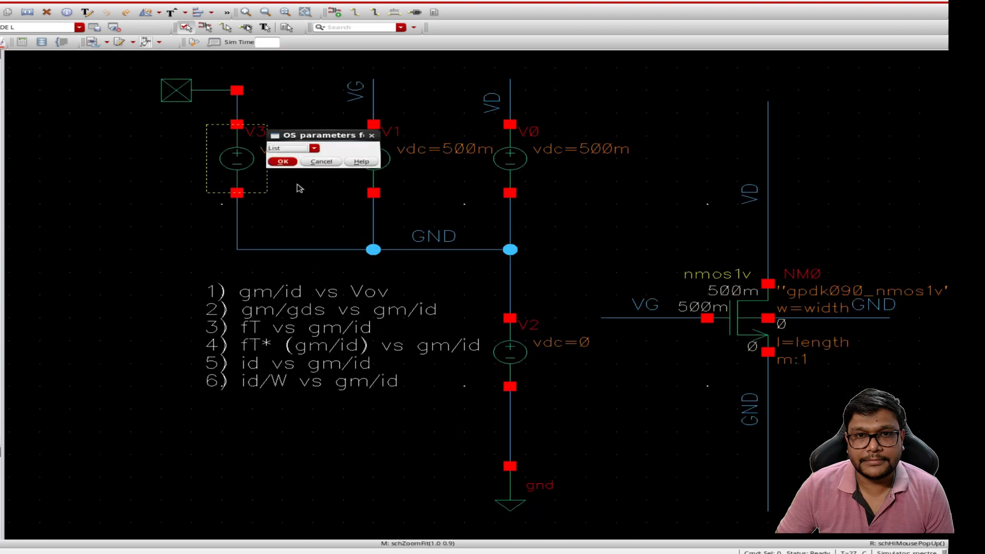
left_click(313, 147)
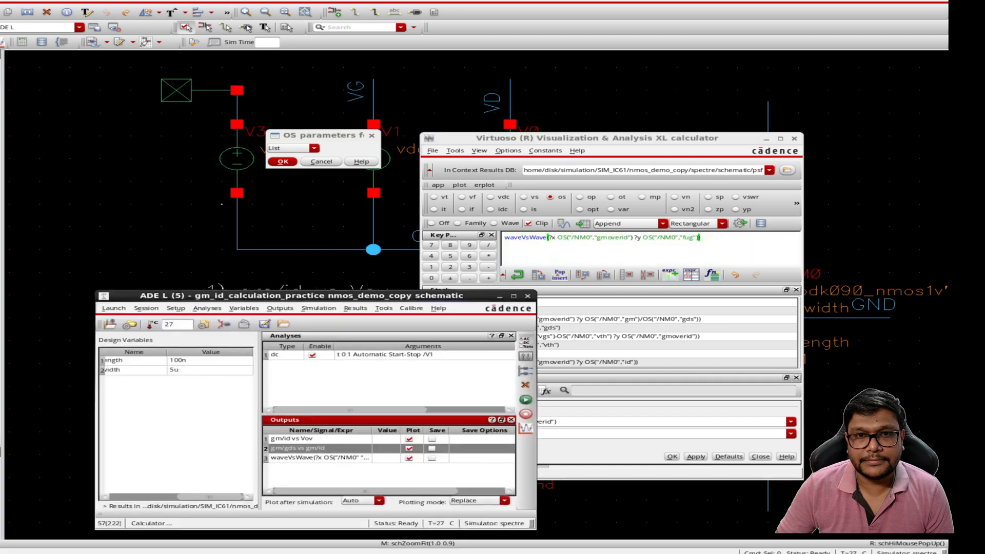
left_click(317, 458)
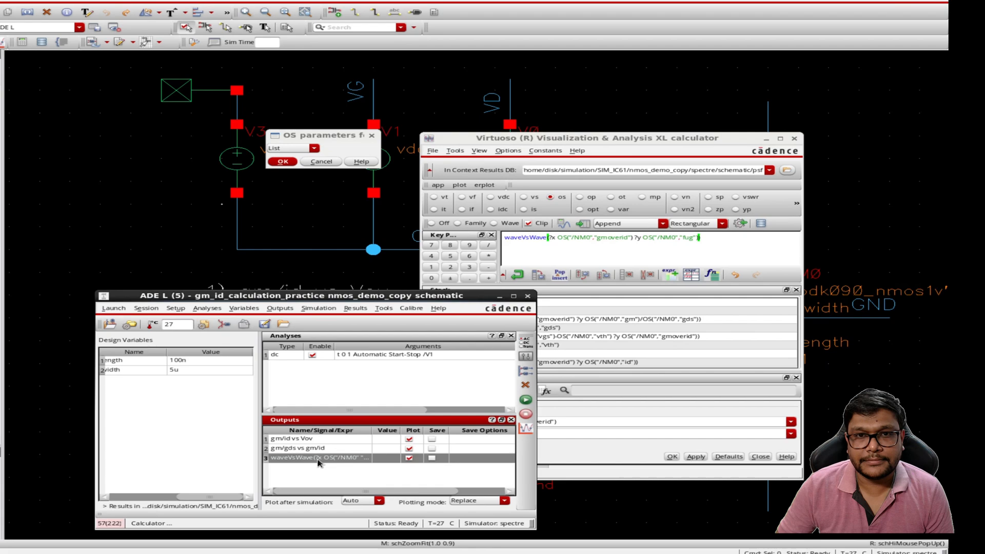
double_click(317, 457)
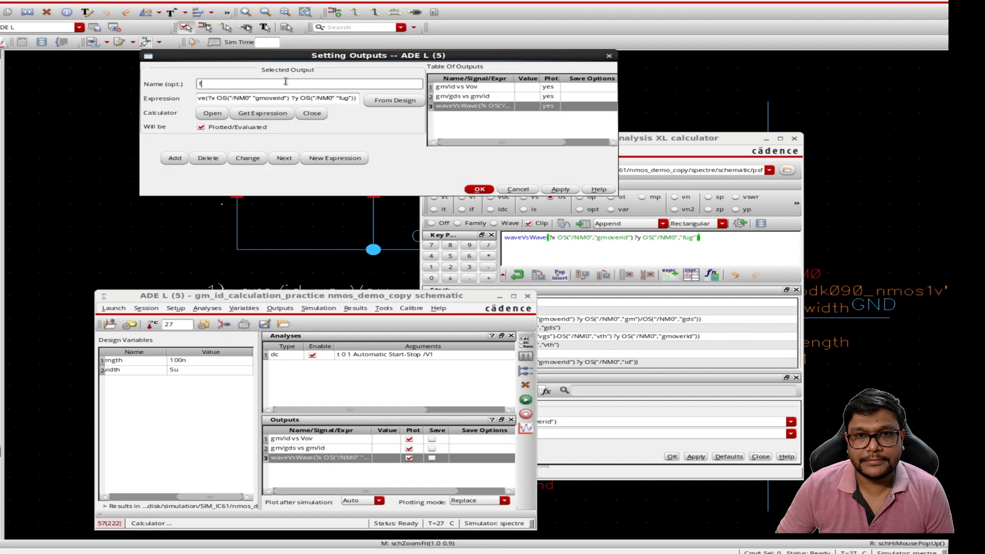
type("T vs gm/id")
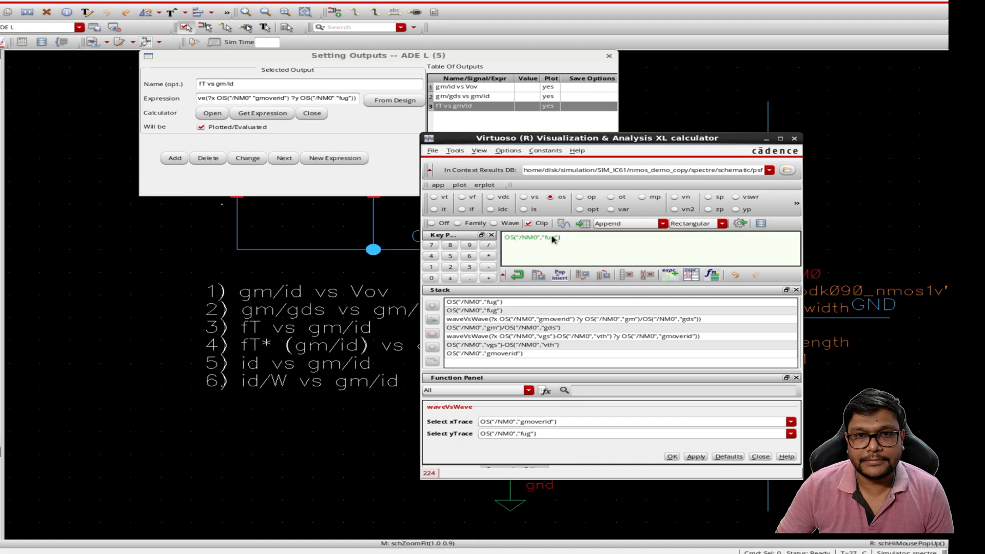
Build the product OS fug × OS gmoverid and set it as the waveVsWave yTrace.
left_click(512, 353)
type("*OS(\"/NM0\",\"gmoverid")
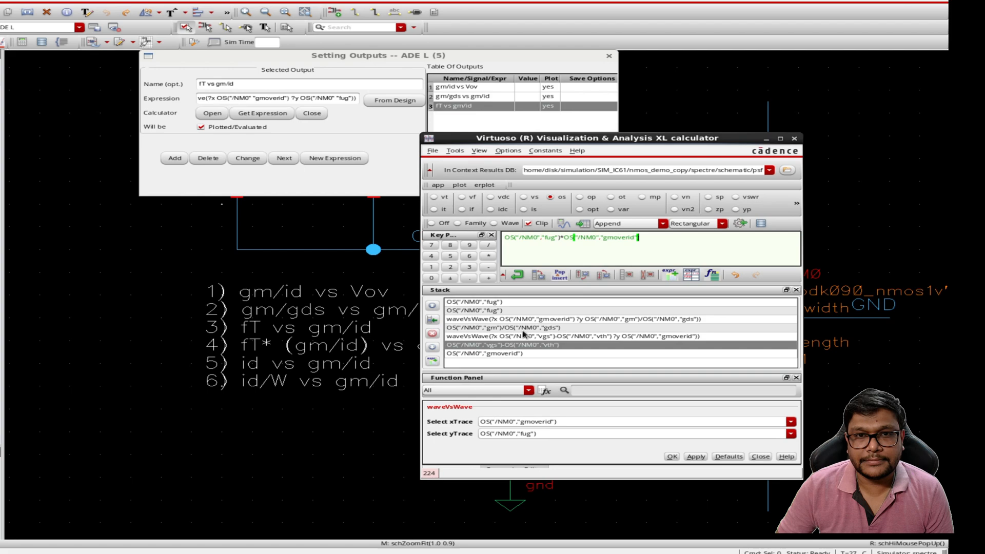
left_click(791, 434)
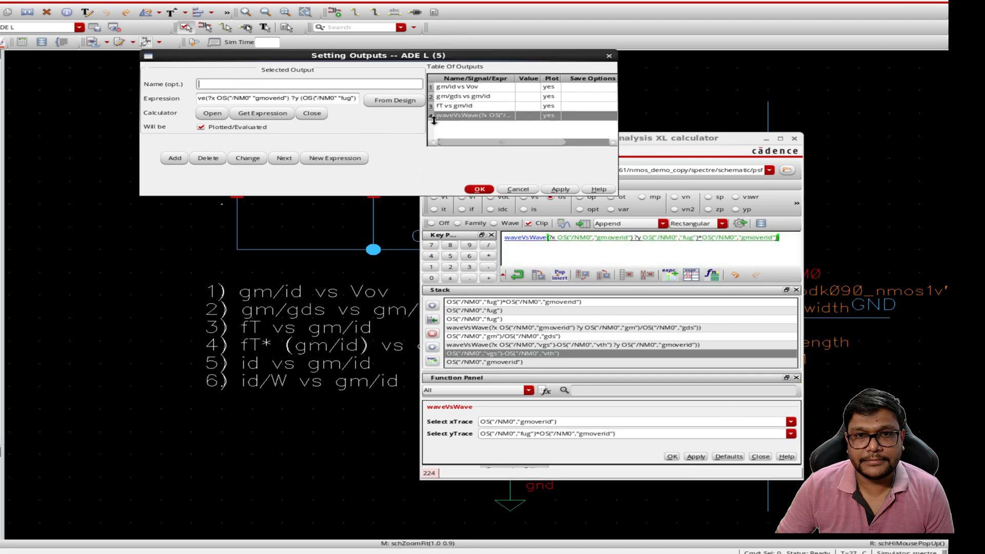
Name the fourth output 'fT*(gm/id) vs gm/id' and bring up NM0's OS parameter picker.
left_click(468, 106)
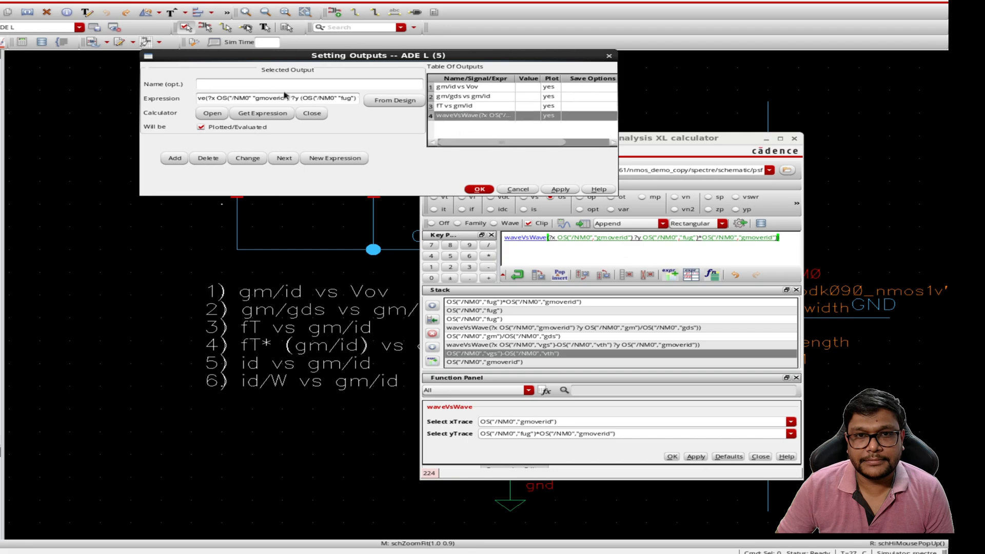
type("fT vs gm/id")
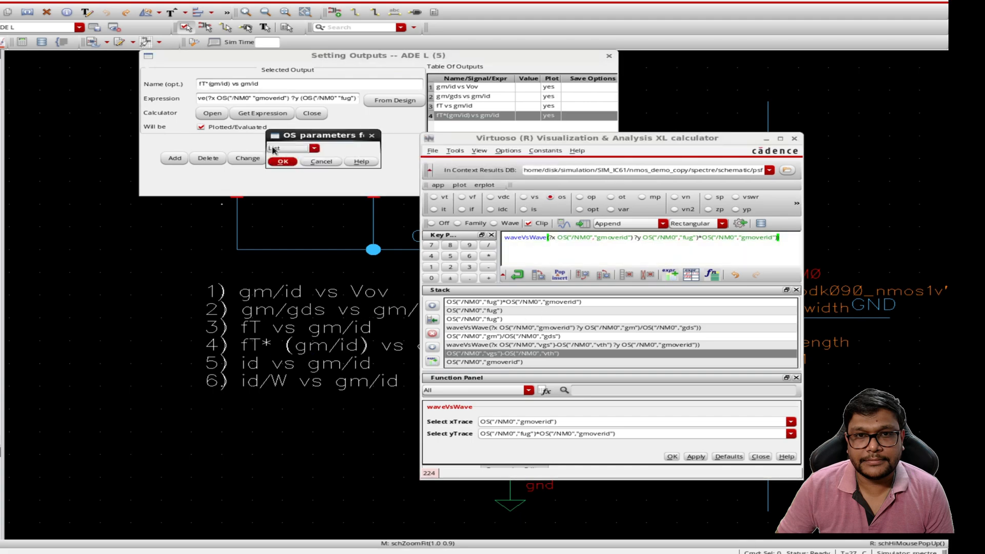
left_click(314, 148)
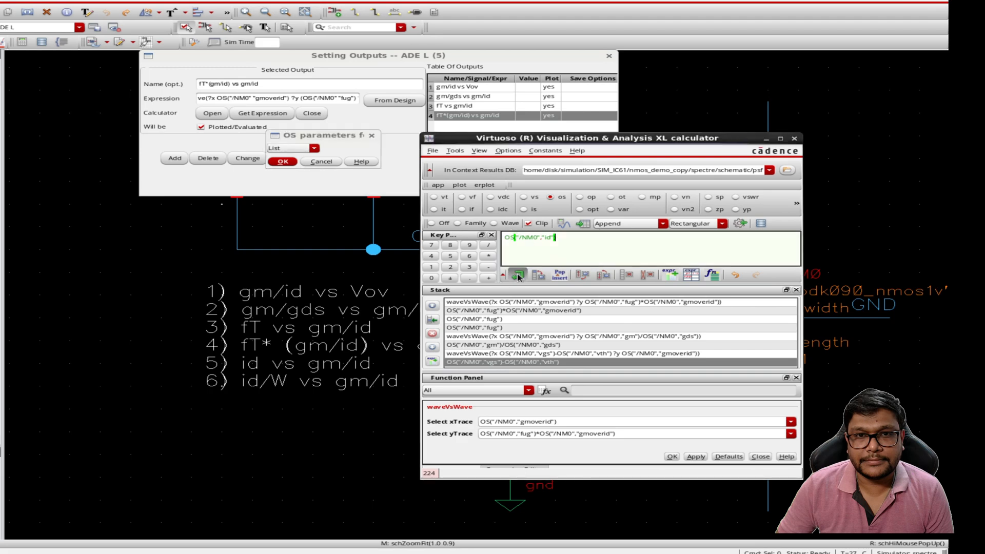
Add a fifth waveVsWave output of NM0's id versus gmoverid and name it 'id vs gm/id'.
left_click(791, 434)
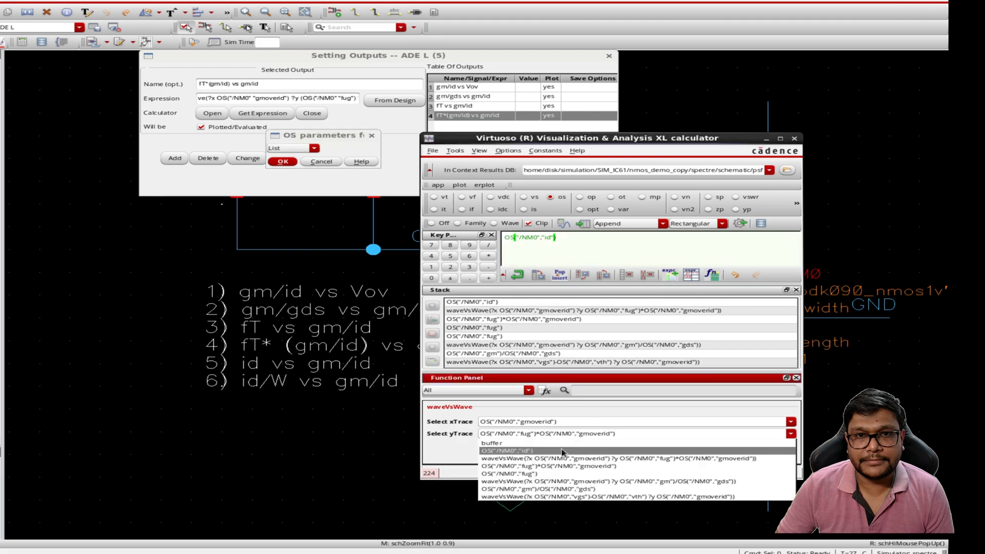
left_click(519, 451)
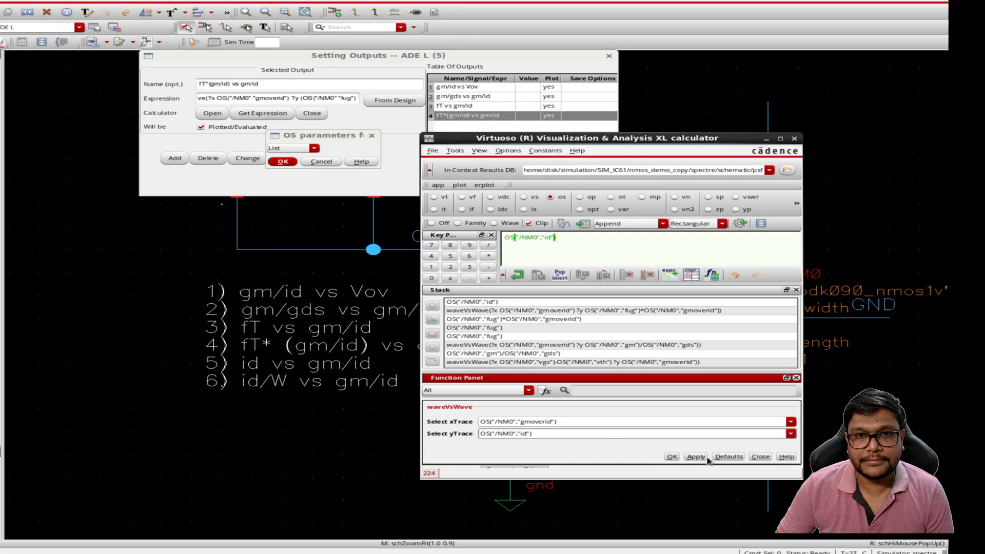
left_click(696, 455)
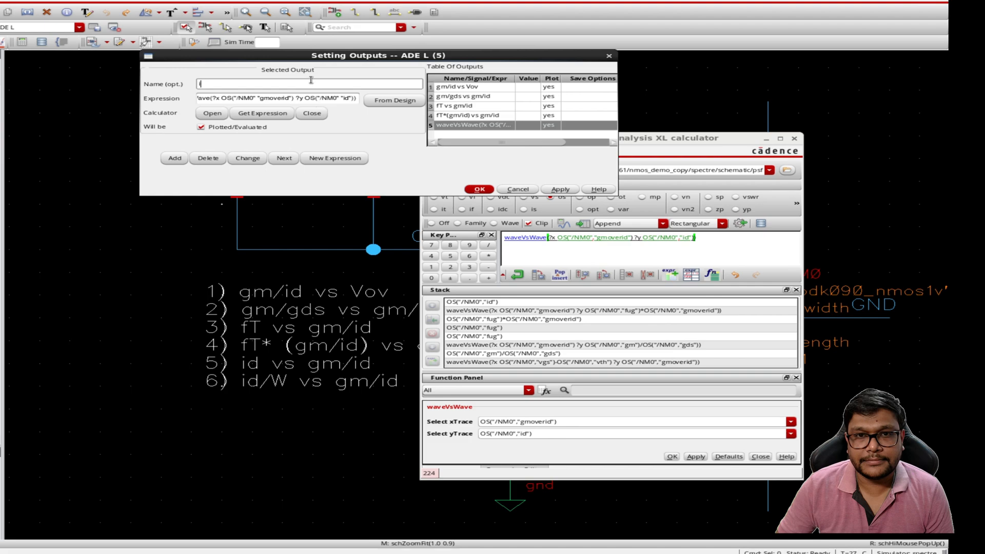
type("id vs gm/id")
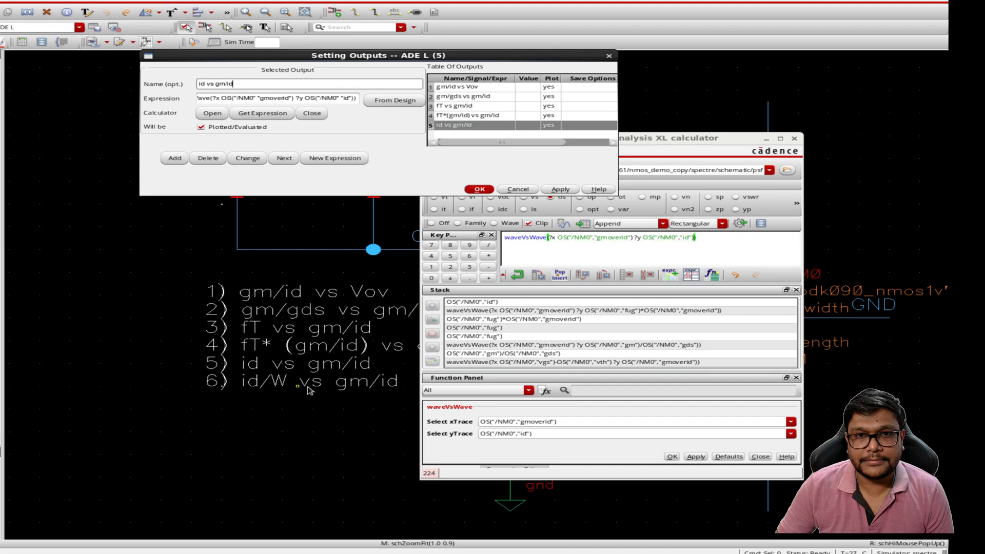
mouse_move(506, 307)
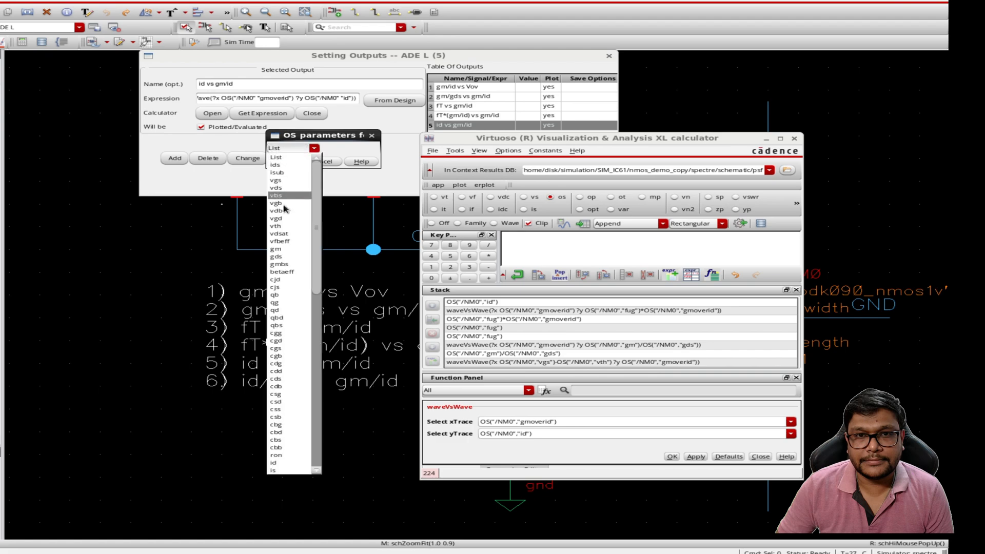
mouse_move(286, 219)
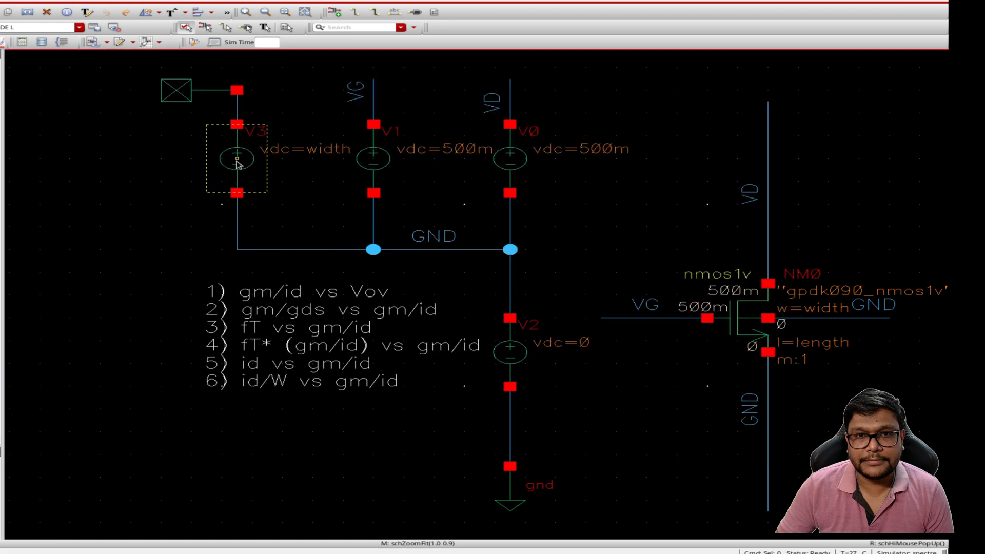
Build OS(NM0 id)/OS(V3 v) and set it as the waveVsWave yTrace against gmoverid.
double_click(236, 158)
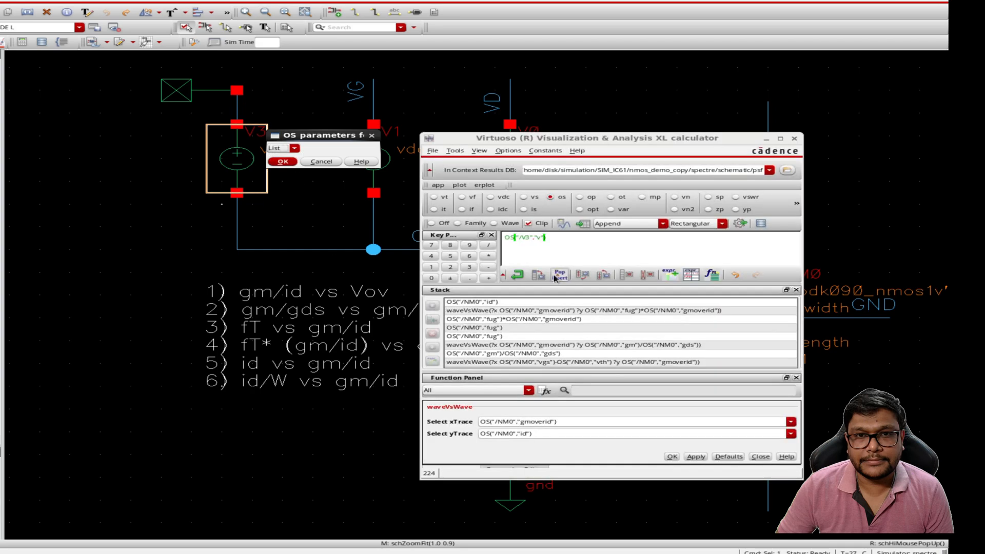
left_click(561, 275)
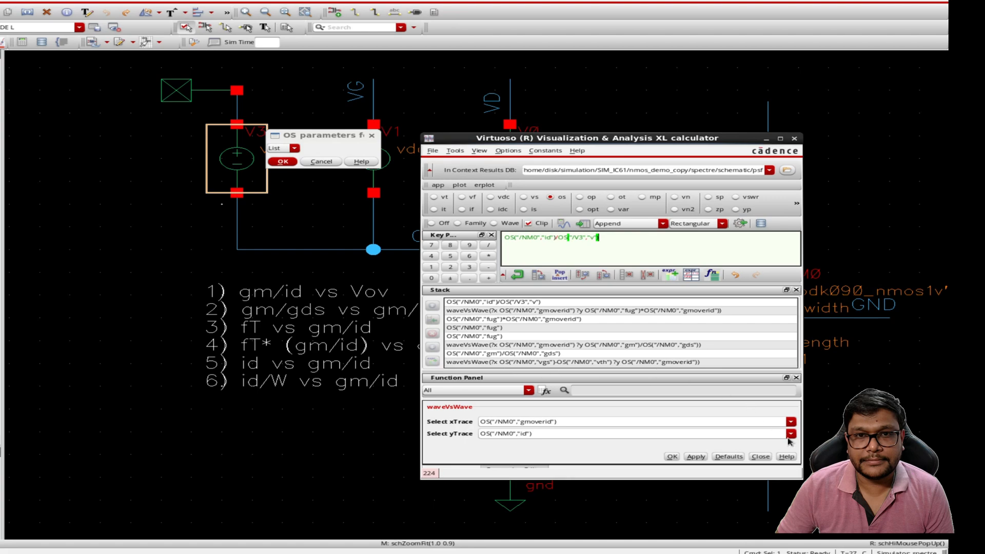
left_click(790, 433)
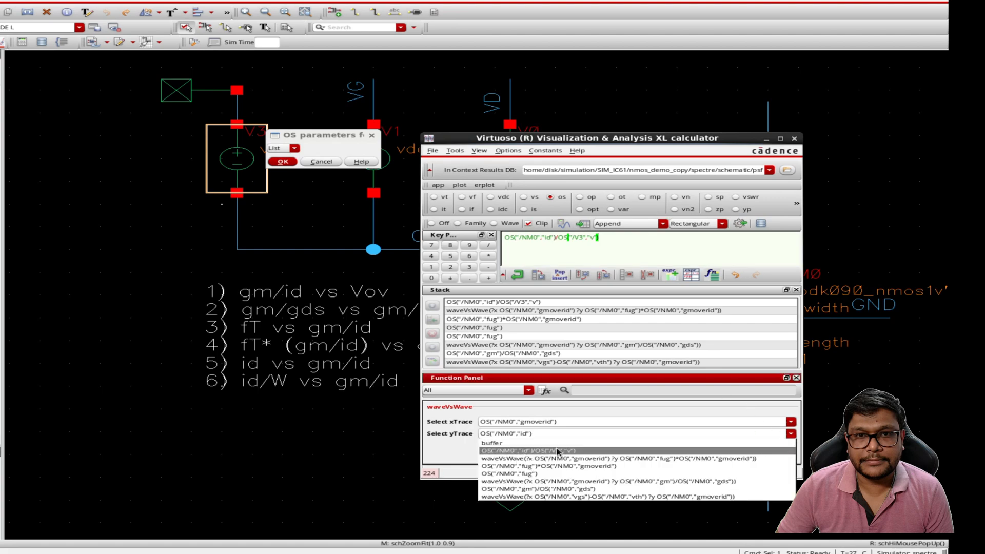
left_click(556, 449)
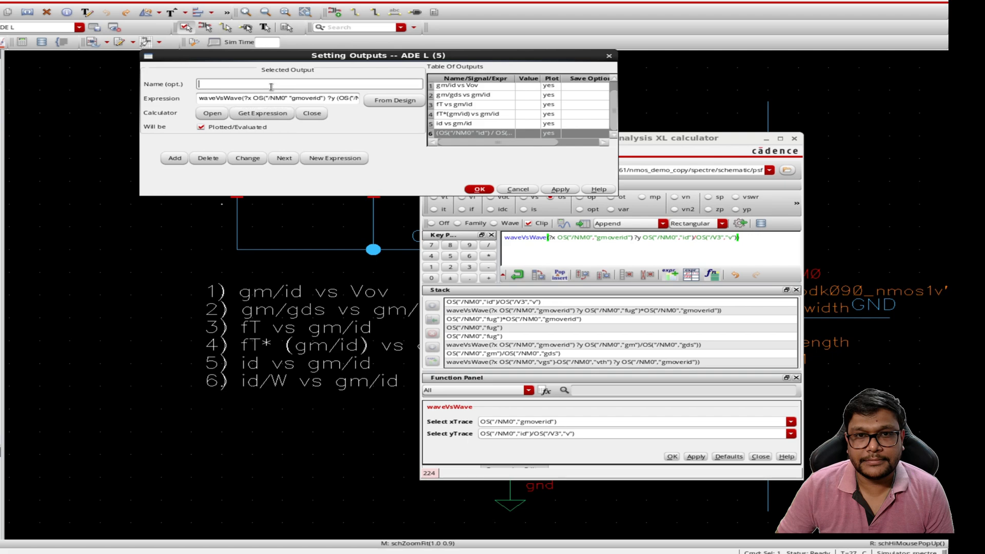
Name the sixth output 'id/W vs gm/id' and confirm all six outputs.
type("id/W")
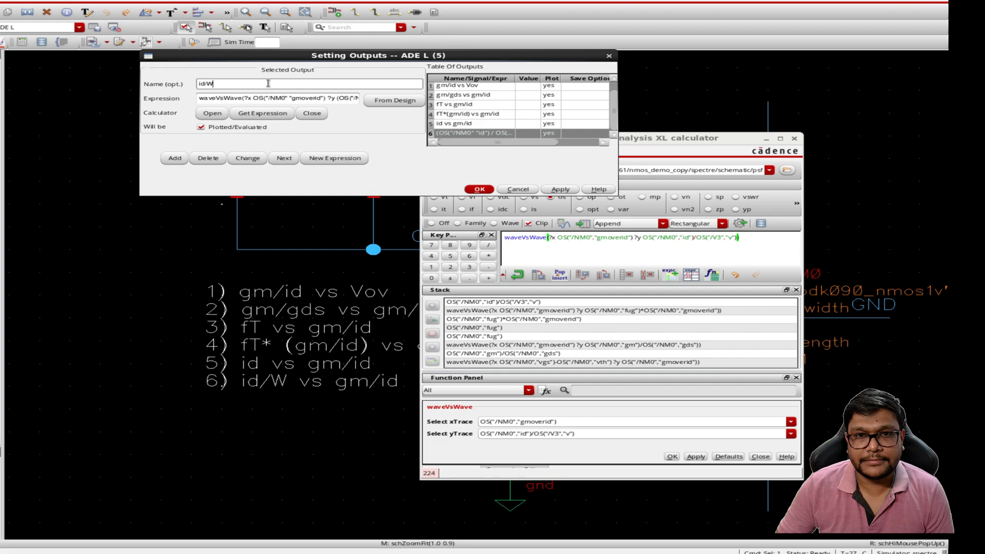
type("vs gm/id")
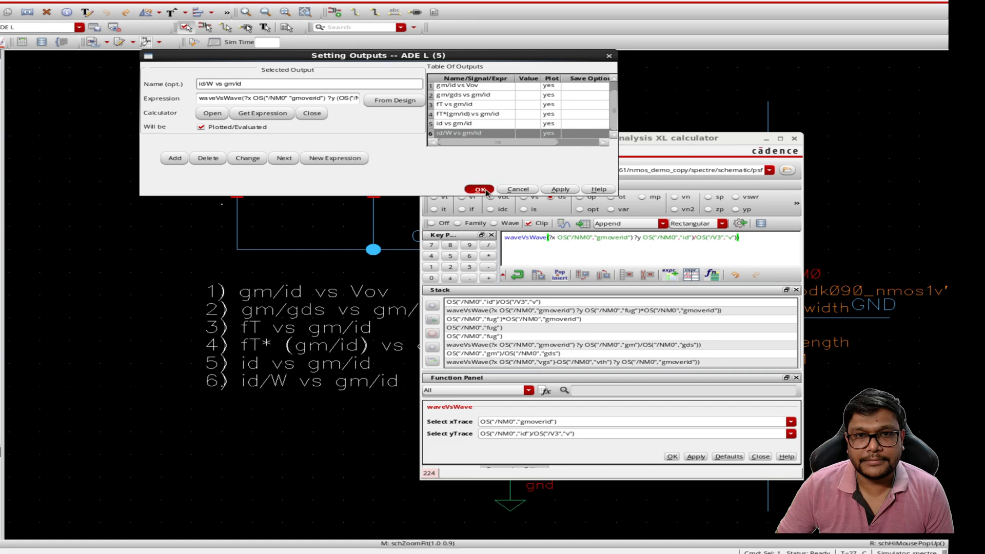
left_click(478, 188)
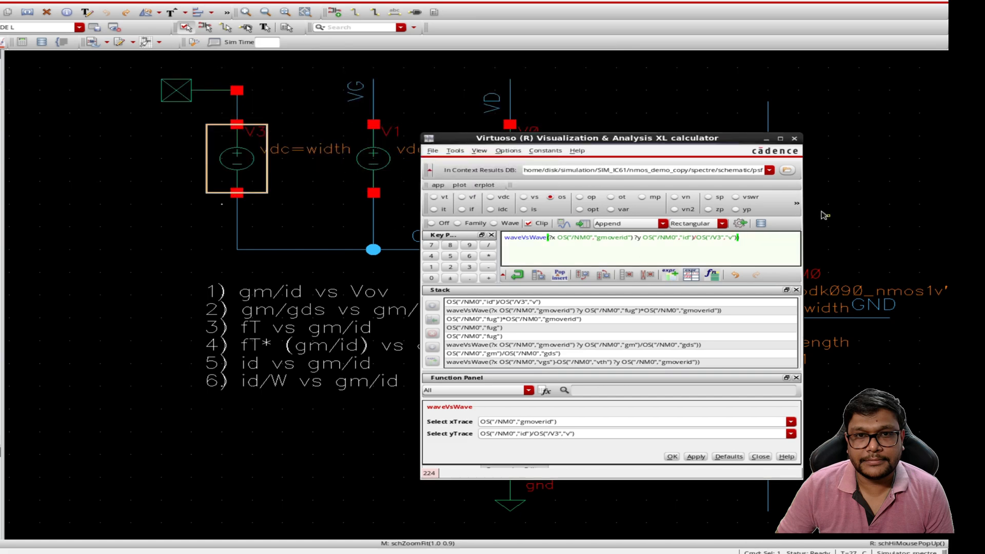
mouse_move(794, 138)
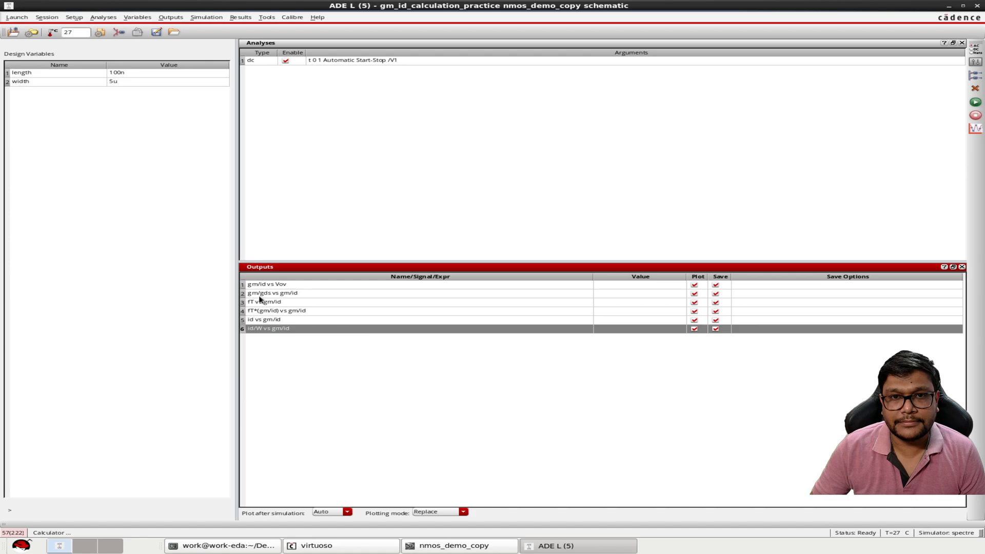
mouse_move(907, 11)
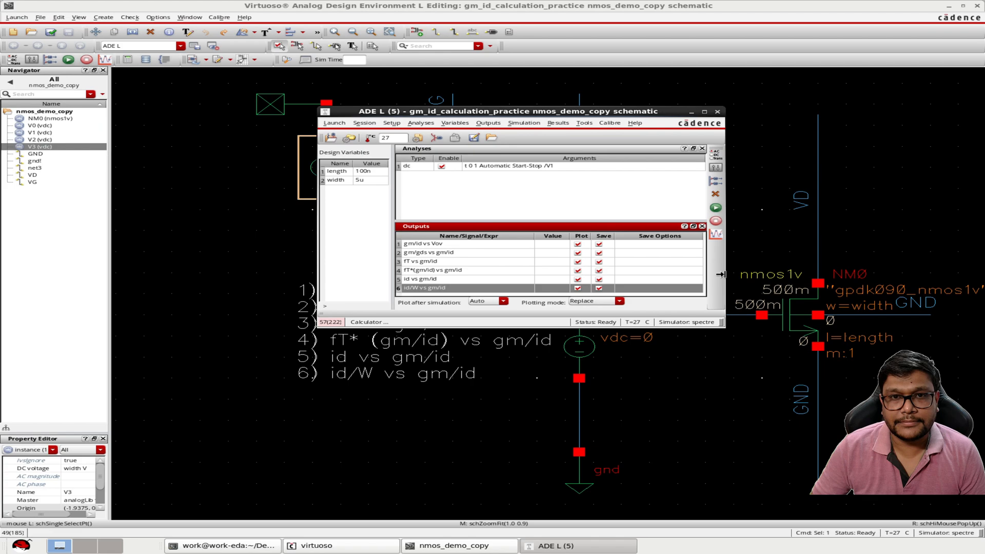
mouse_move(715, 208)
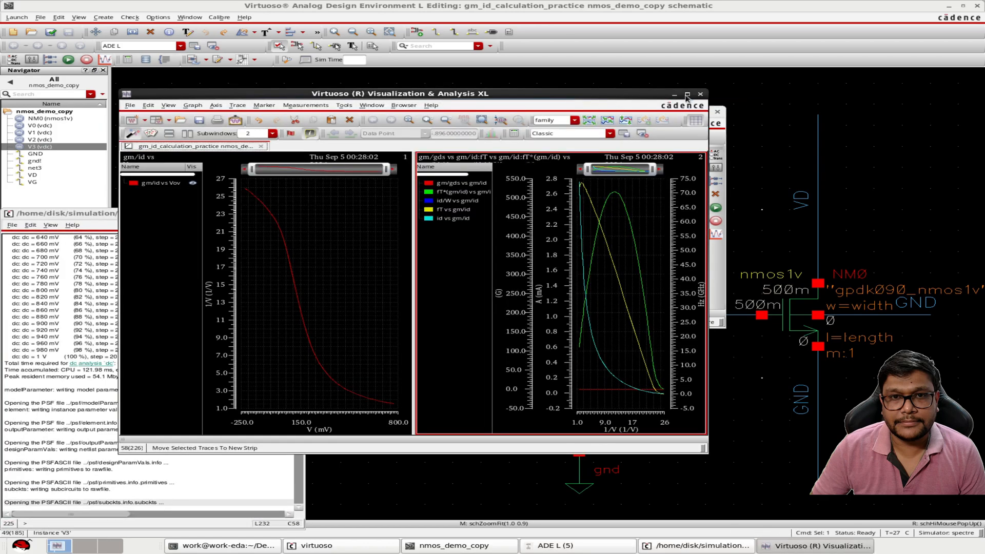
Dismiss the waveform window after checking that all six outputs produced curves.
left_click(686, 94)
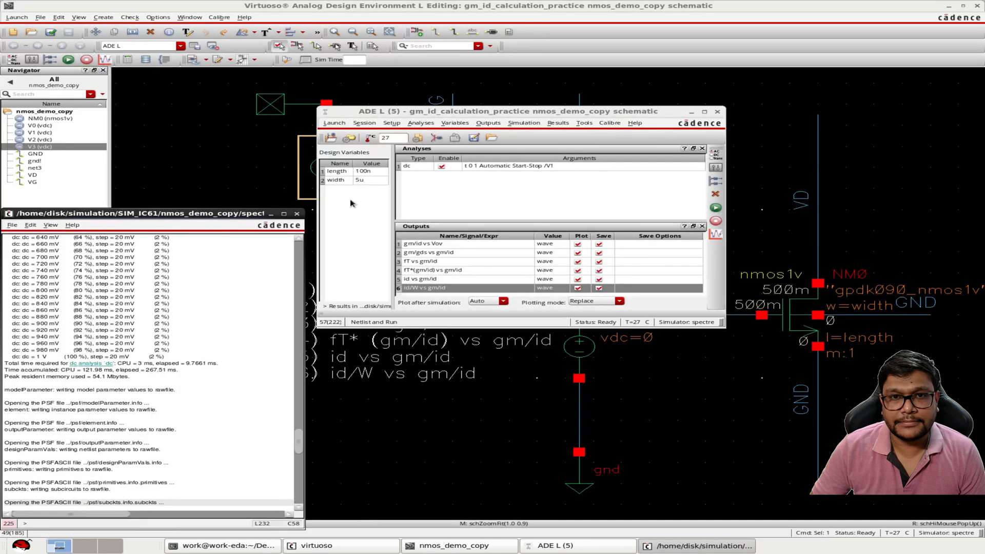
mouse_move(440, 275)
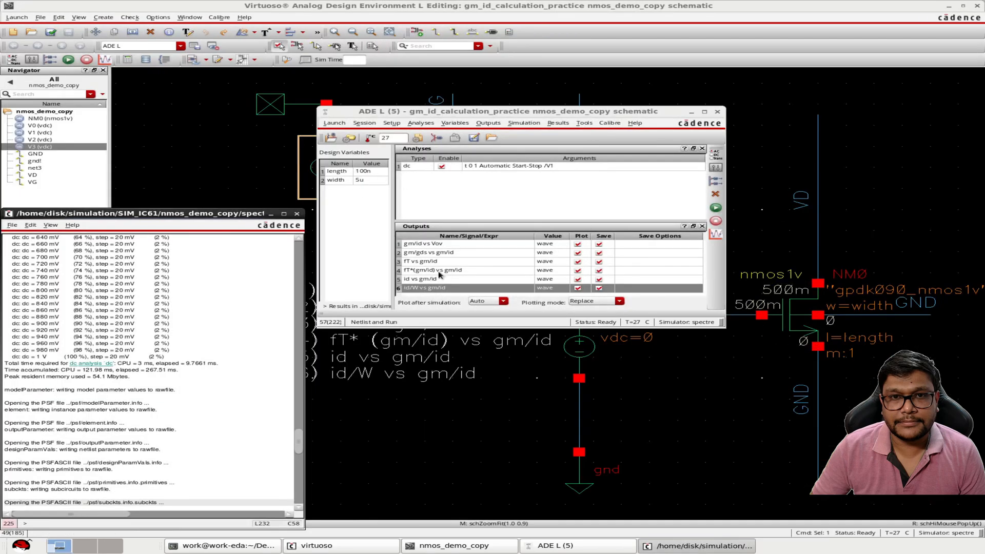
mouse_move(584, 123)
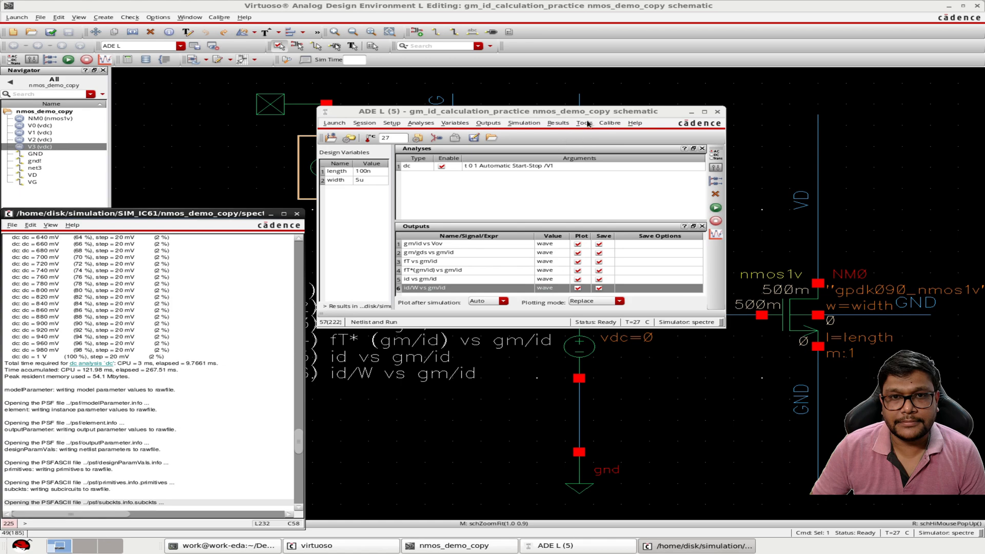
mouse_move(295, 256)
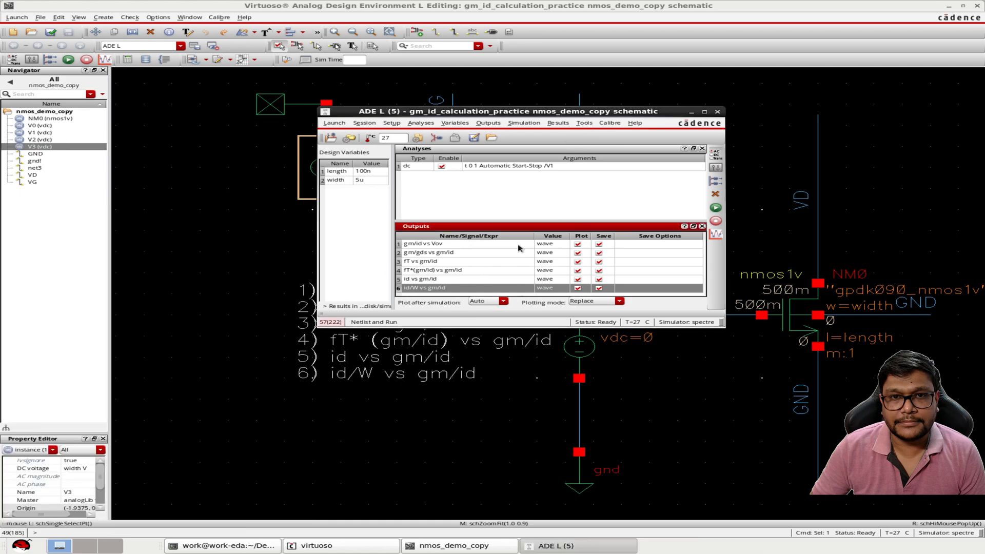
Start a Parametric Analysis sweeping the length variable from 100n.
left_click(584, 122)
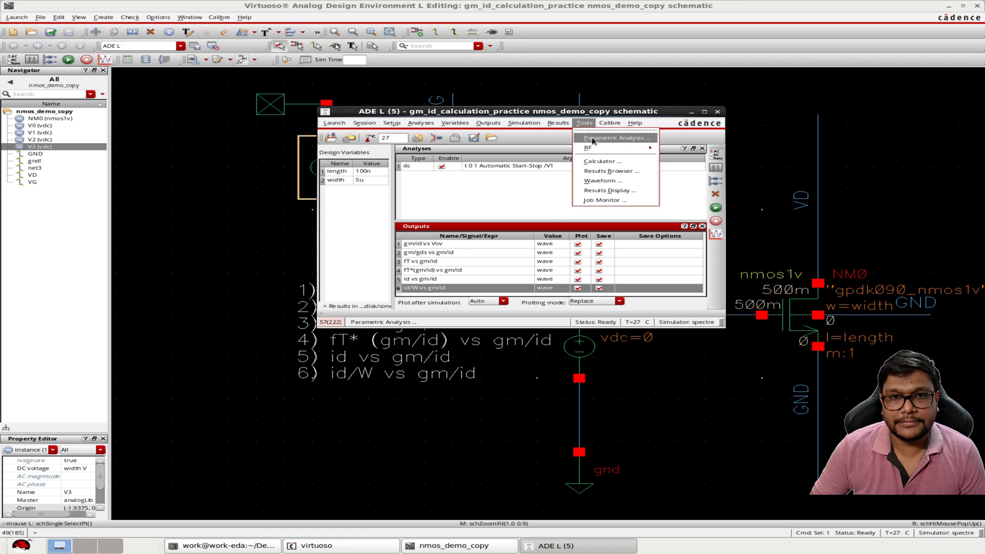
left_click(614, 138)
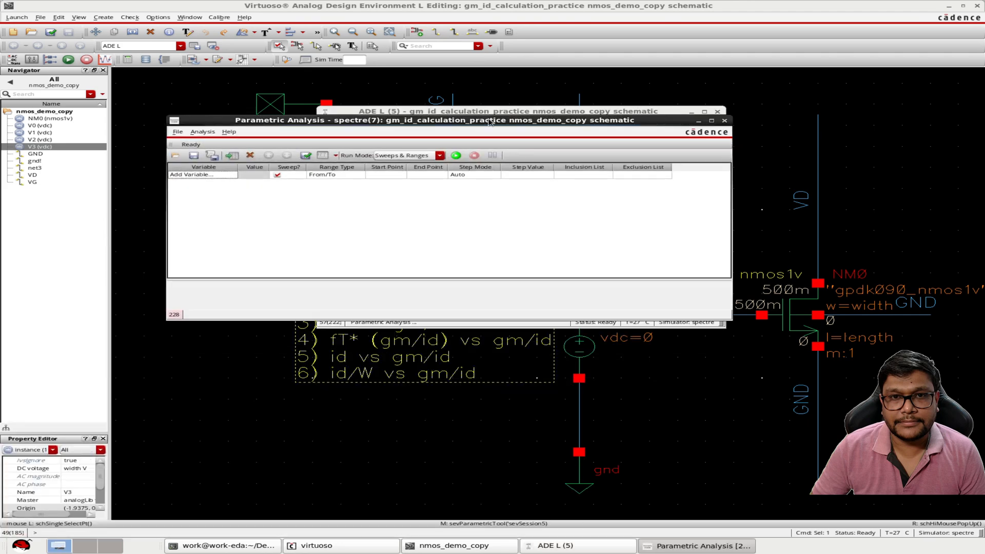
left_click(202, 174)
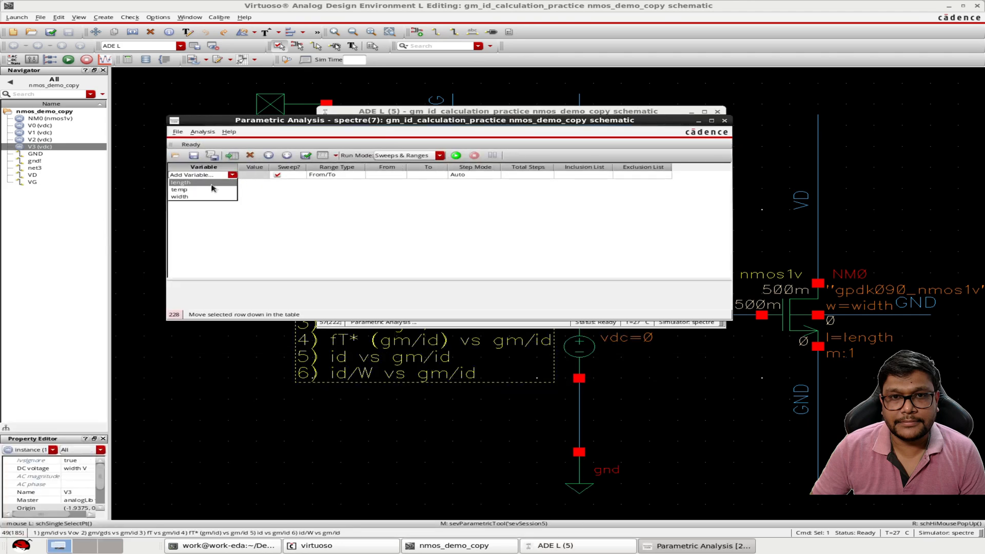
left_click(181, 183)
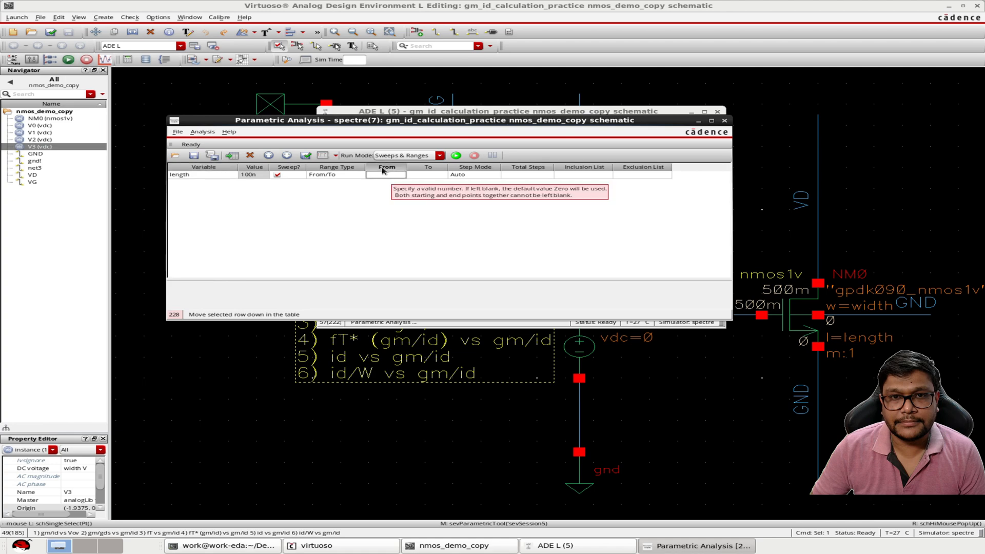
type("100")
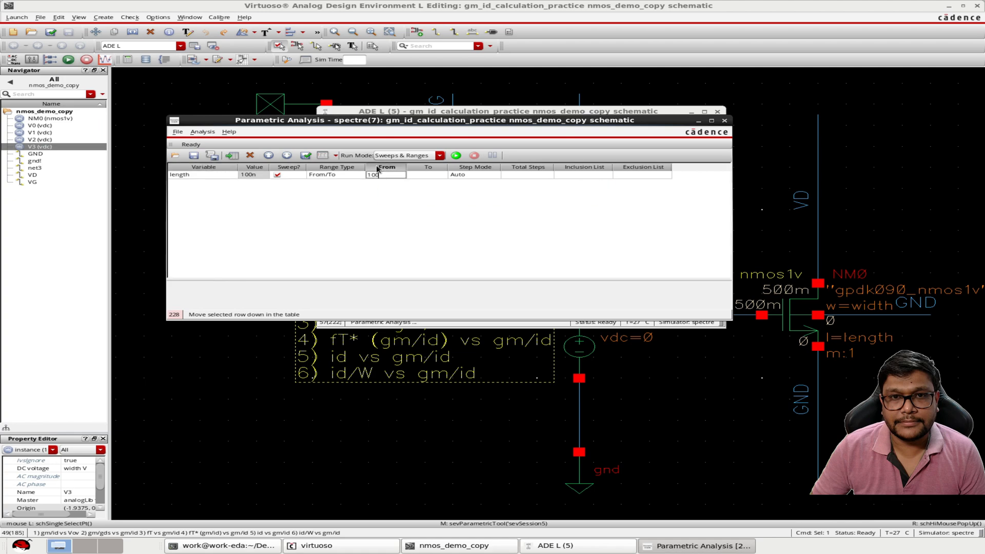
Set the sweep To 500n with Linear Steps of 100n and run it.
left_click(427, 175)
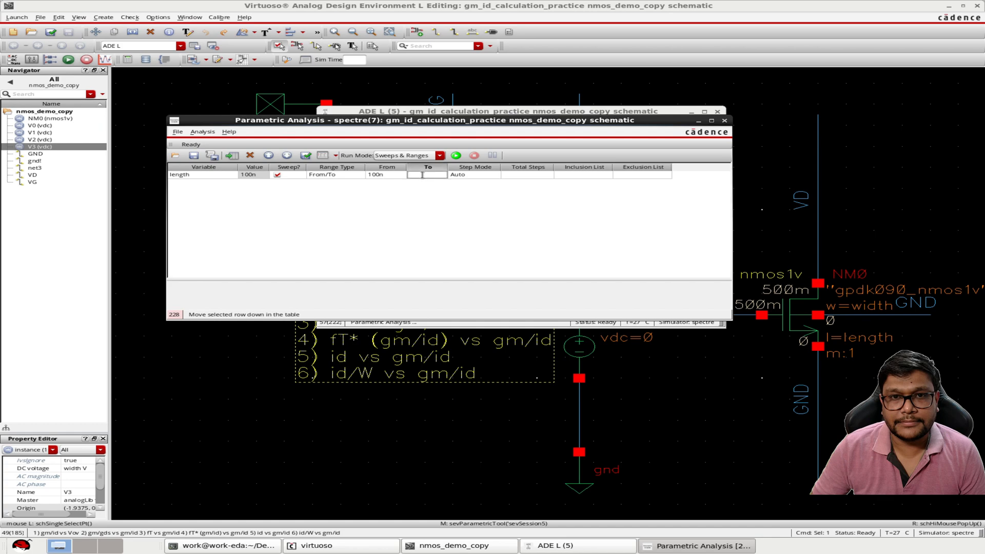
type("500n")
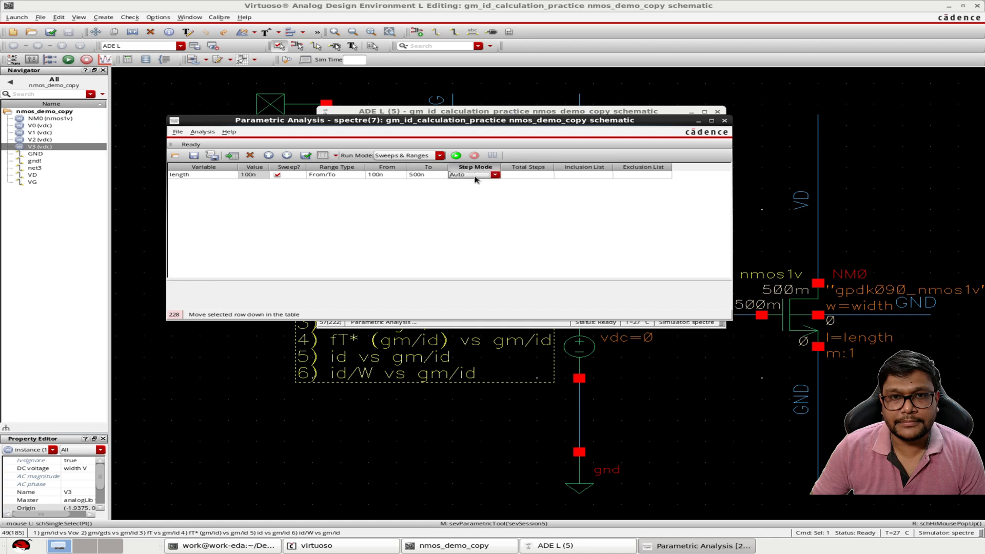
left_click(475, 175)
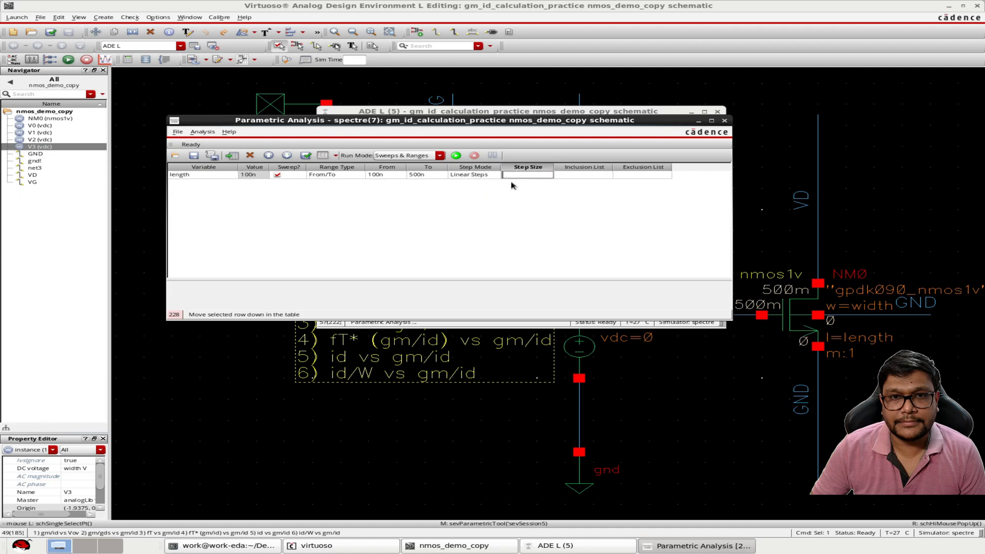
type("100n")
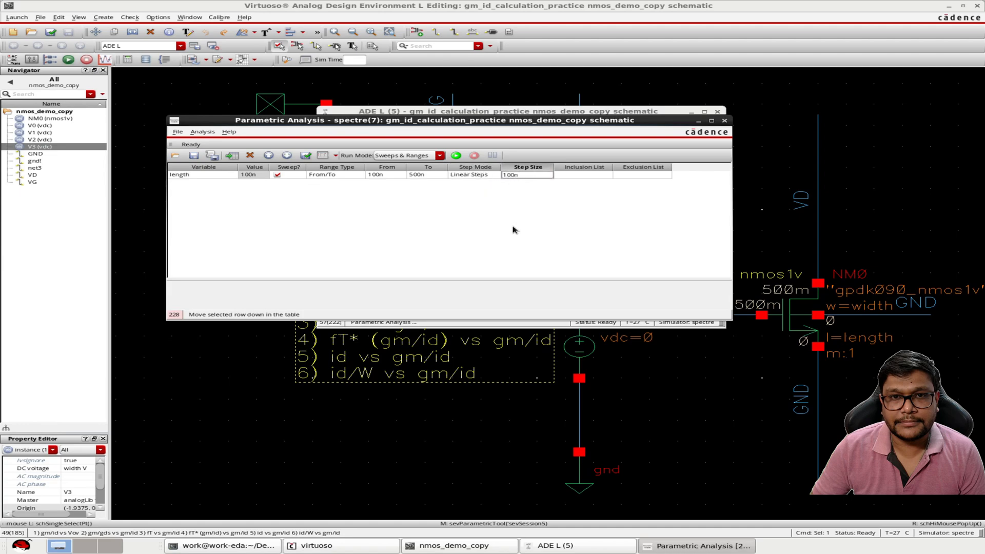
left_click(456, 155)
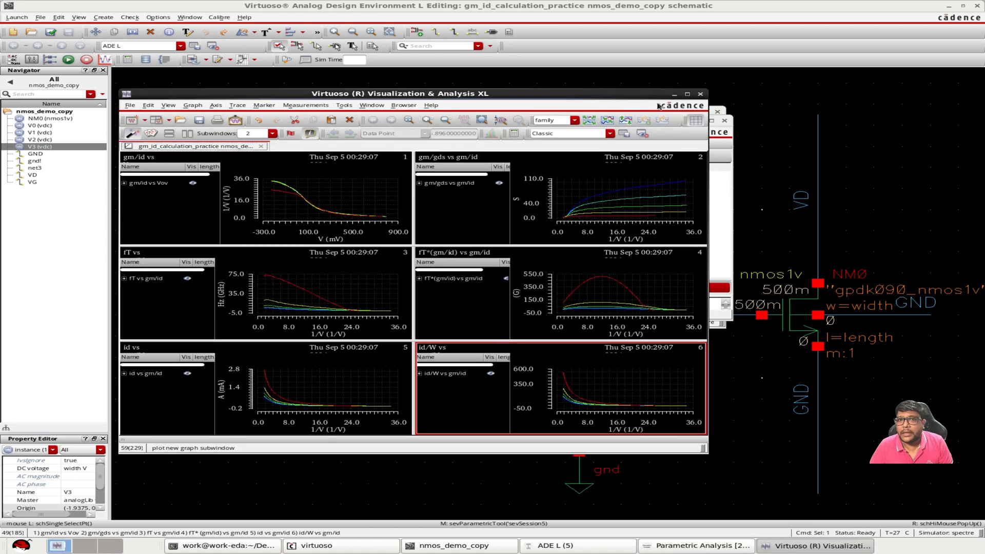
Maximize the Visualization & Analysis XL window showing the six plot families.
left_click(689, 93)
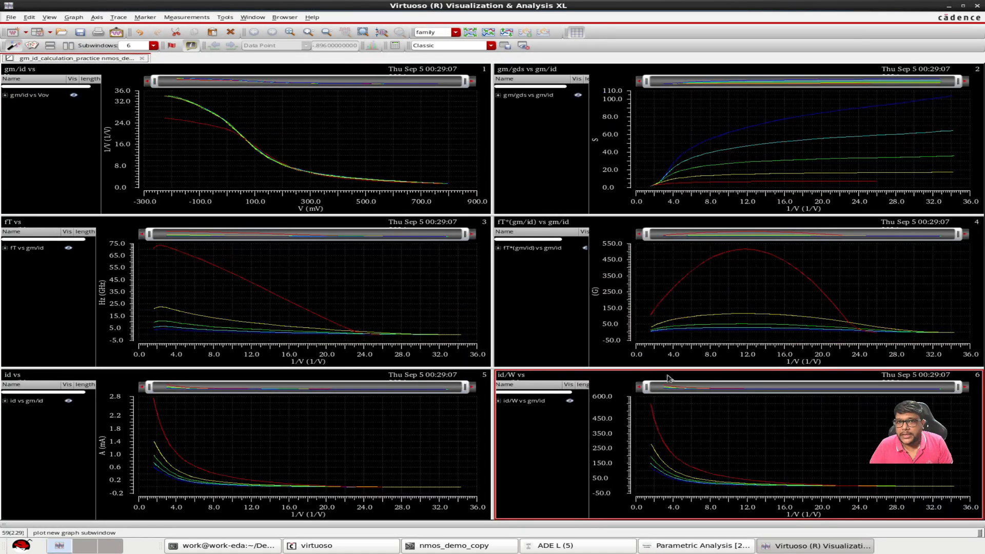
mouse_move(446, 193)
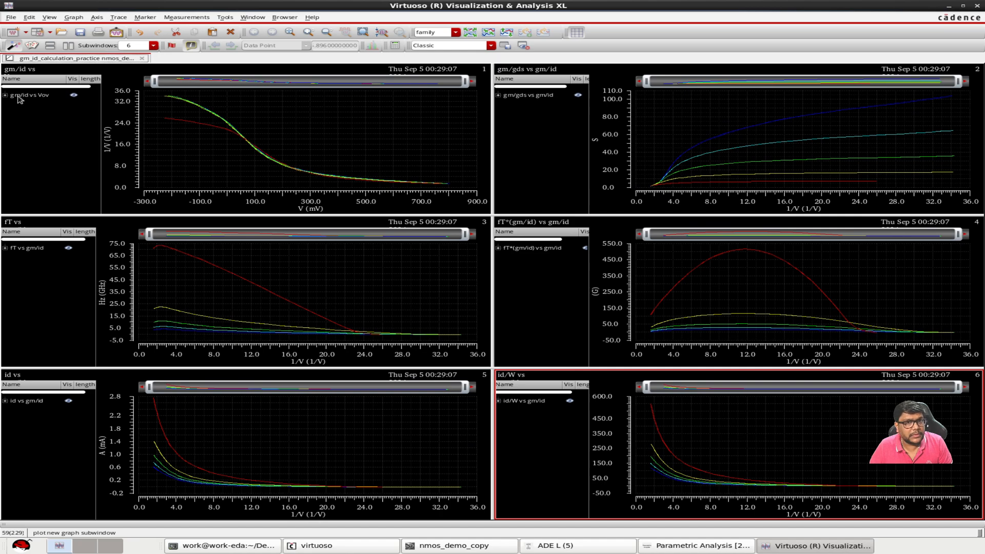
mouse_move(534, 161)
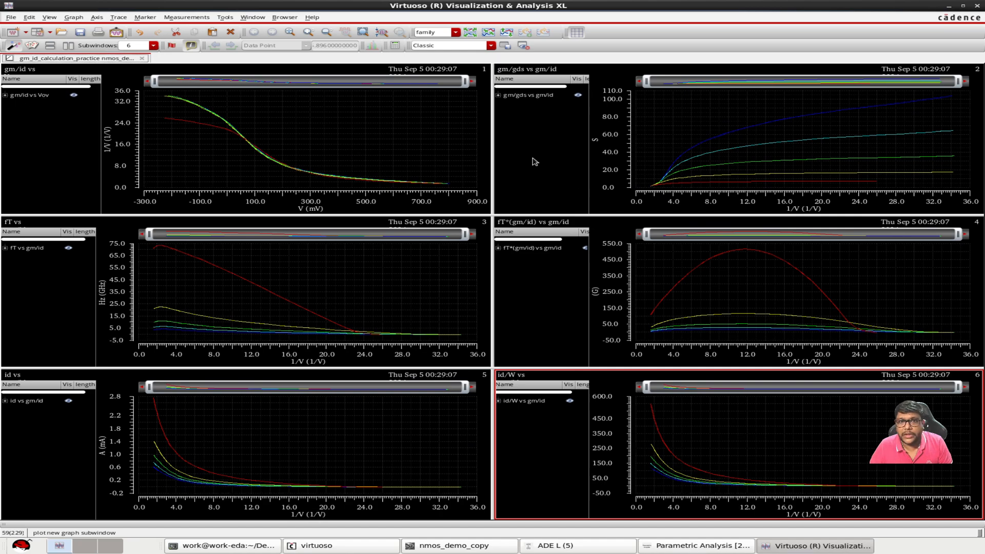
mouse_move(589, 132)
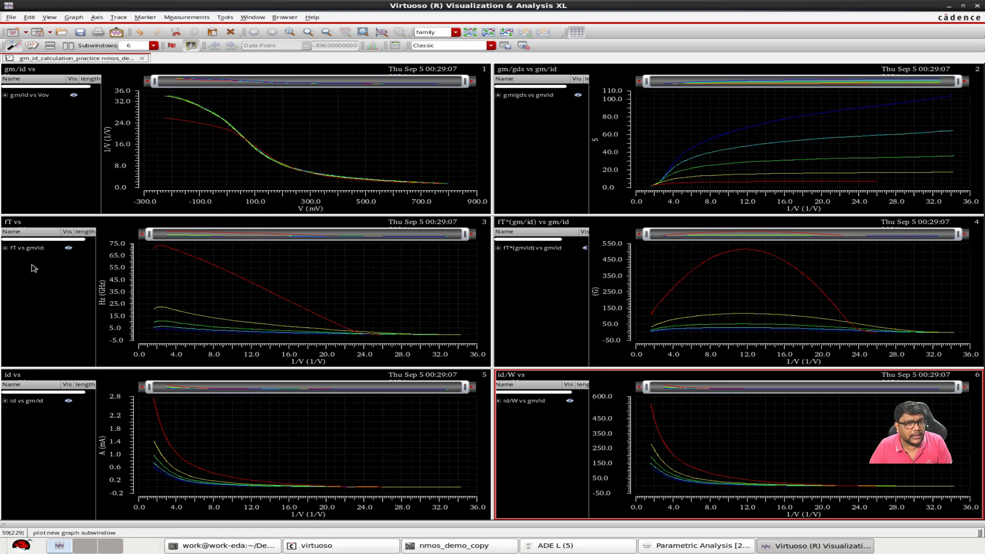
mouse_move(540, 291)
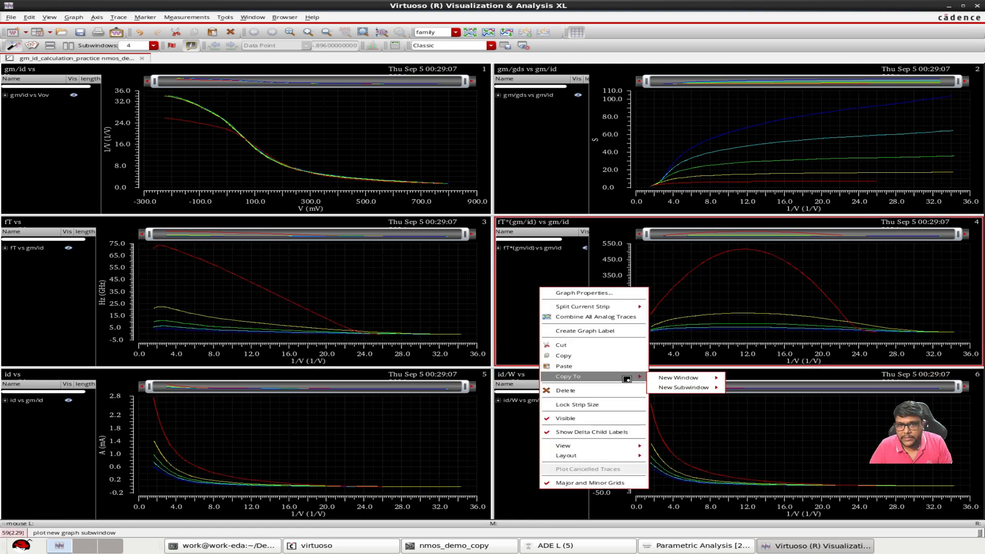
Copy the fT*(gm/id) vs gm/id plot to a new window, list traces for lengths 1e-07 to 5e-07, and return to the overview.
left_click(678, 378)
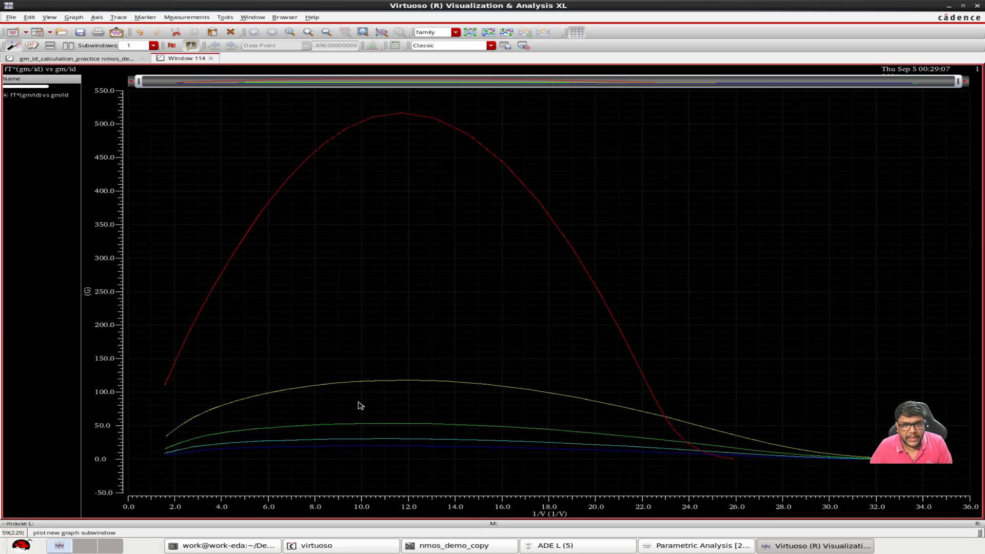
left_click(165, 385)
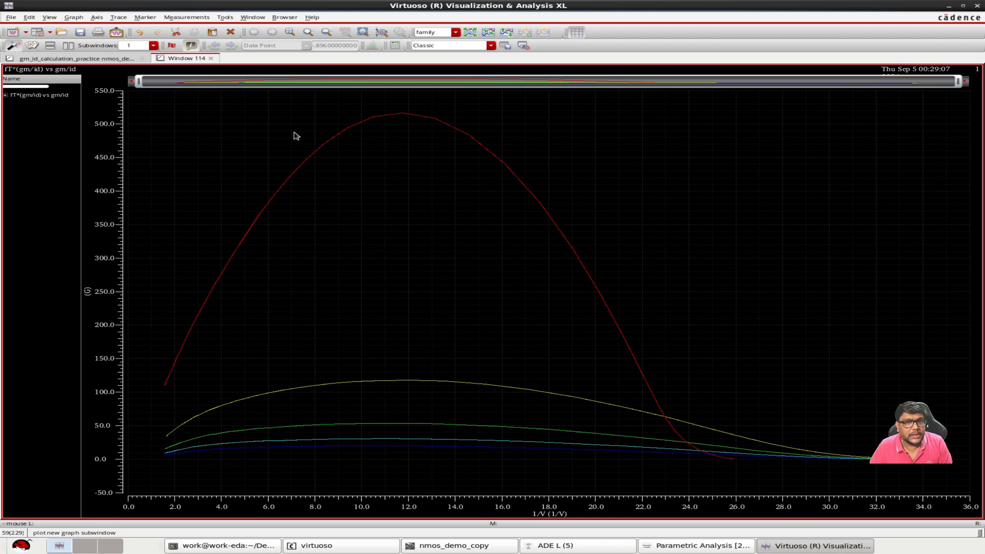
left_click(6, 95)
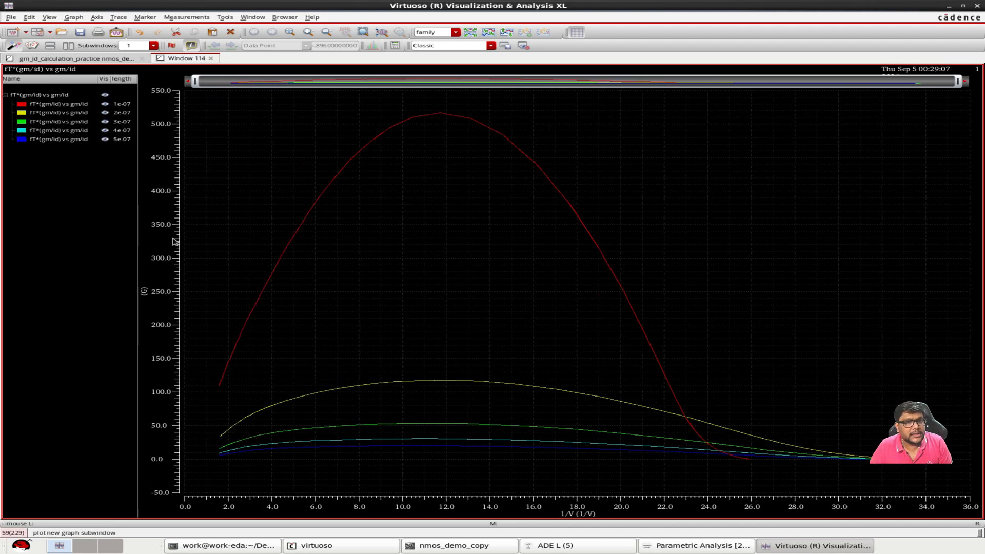
mouse_move(426, 387)
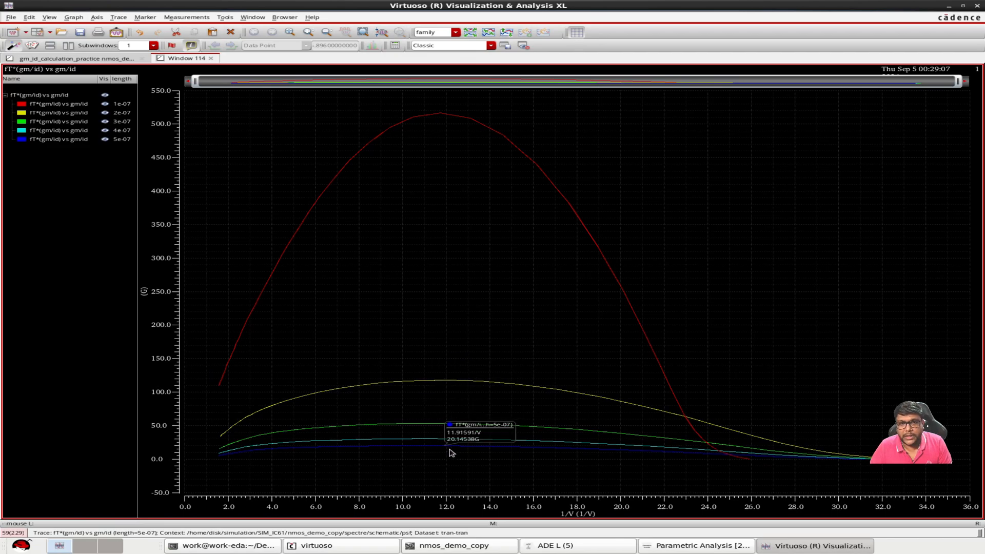
mouse_move(421, 422)
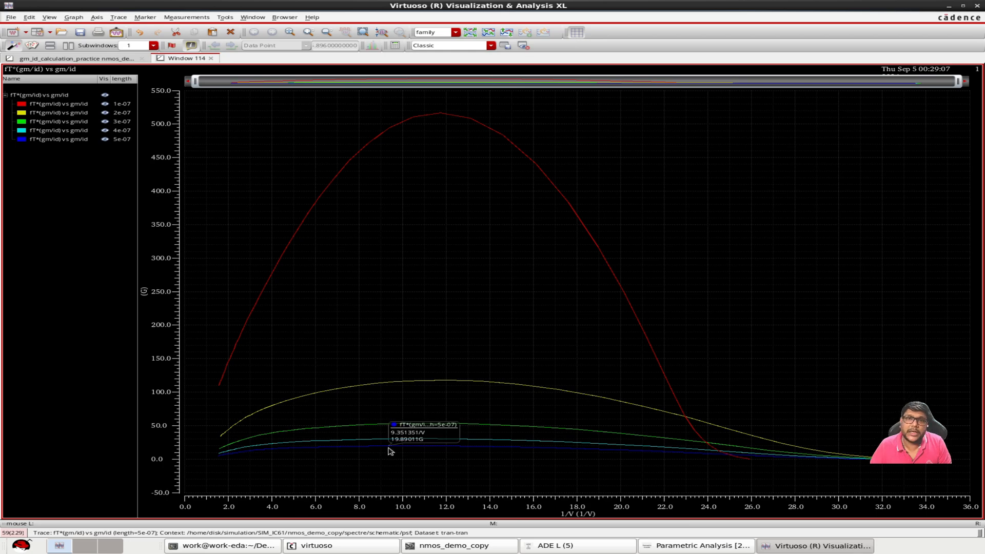
left_click(71, 44)
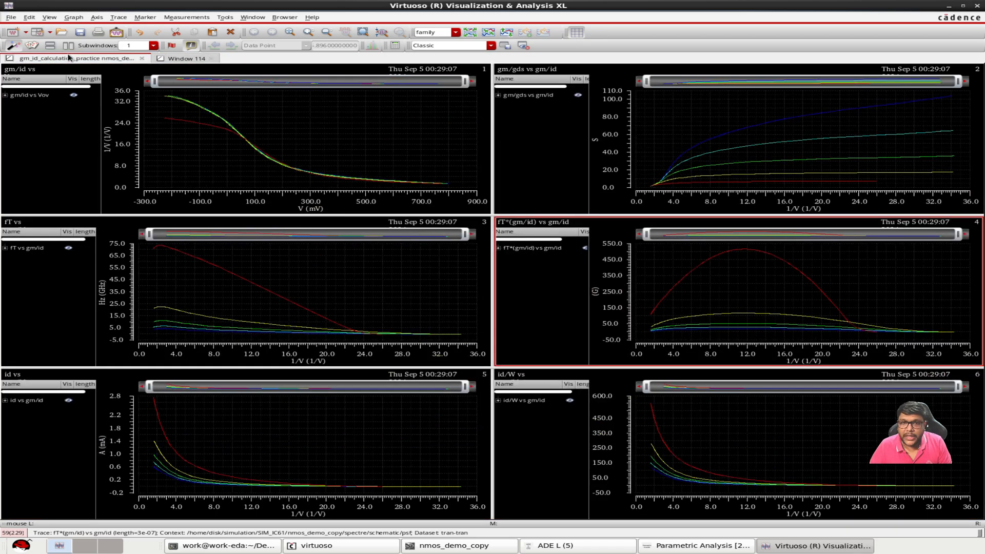
Copy the gm/gds vs gm/id plot into a new rectangular window and expand its legend of five length traces.
right_click(542, 135)
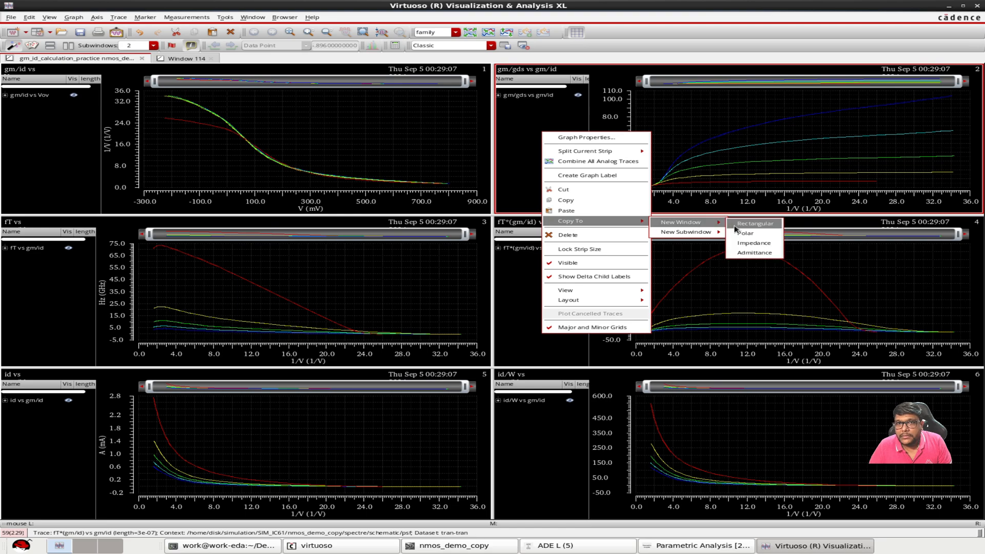
left_click(754, 223)
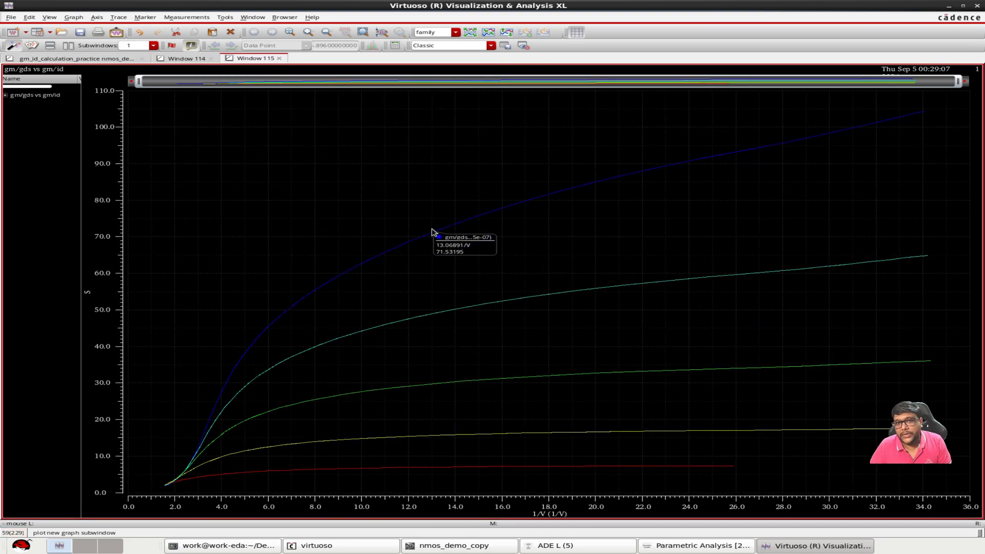
mouse_move(426, 217)
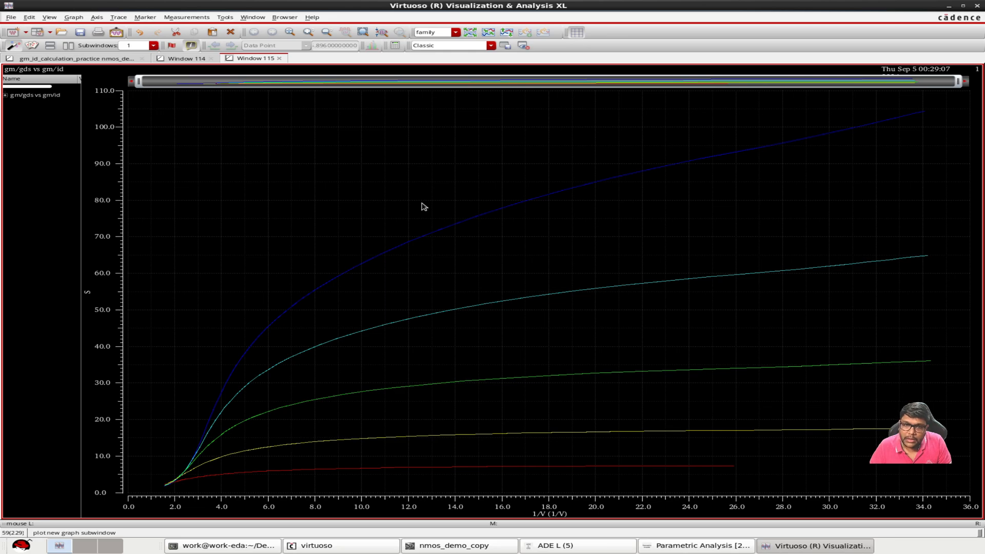
left_click(5, 95)
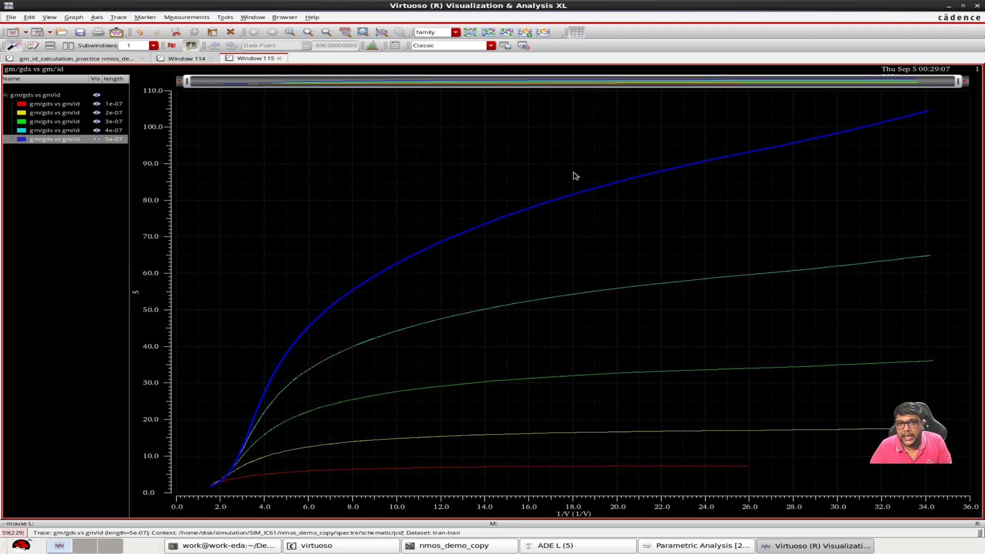
mouse_move(556, 170)
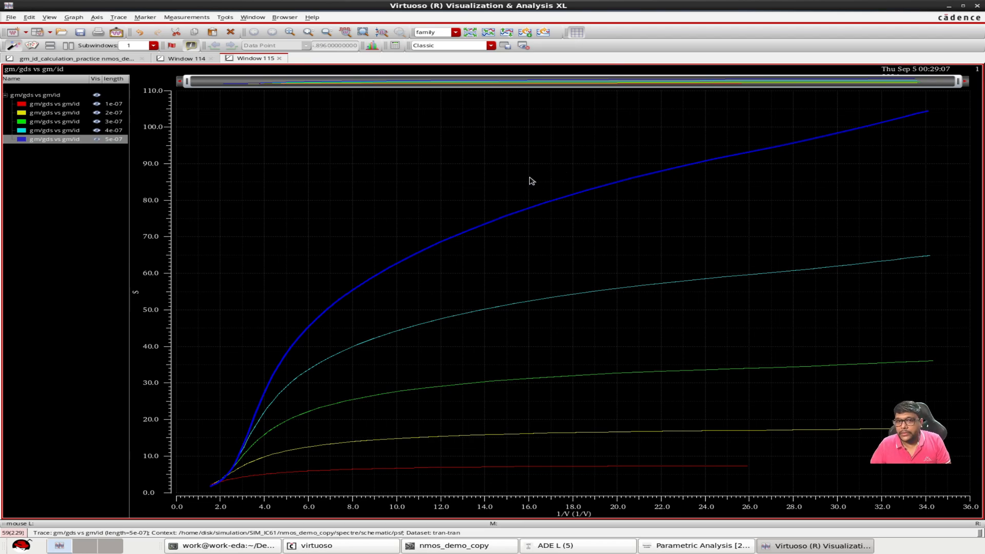
mouse_move(508, 184)
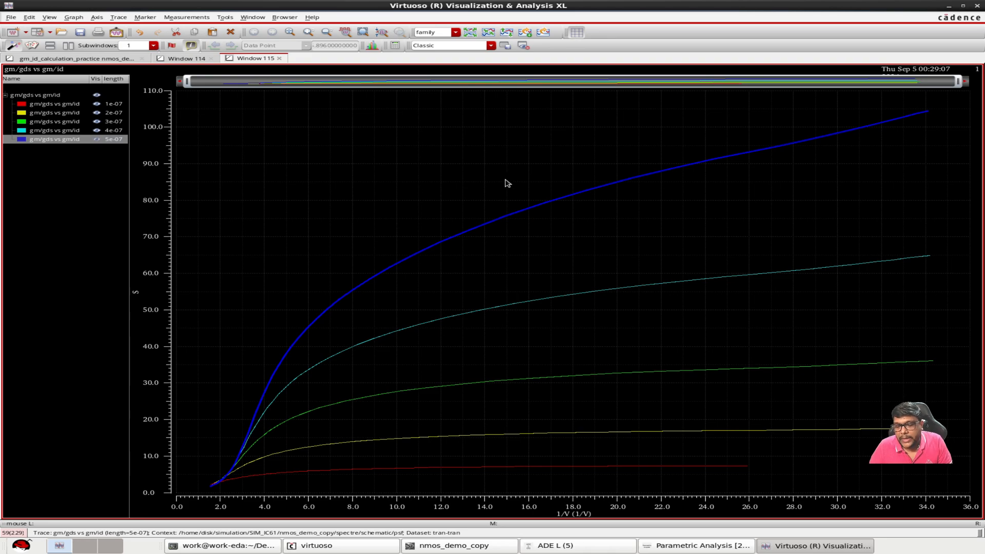
mouse_move(471, 225)
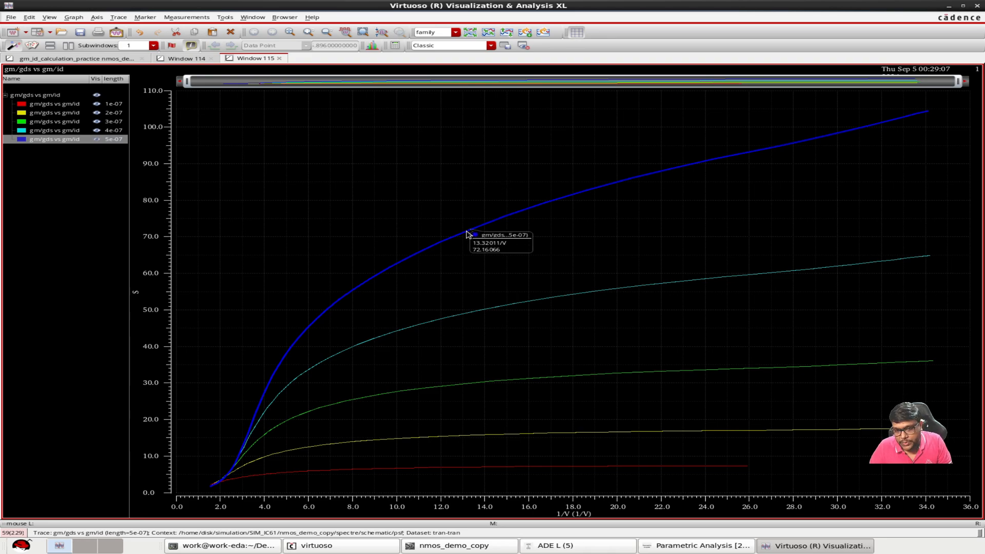
mouse_move(454, 232)
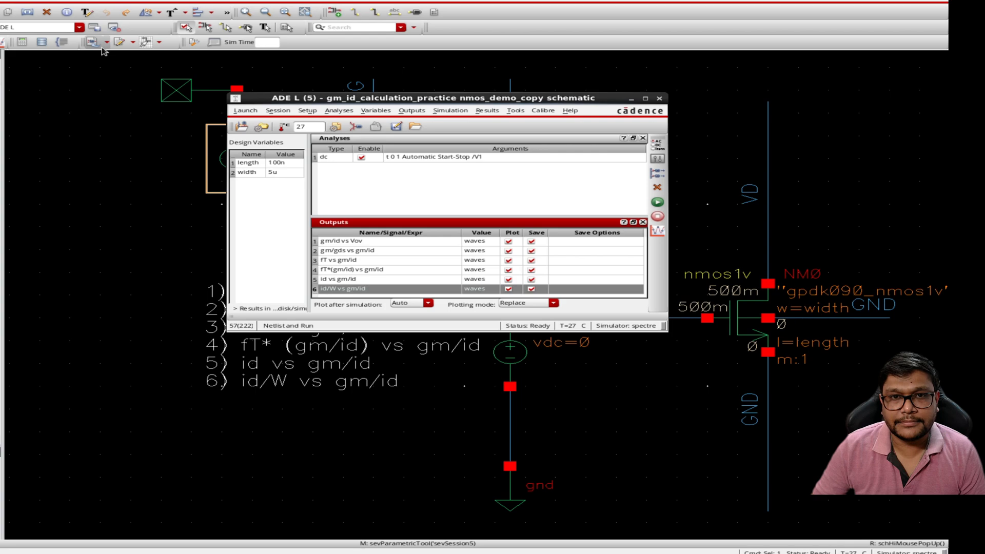
mouse_move(194, 257)
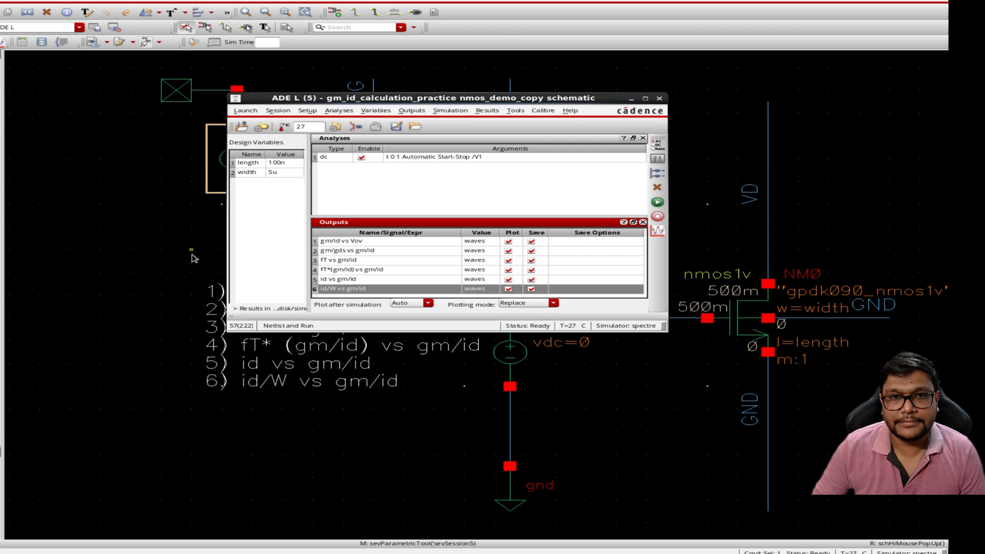
mouse_move(162, 231)
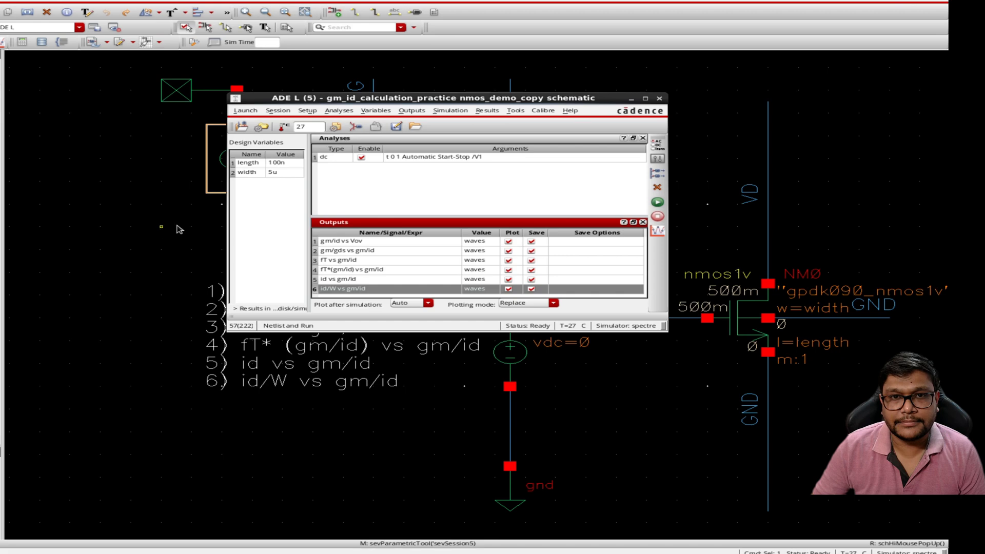
mouse_move(289, 180)
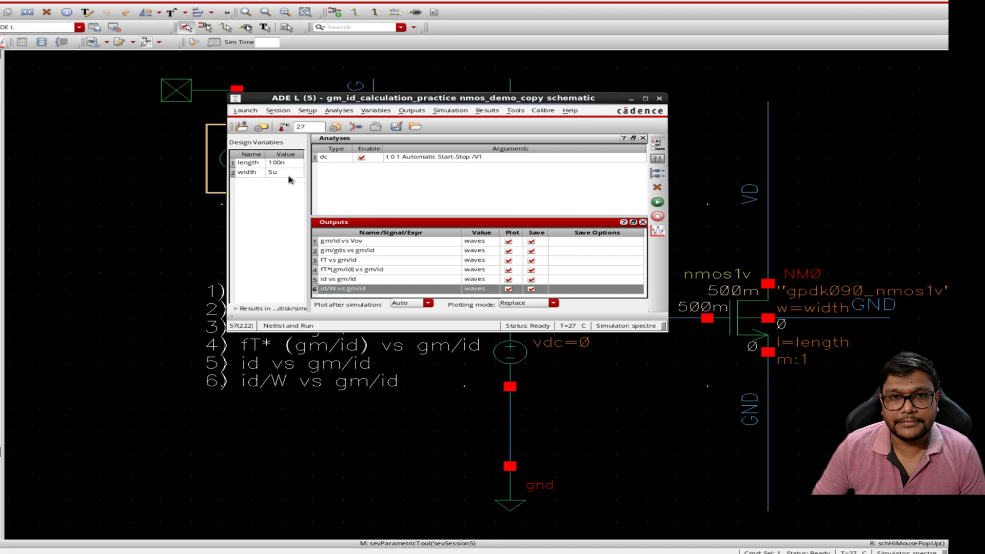